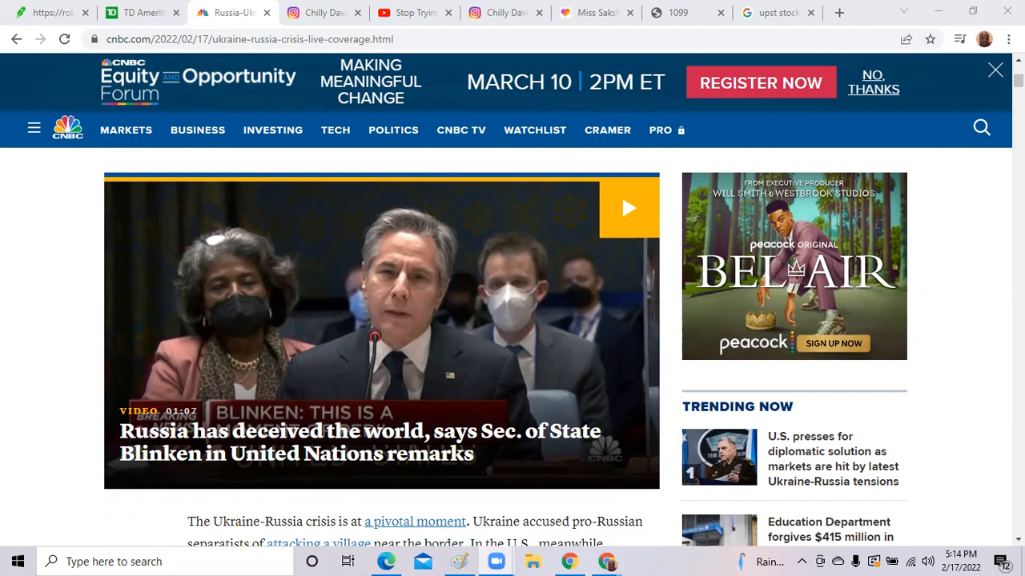
mouse_move(698, 138)
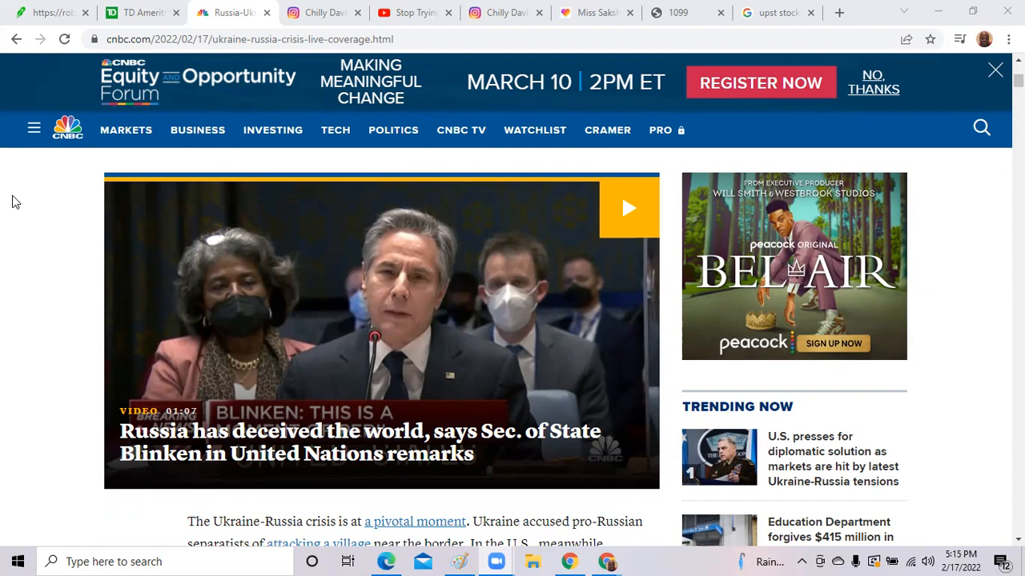
mouse_move(154, 461)
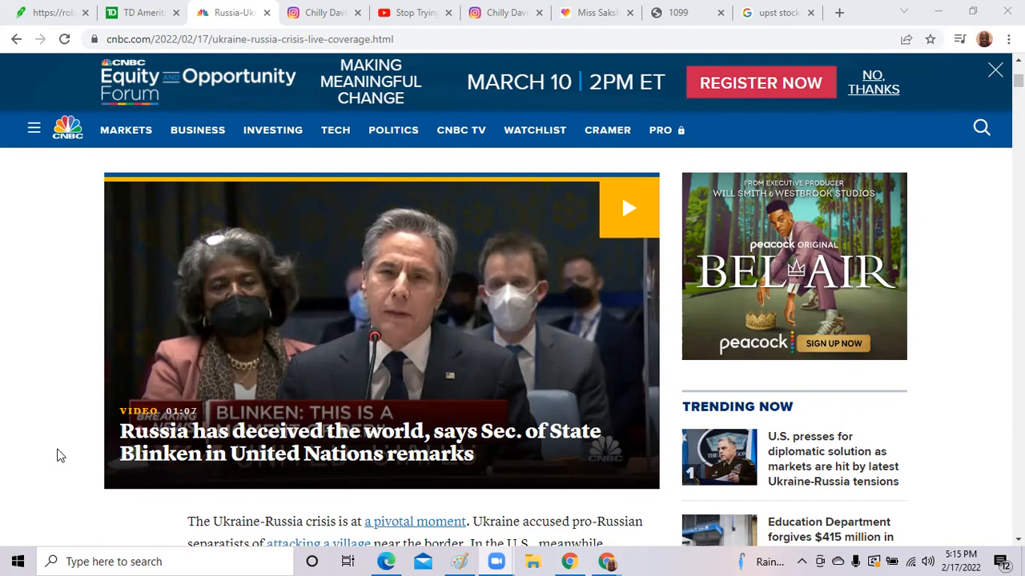
Browse CNBC's Markets overview, return to the homepage and scroll its latest stories.
scroll(down, 3)
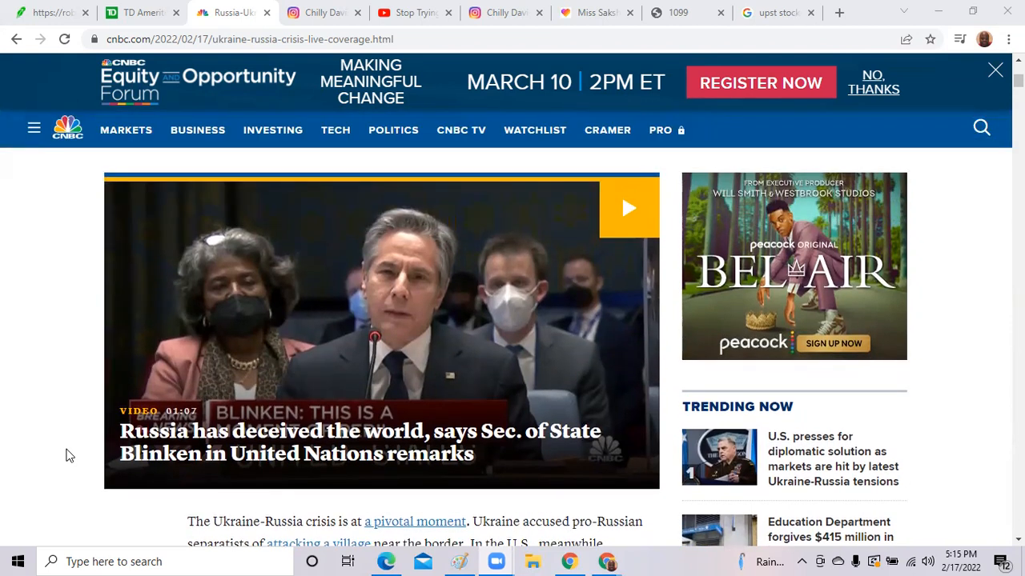
scroll(down, 3)
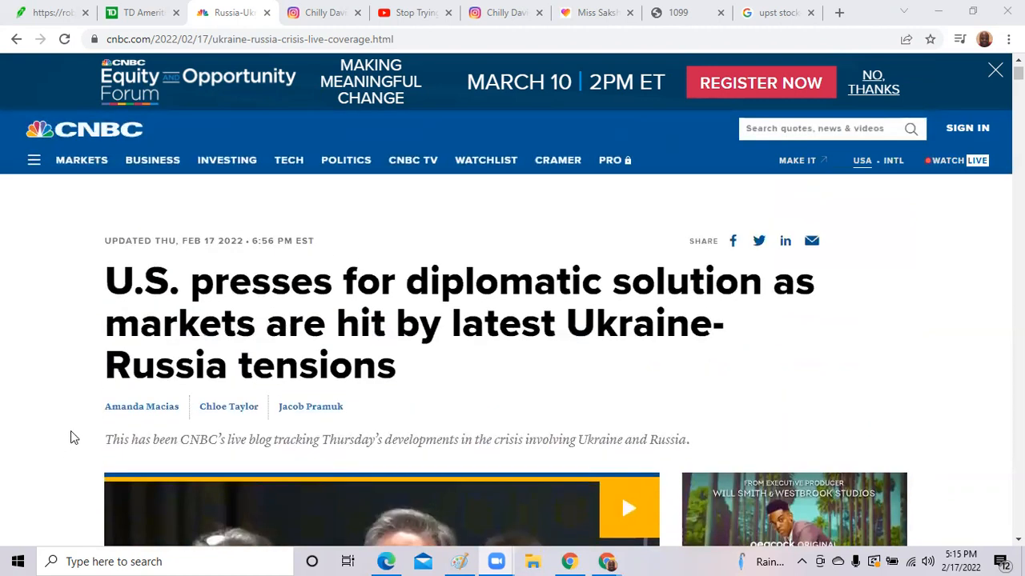
click(80, 160)
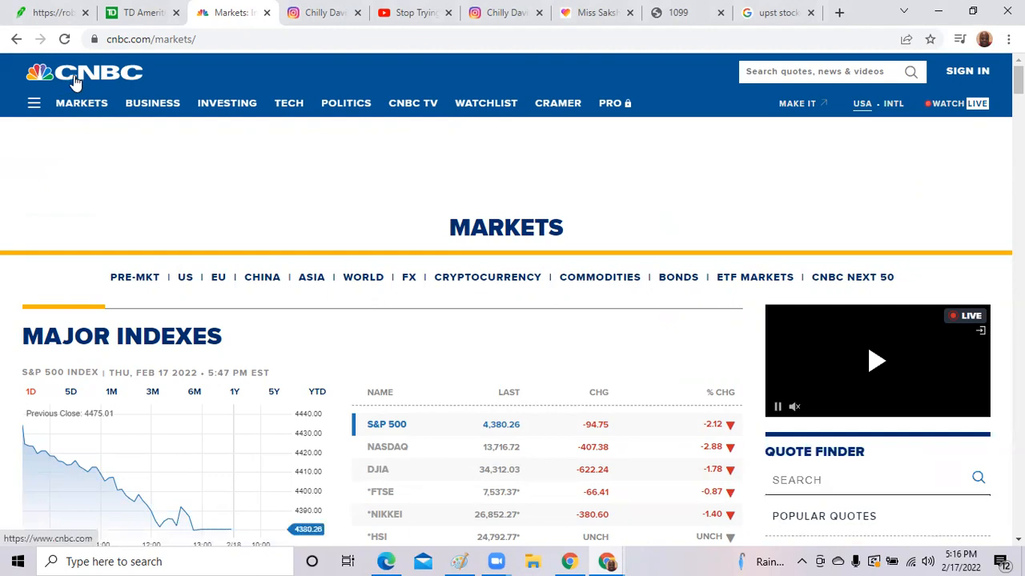
click(83, 72)
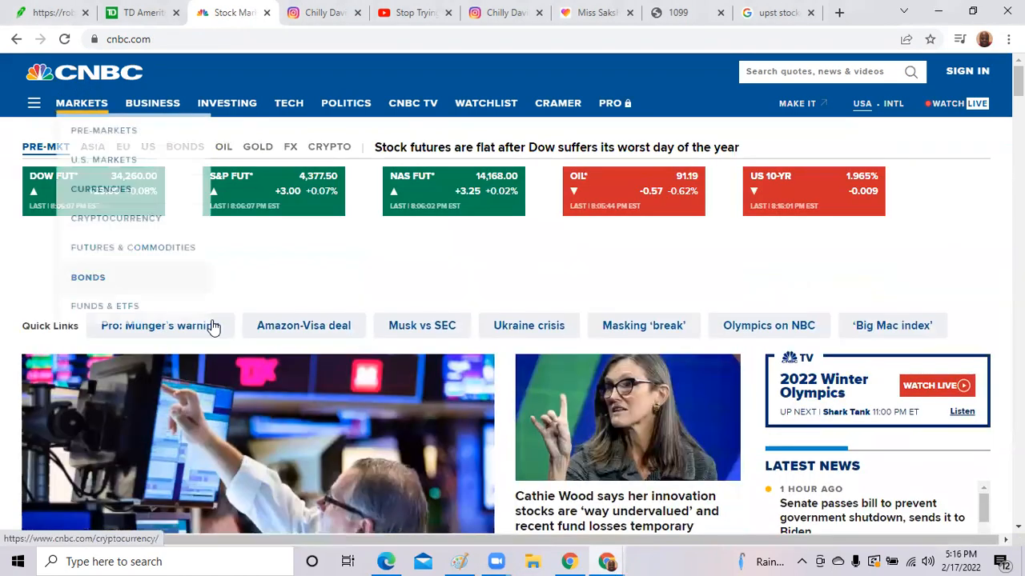
scroll(down, 3)
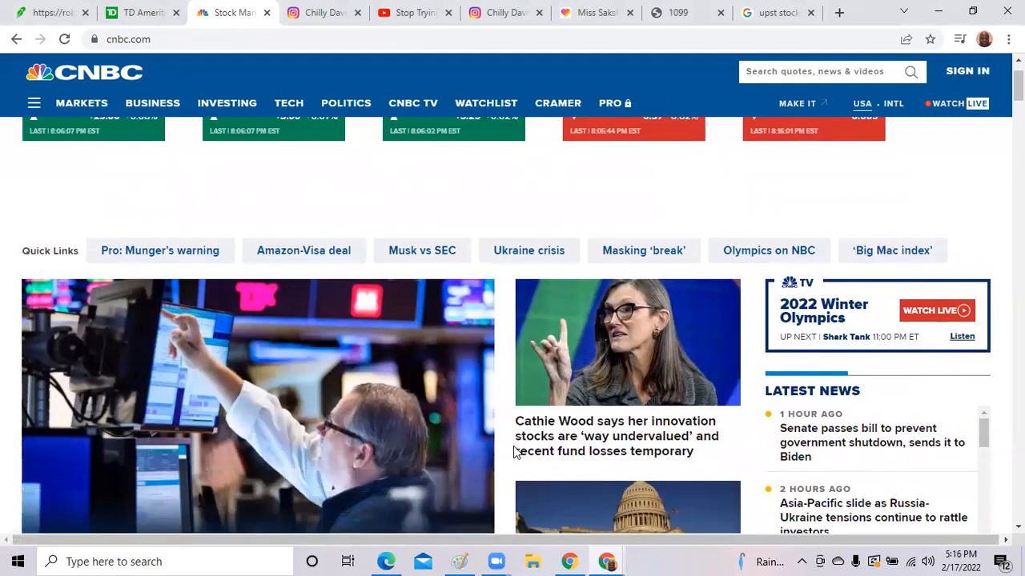
scroll(down, 3)
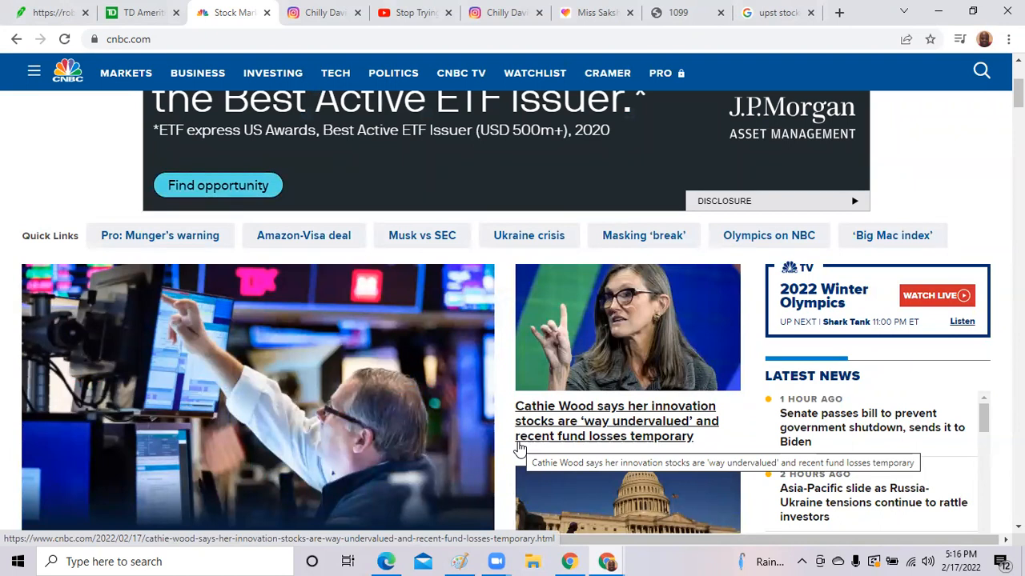
mouse_move(682, 147)
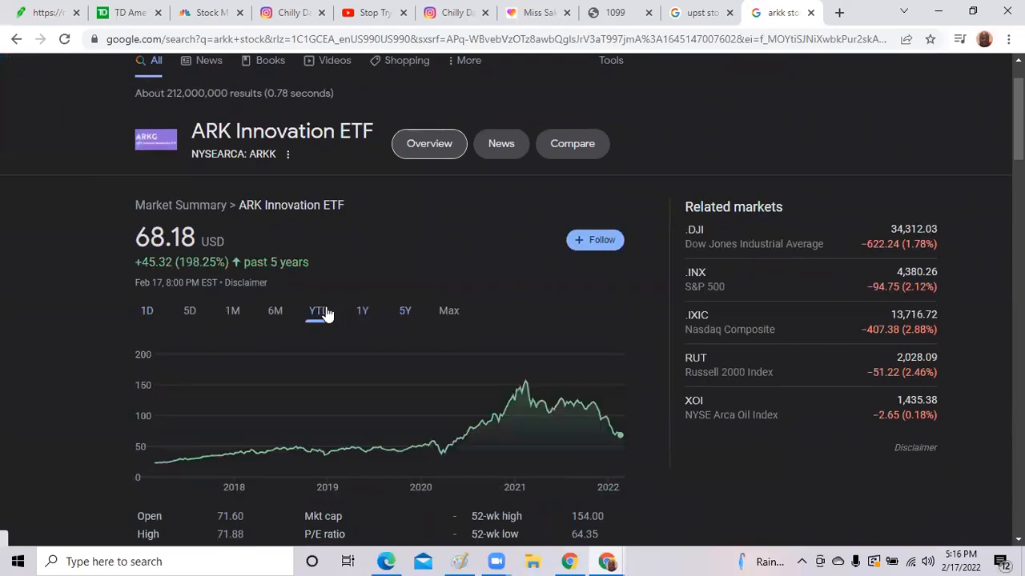
Compare ARK Innovation ETF's year-to-date and one-year charts, ending on the 1Y view down 54.30%.
click(317, 311)
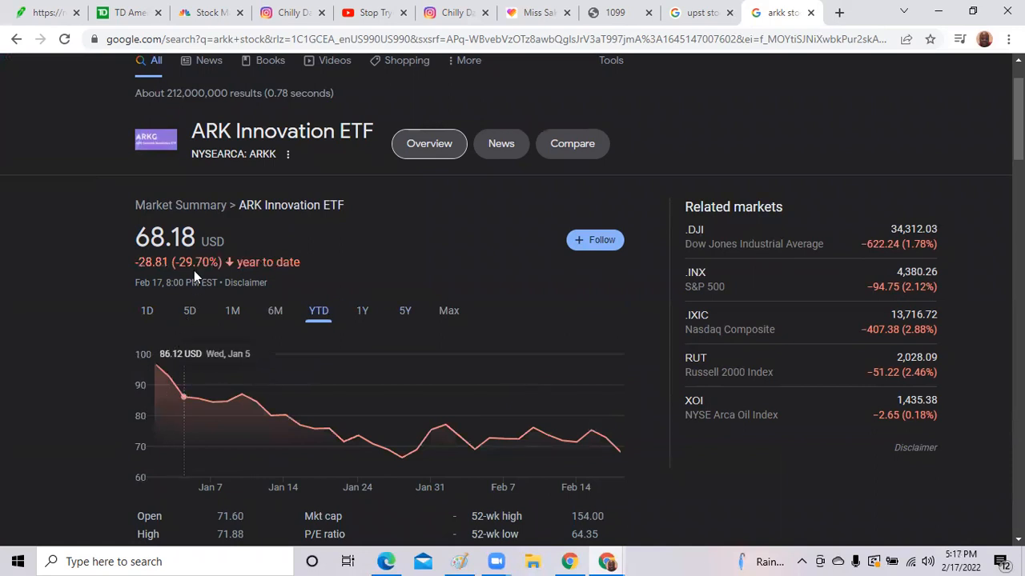
mouse_move(195, 279)
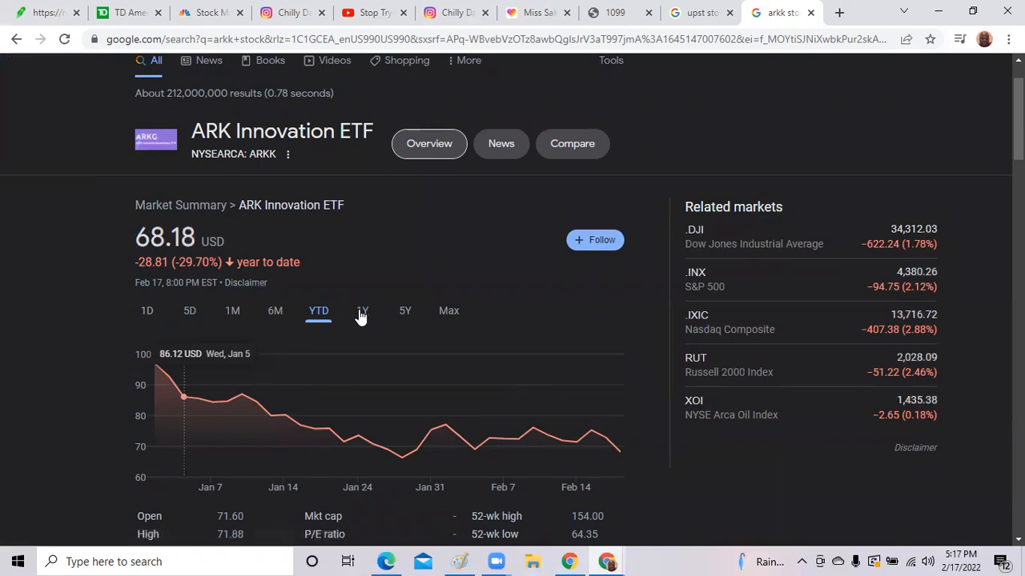
click(362, 310)
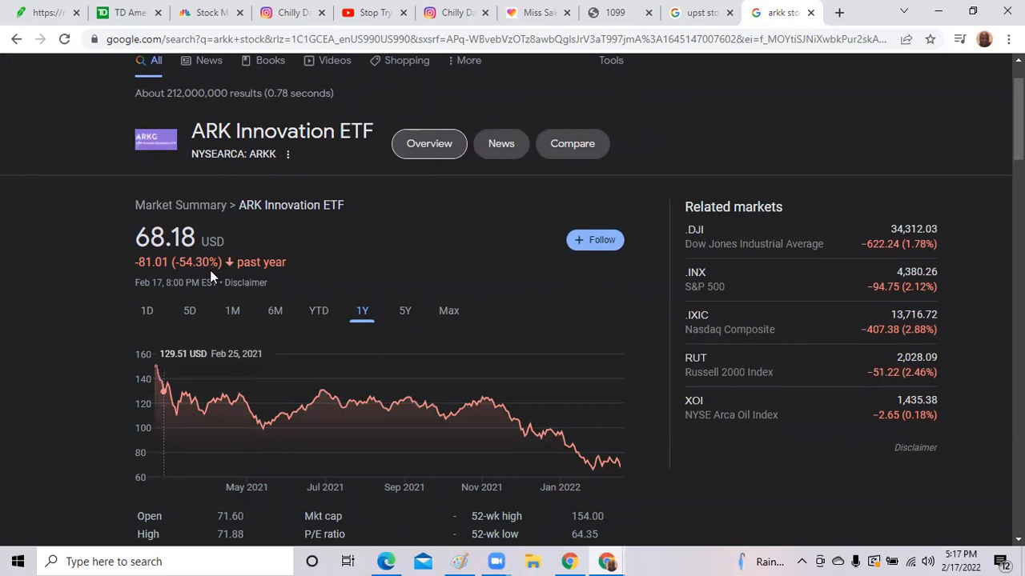
mouse_move(322, 317)
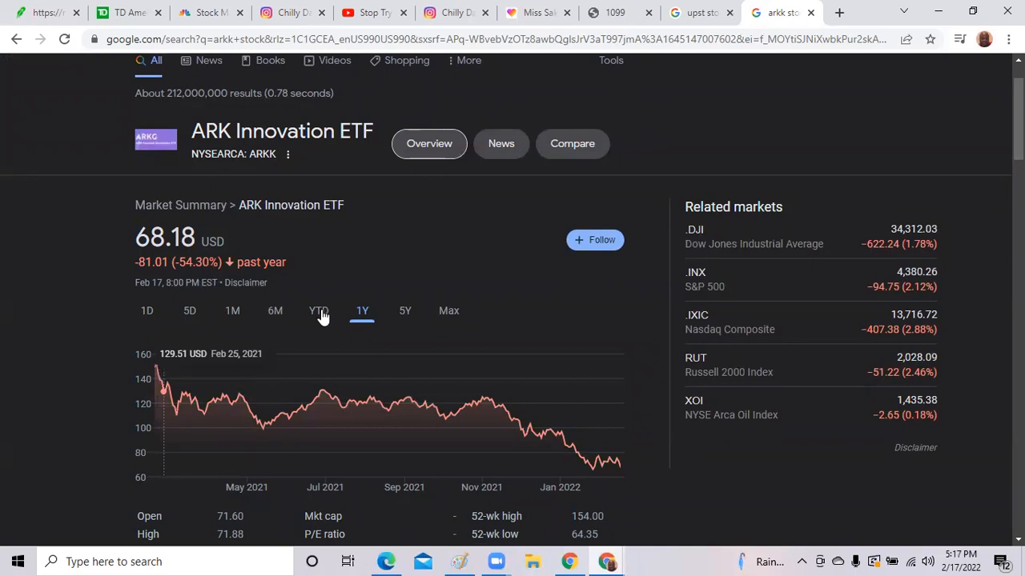
click(317, 310)
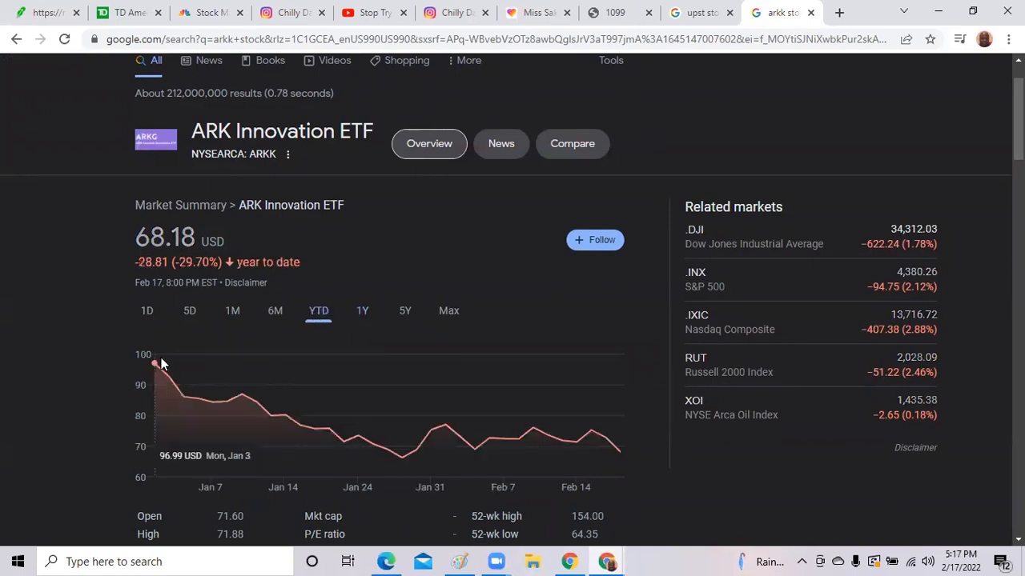
mouse_move(168, 377)
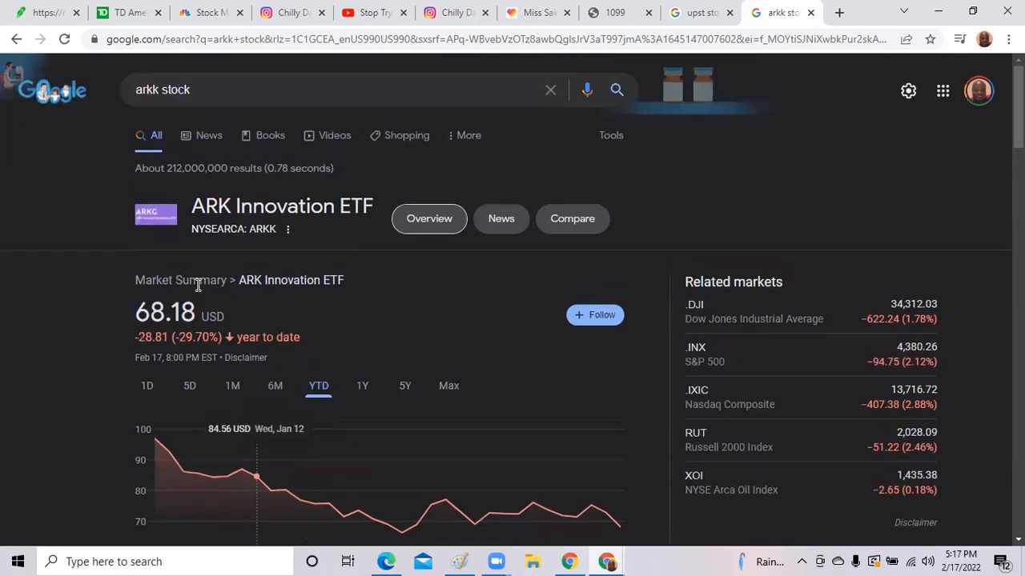
scroll(down, 3)
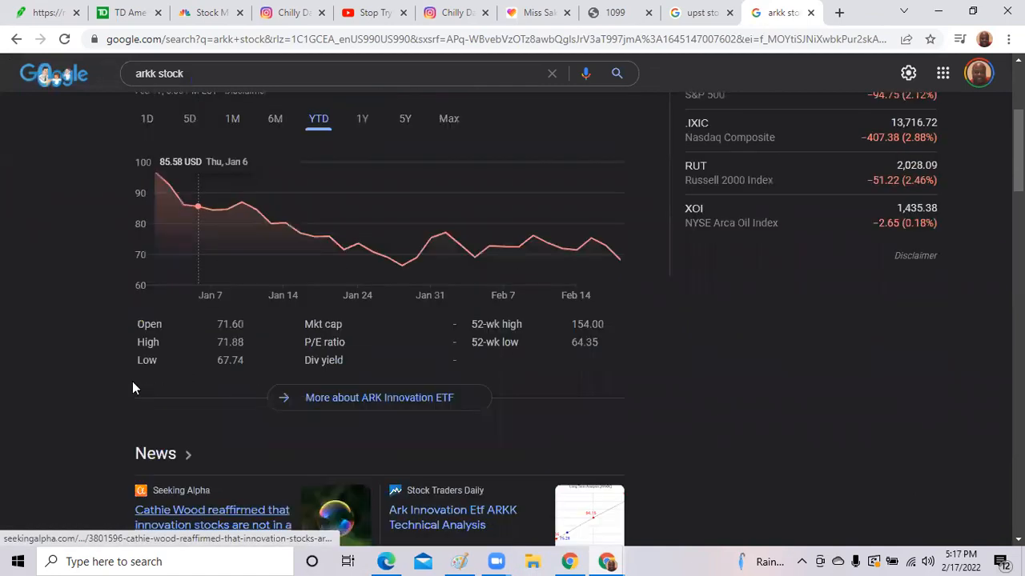
scroll(up, 3)
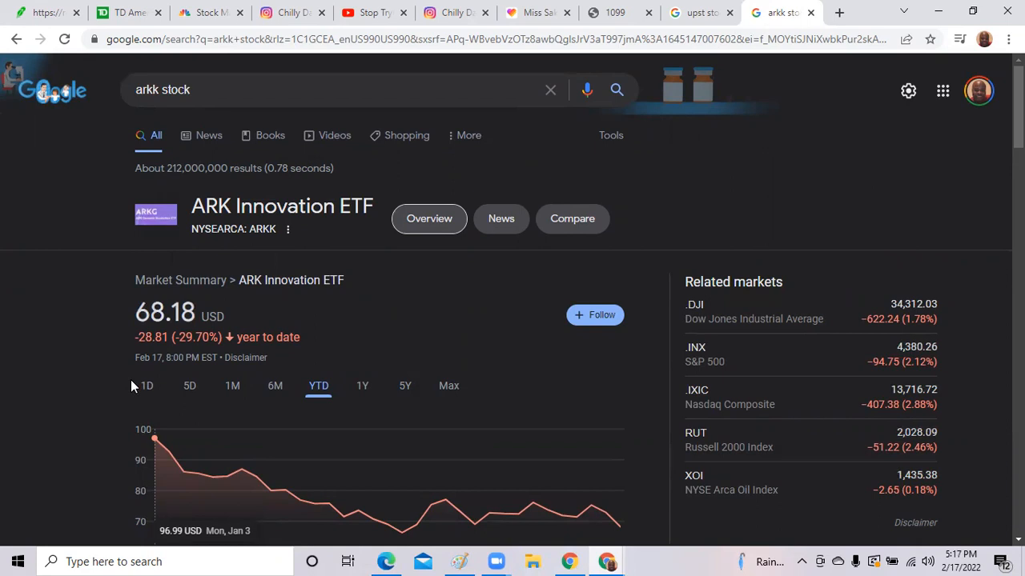
scroll(down, 3)
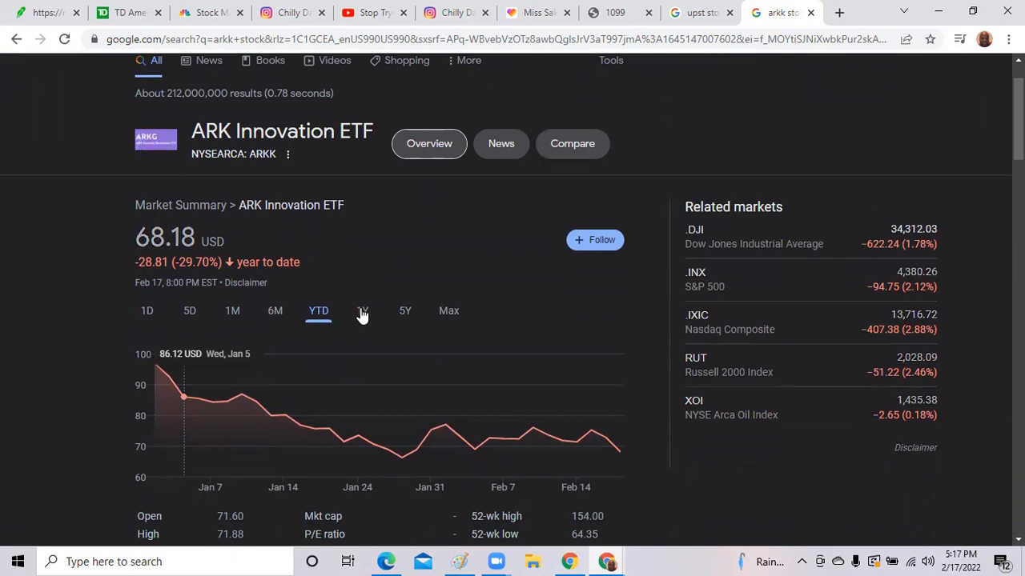
click(361, 311)
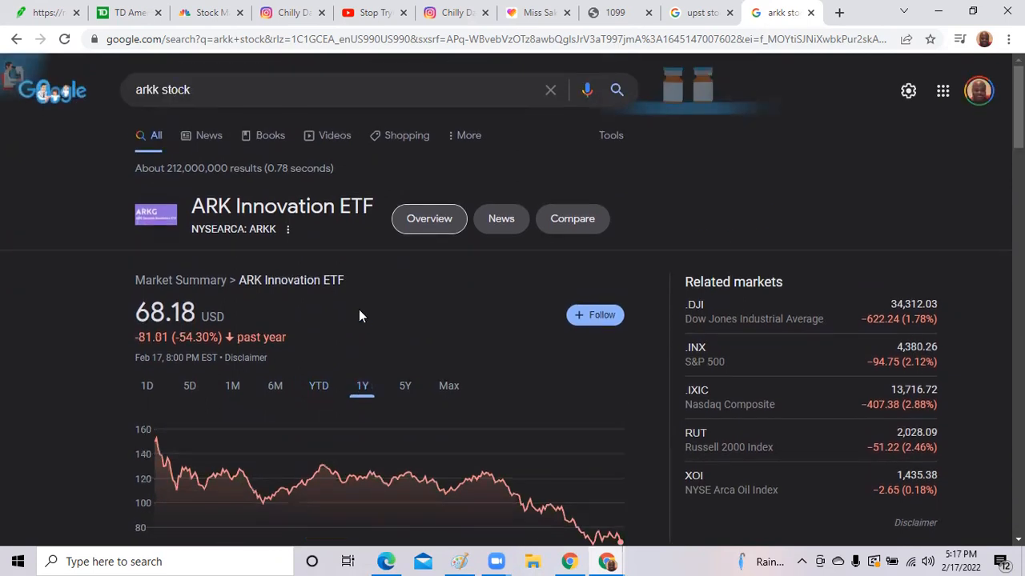
scroll(down, 3)
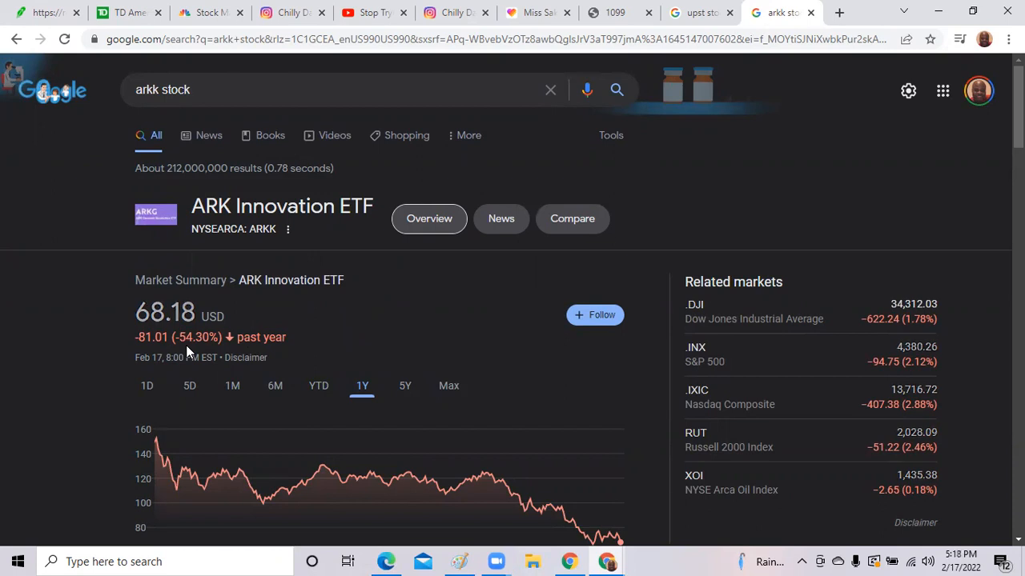
mouse_move(671, 189)
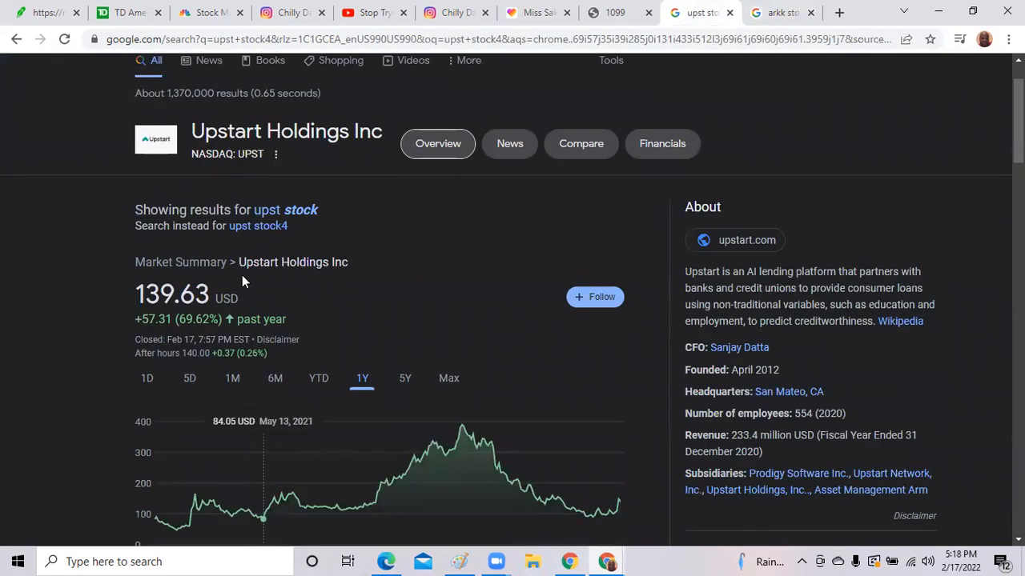
mouse_move(199, 422)
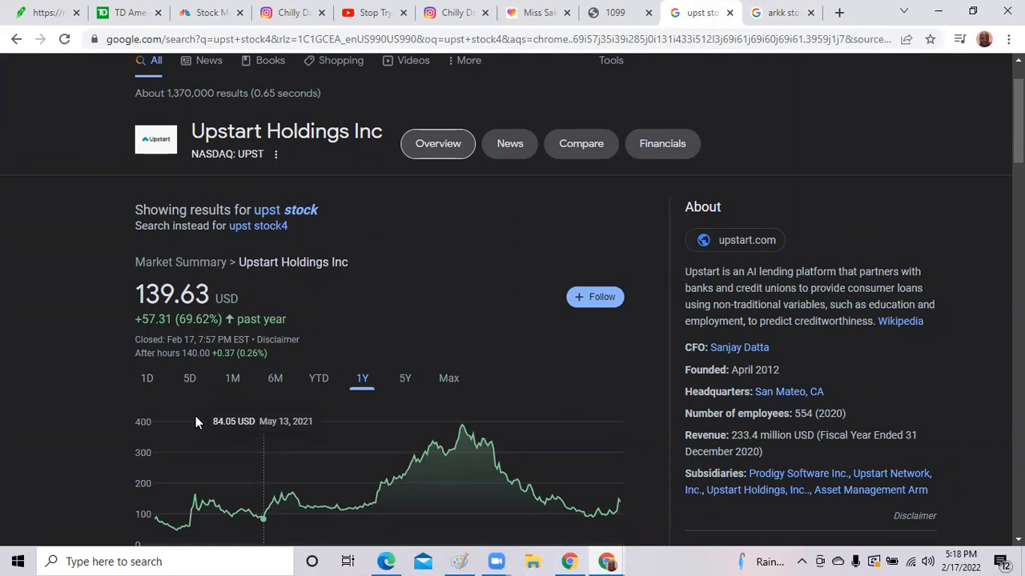
Show Upstart Holdings' all-time (Max) chart at $139.63, up 216.69% overall.
click(448, 378)
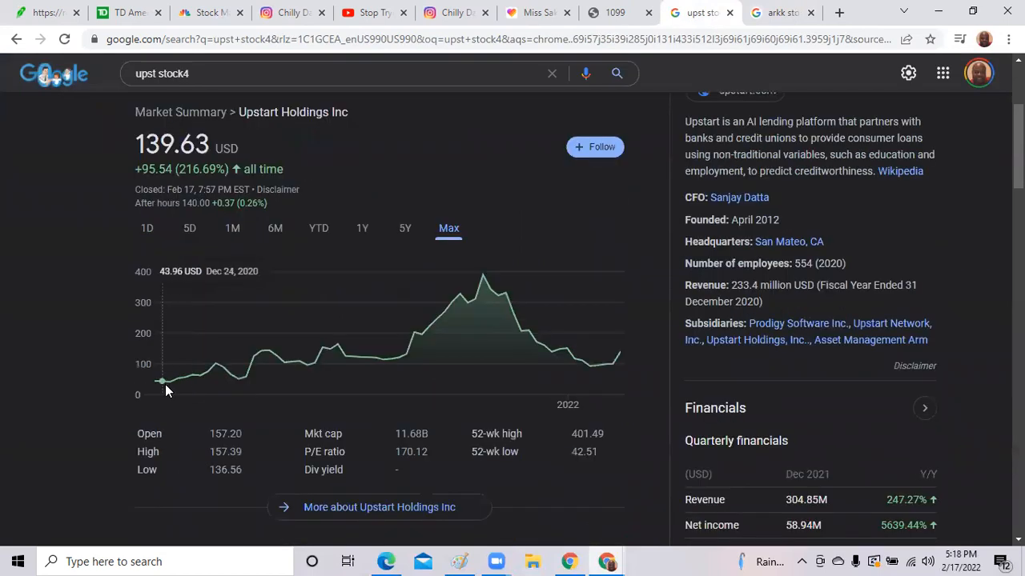
mouse_move(200, 375)
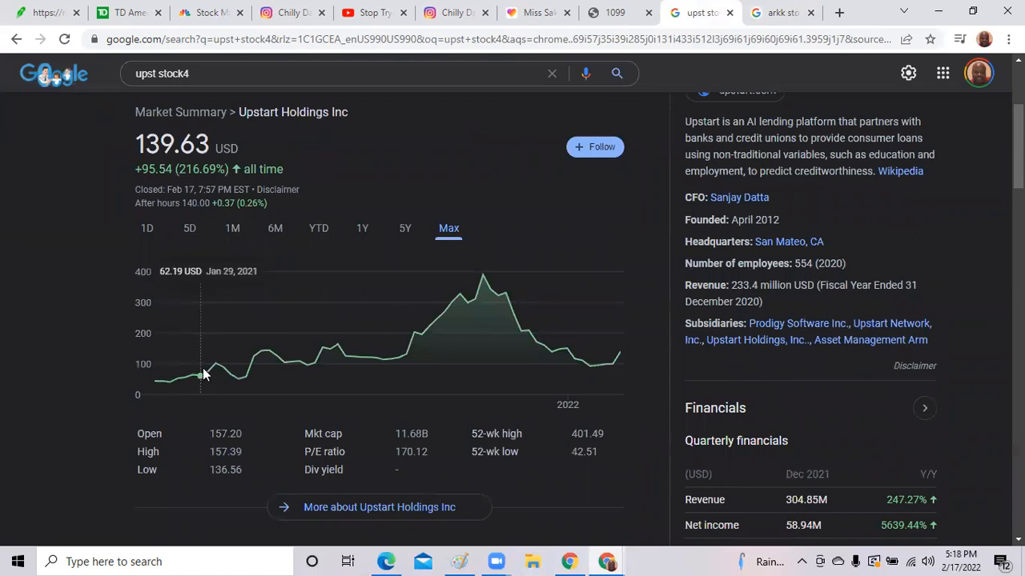
mouse_move(224, 368)
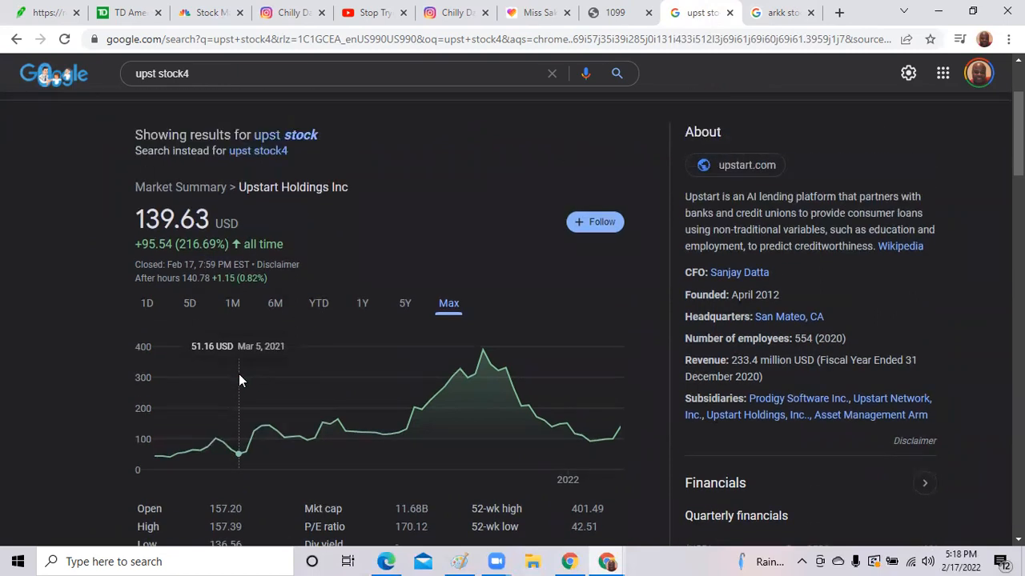
mouse_move(244, 383)
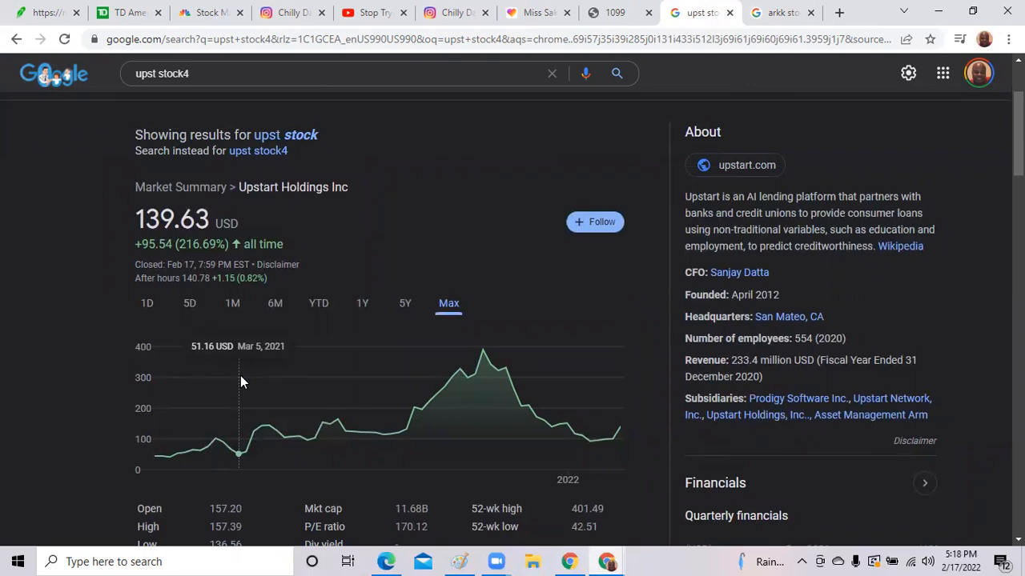
mouse_move(168, 457)
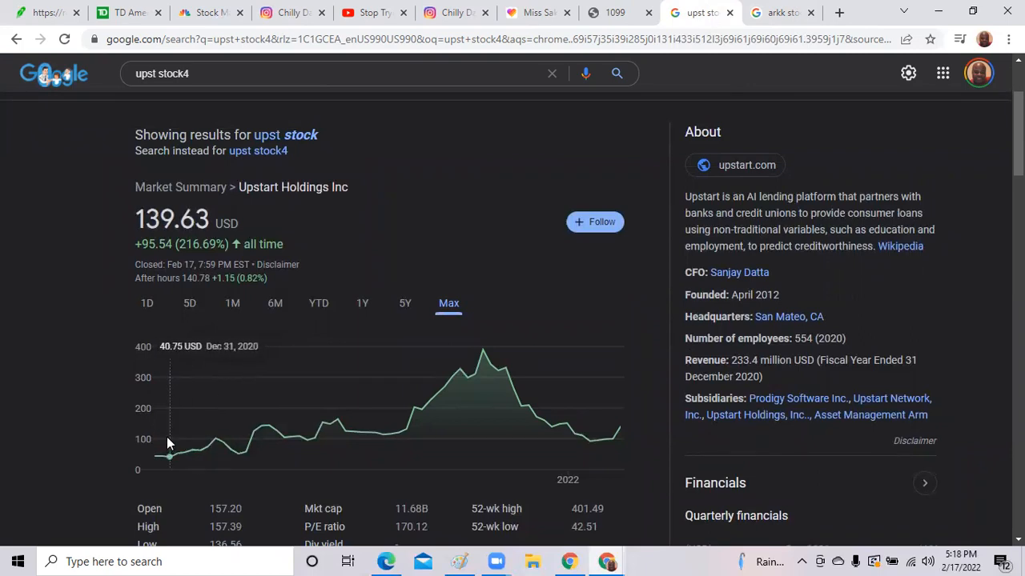
mouse_move(408, 429)
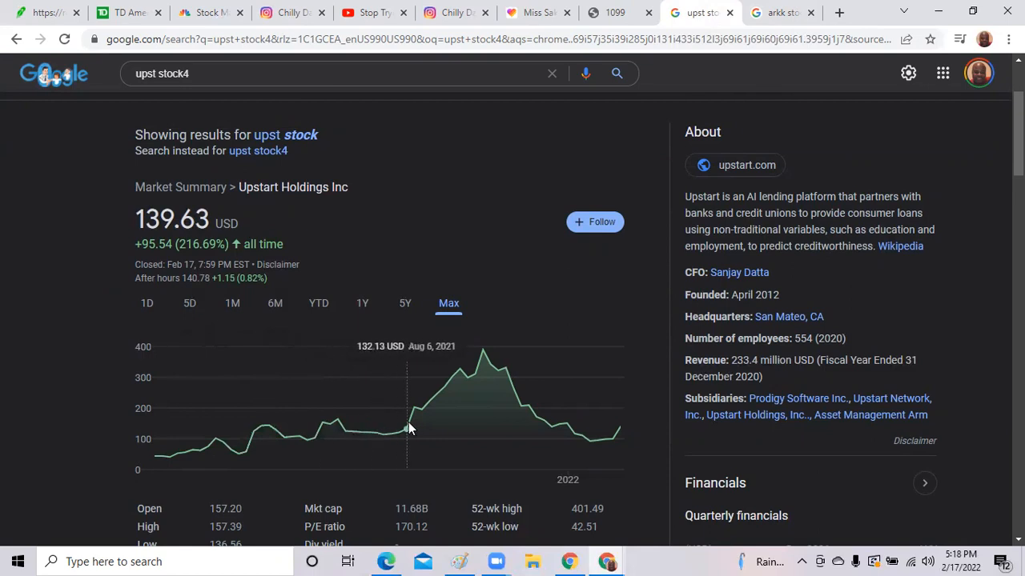
mouse_move(477, 365)
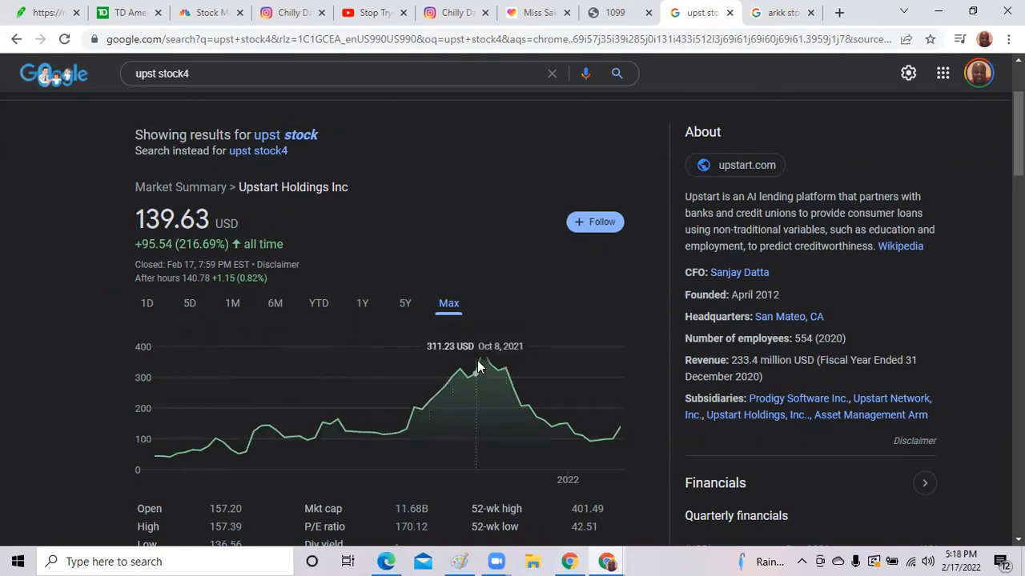
mouse_move(467, 400)
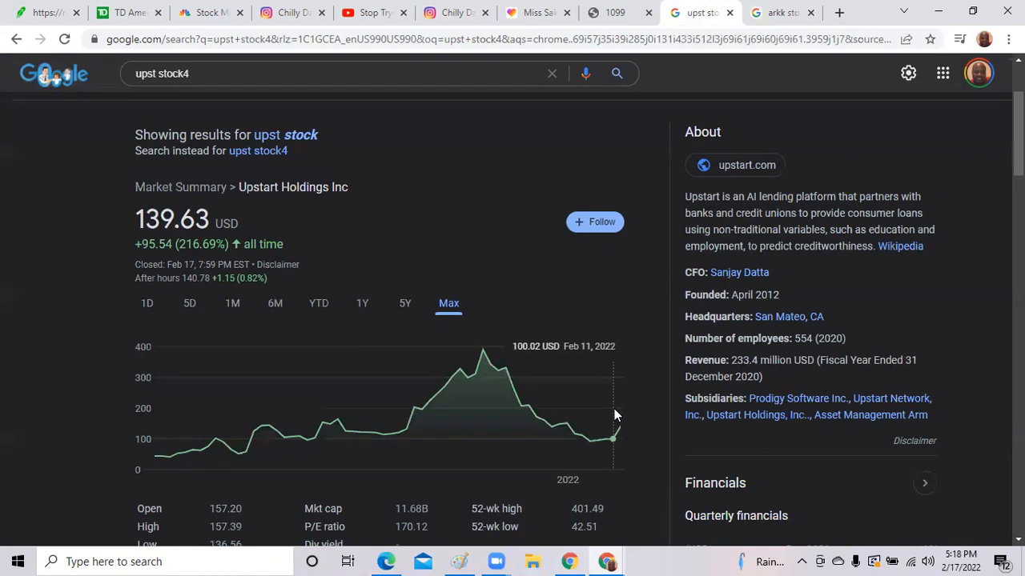
mouse_move(612, 410)
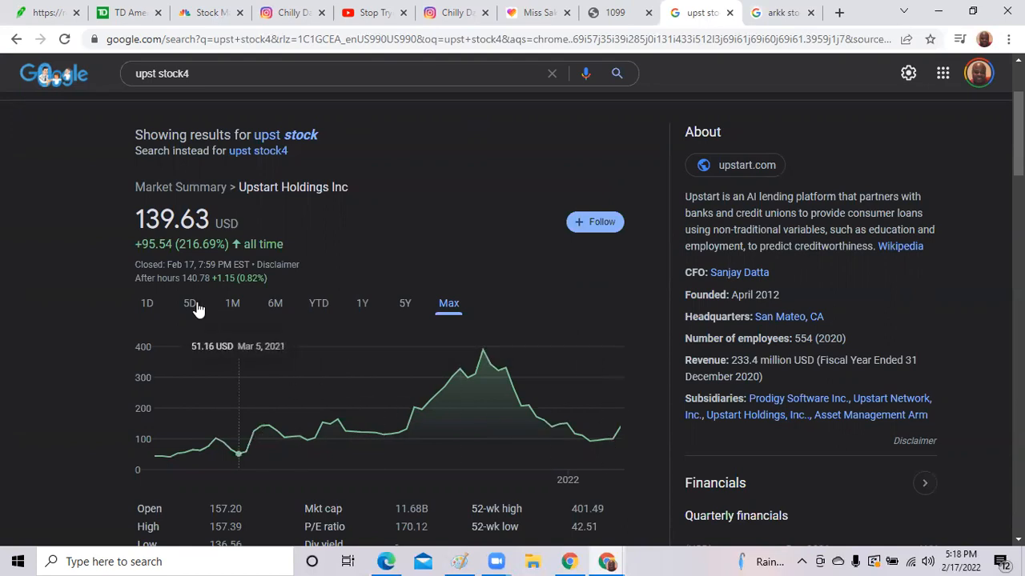
Show Upstart's five-day chart, up 33.51 (31.58%) at $139.63.
click(189, 303)
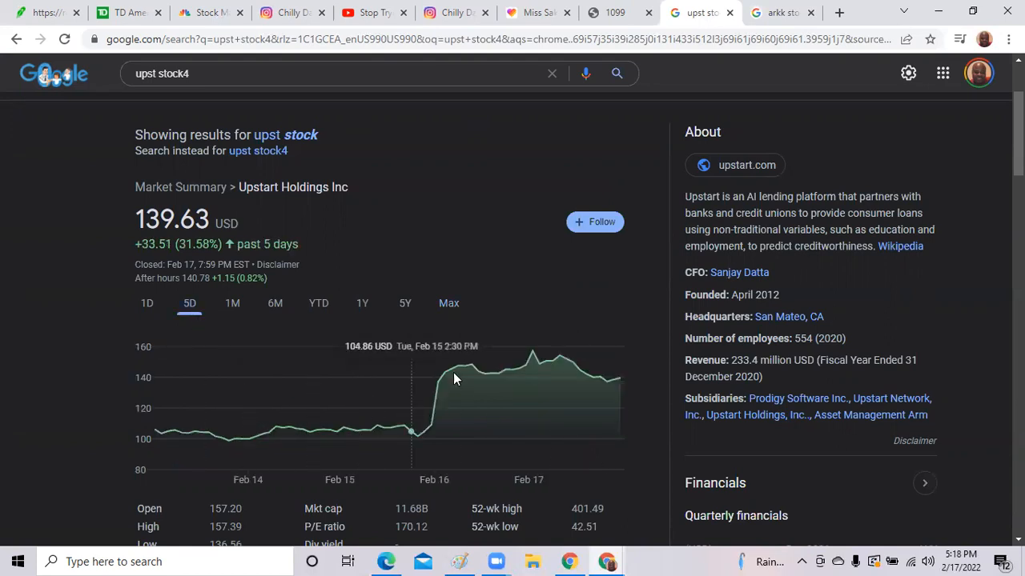
mouse_move(498, 366)
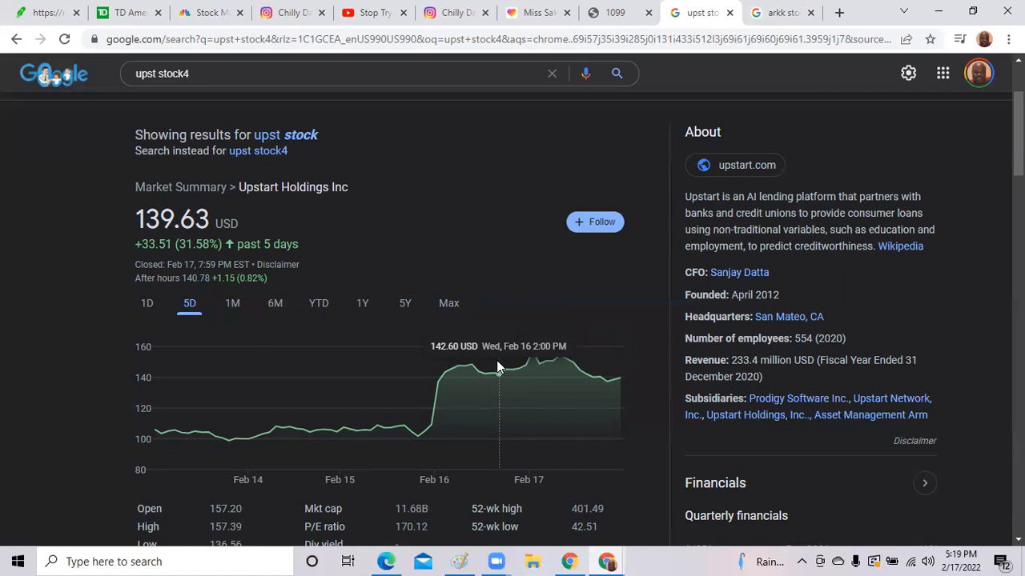
scroll(down, 3)
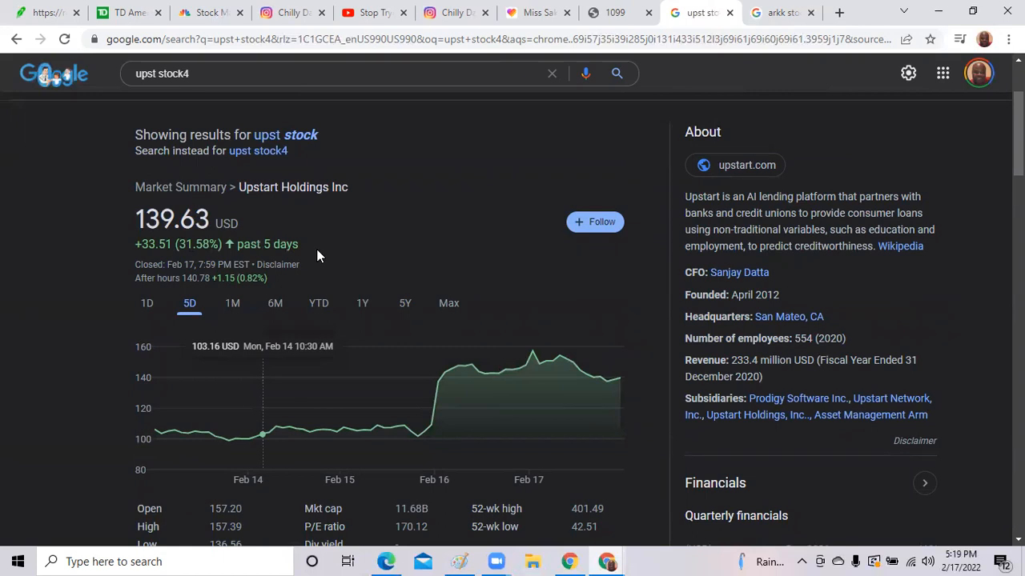
mouse_move(362, 302)
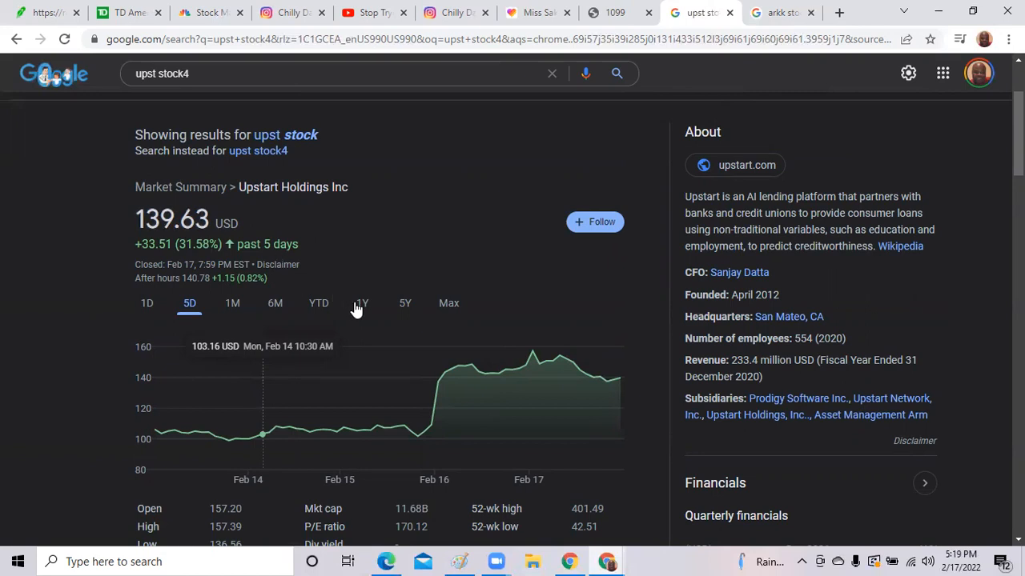
Show Upstart's one-year chart, up 57.31 (69.62%) at $139.63.
click(362, 303)
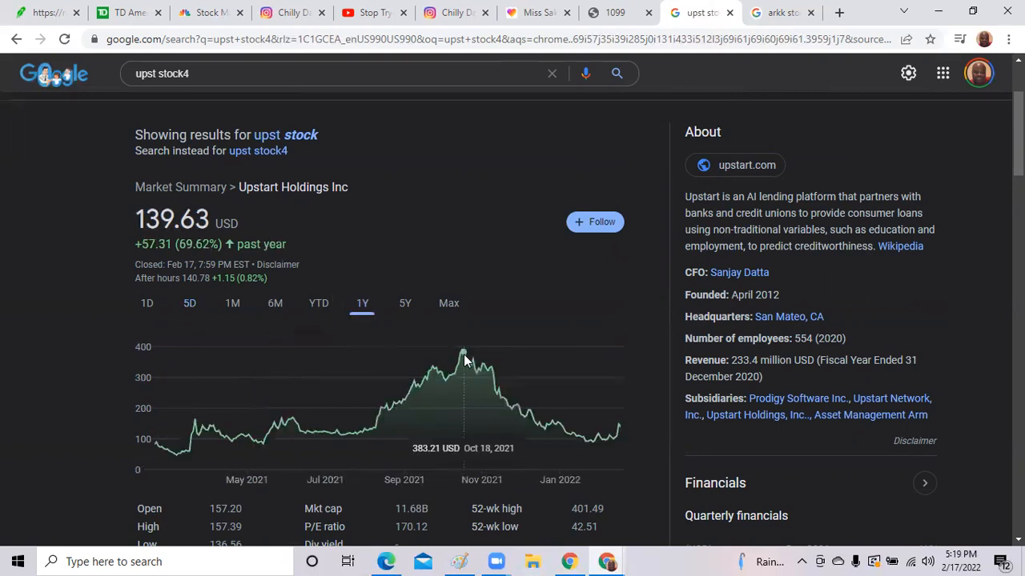
mouse_move(468, 361)
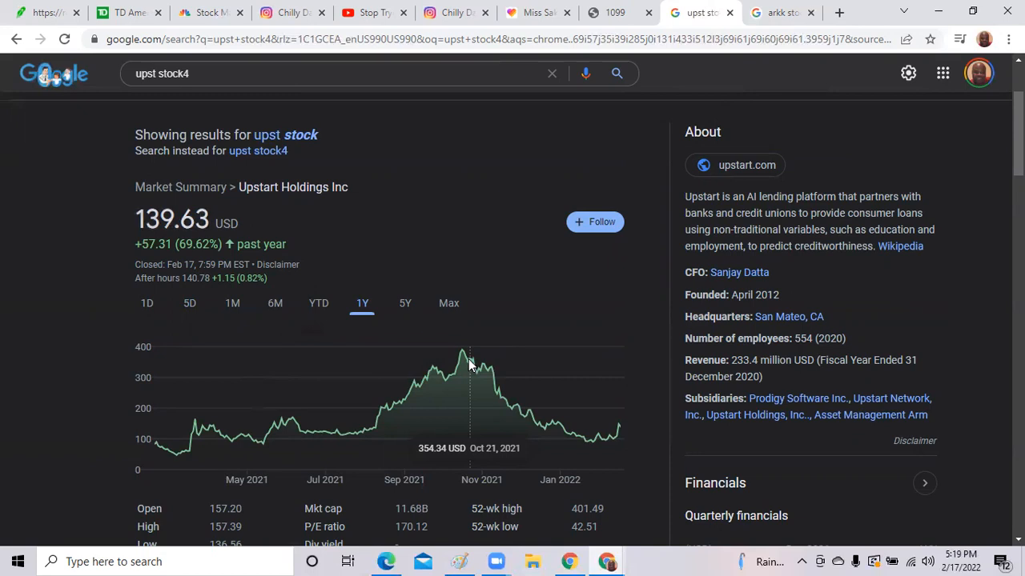
mouse_move(547, 413)
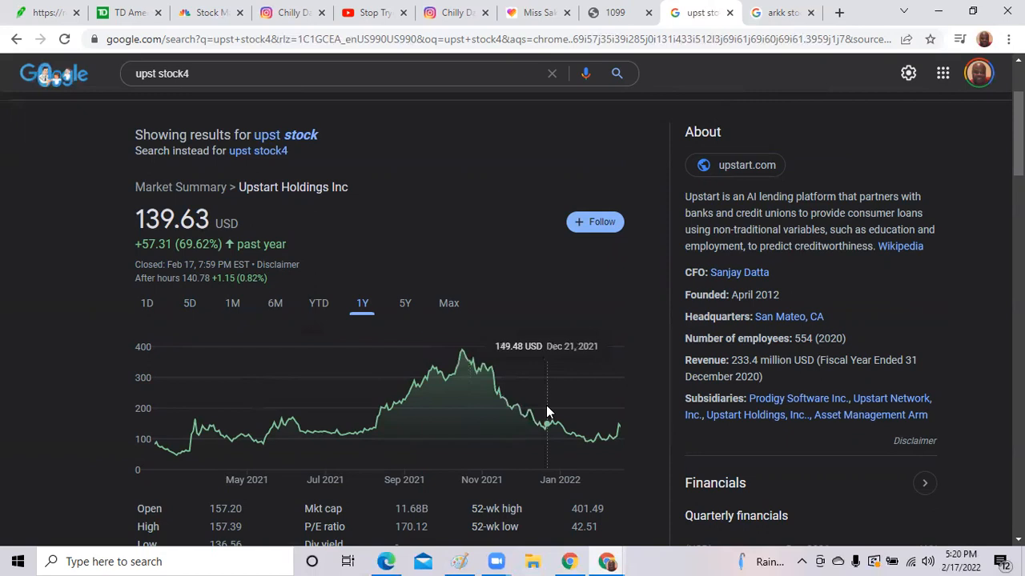
mouse_move(288, 426)
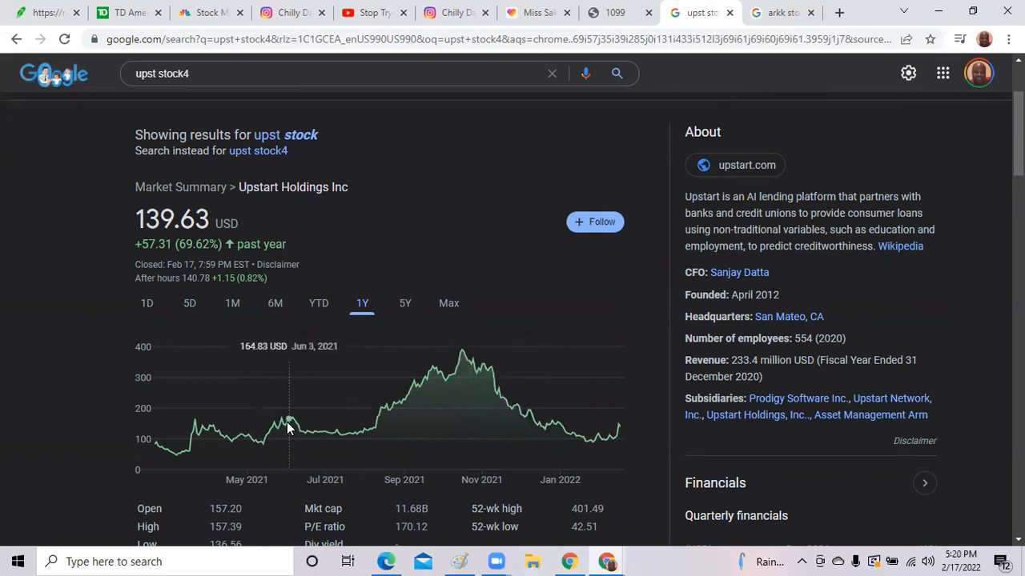
mouse_move(389, 403)
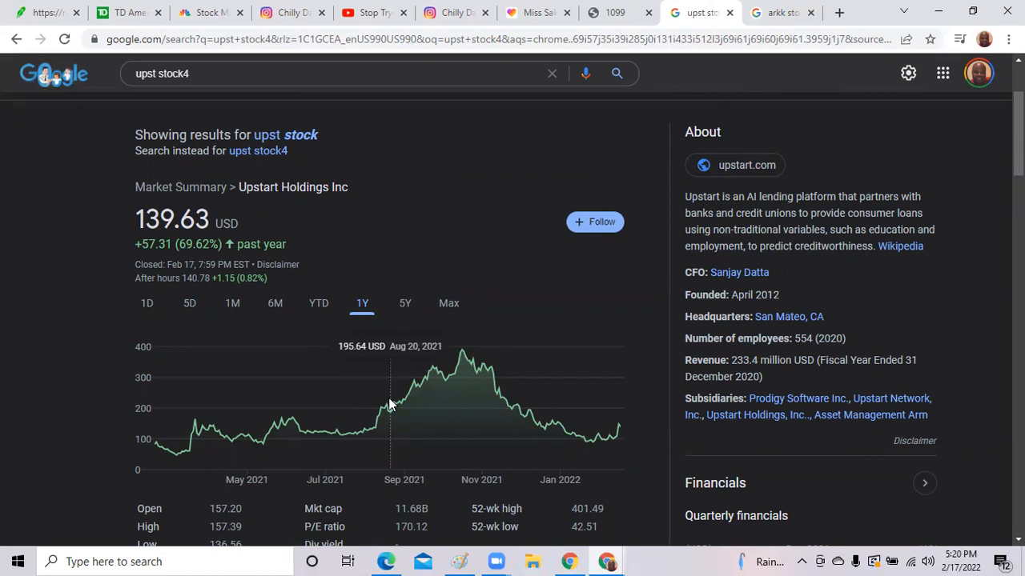
scroll(down, 3)
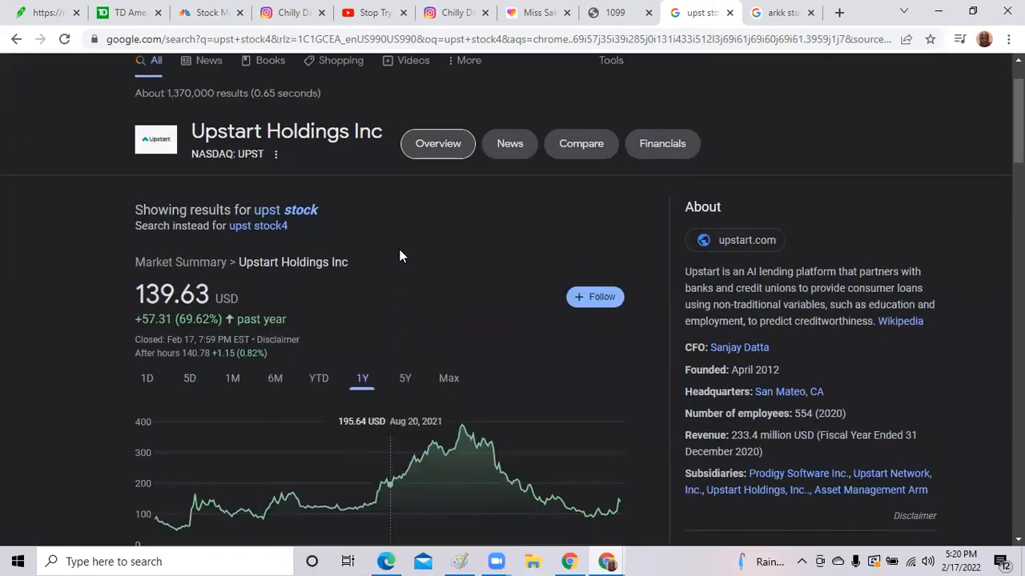
mouse_move(336, 214)
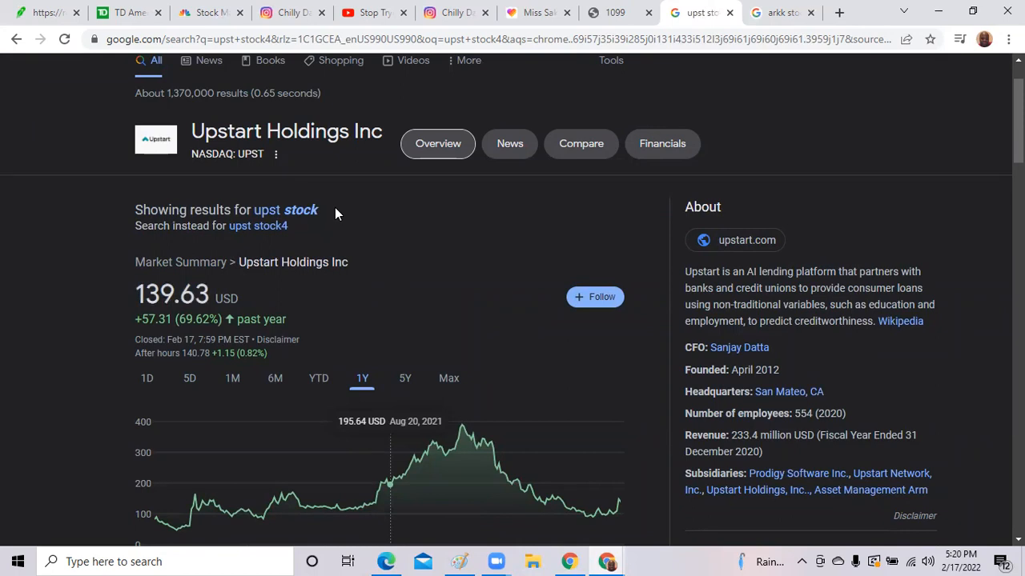
mouse_move(192, 195)
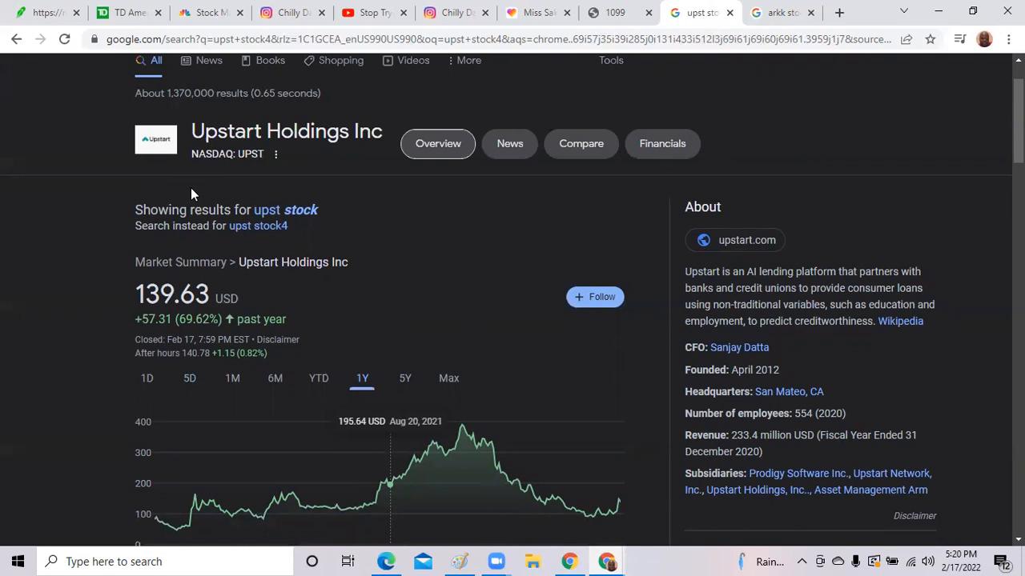
mouse_move(112, 192)
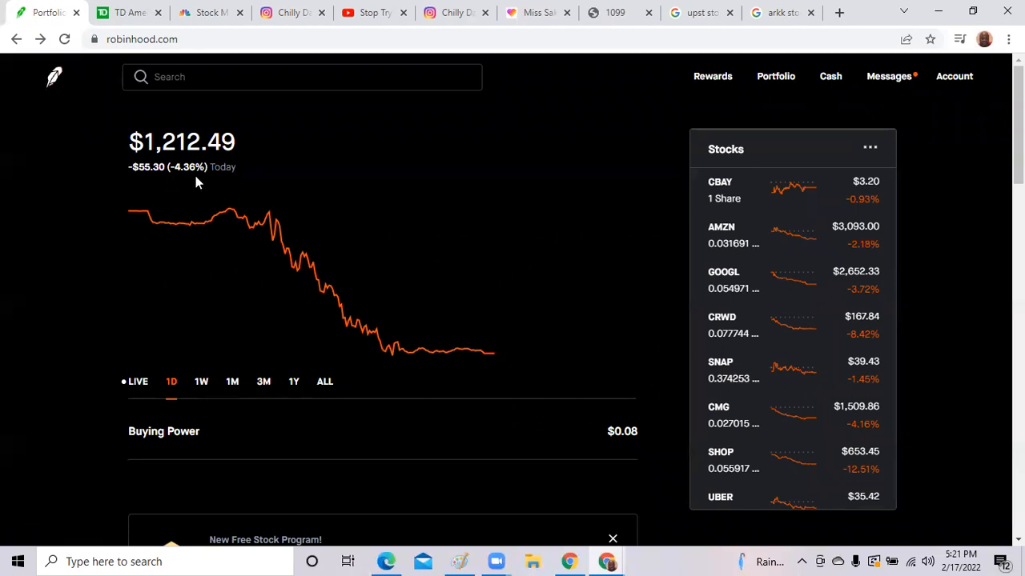
mouse_move(426, 196)
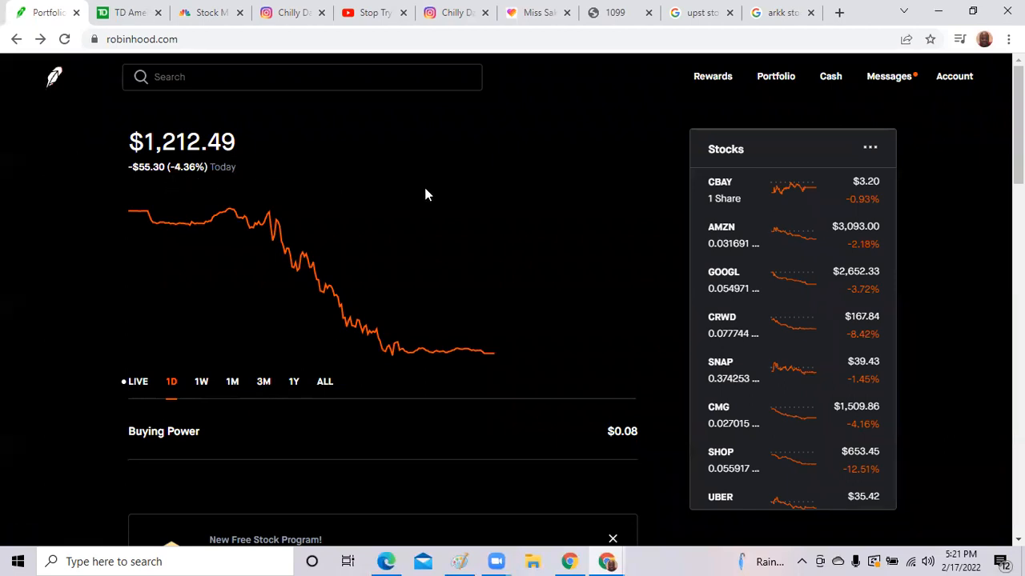
mouse_move(797, 232)
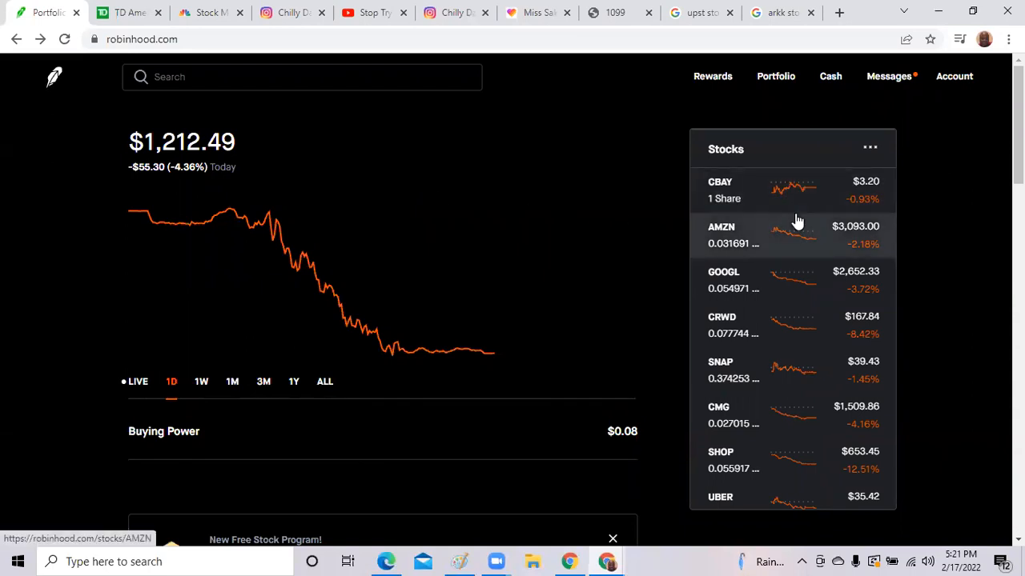
Scroll the Robinhood portfolio's stocks list down to COP, BAC and DE.
scroll(down, 3)
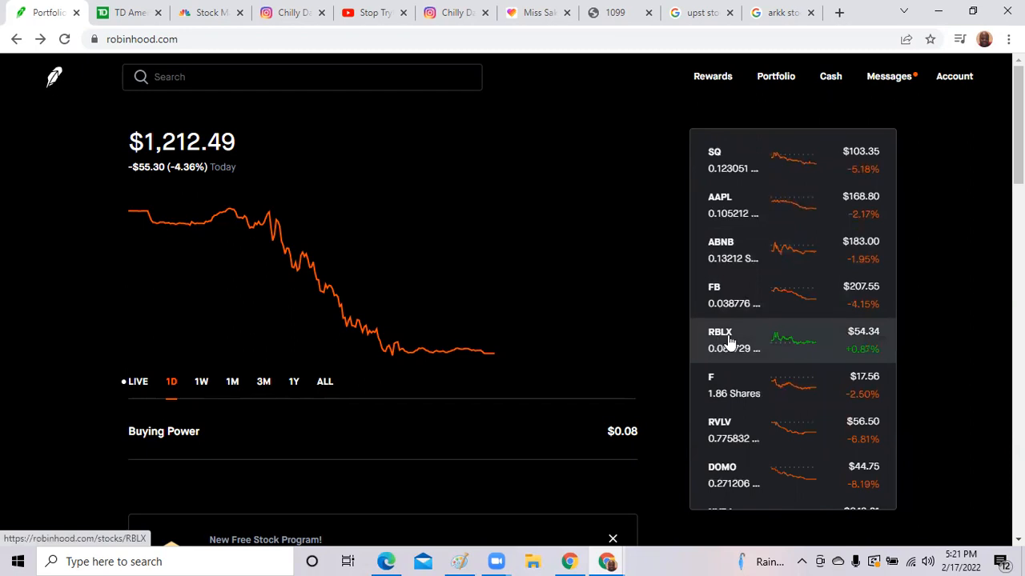
mouse_move(872, 352)
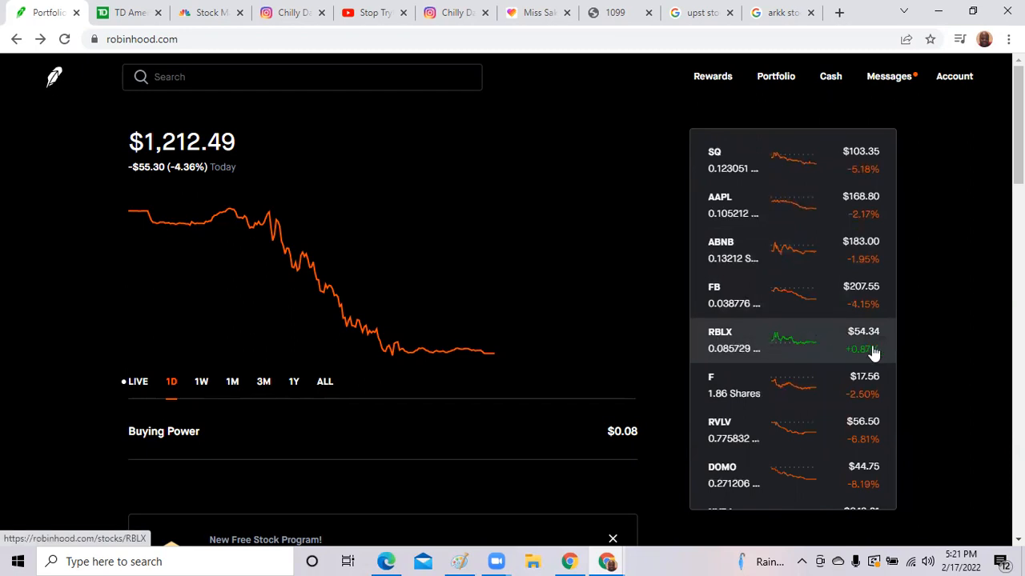
scroll(down, 3)
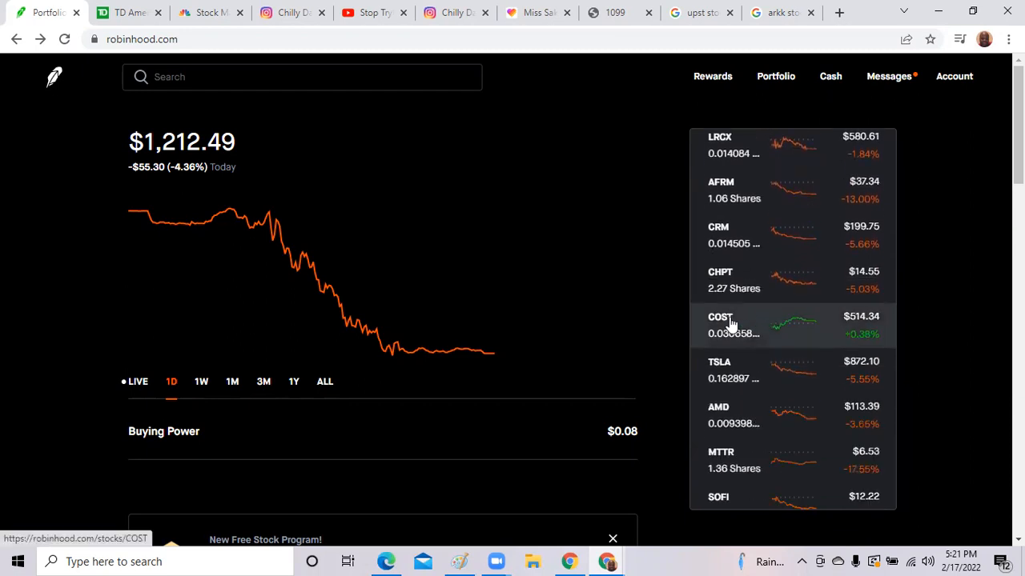
mouse_move(849, 343)
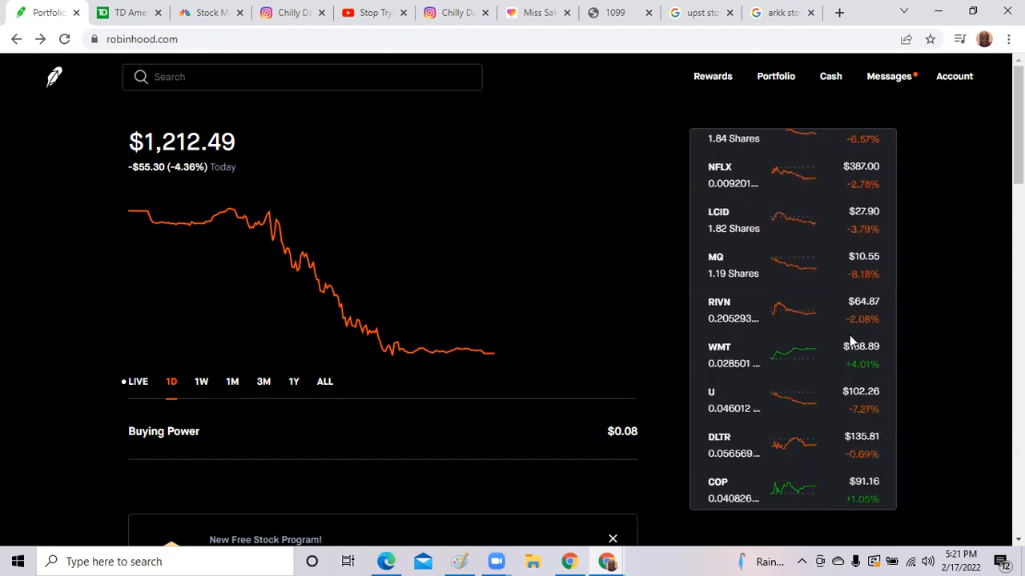
mouse_move(756, 352)
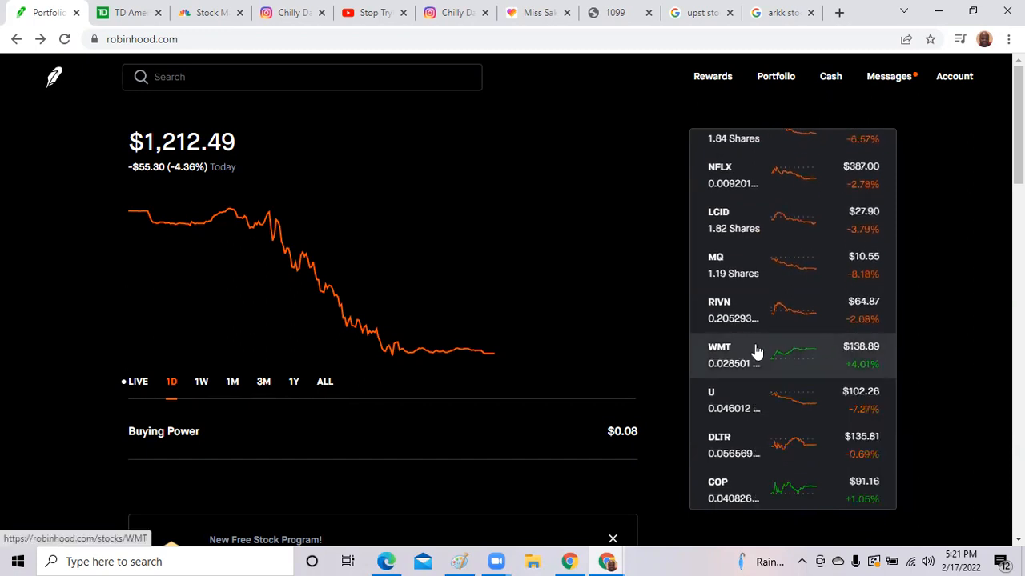
scroll(down, 3)
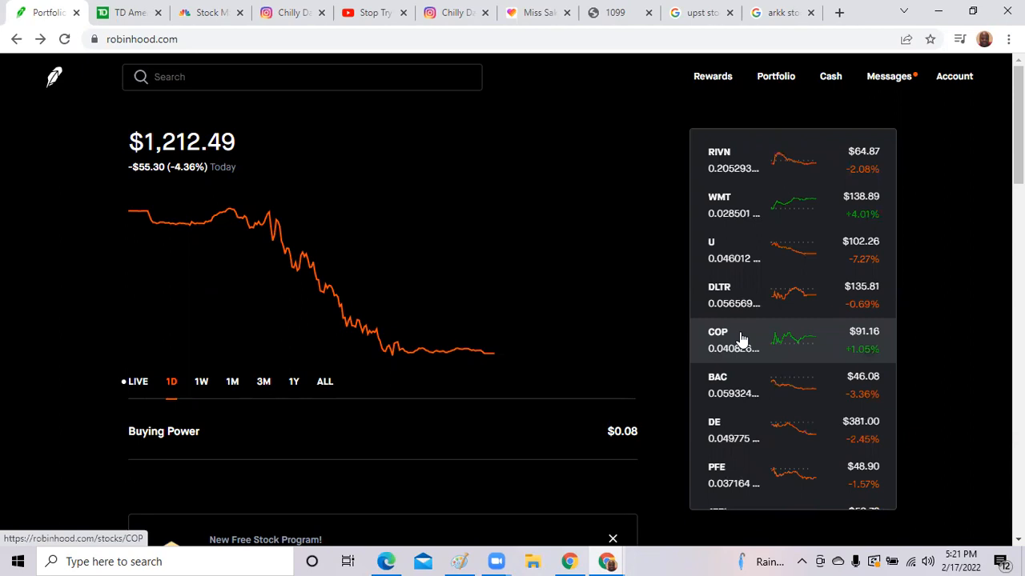
mouse_move(740, 339)
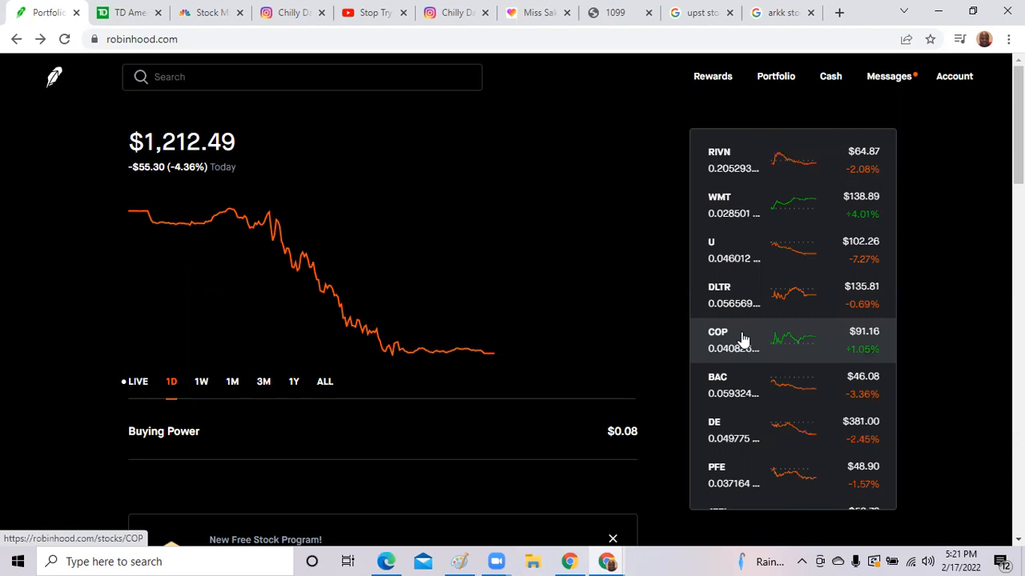
mouse_move(723, 342)
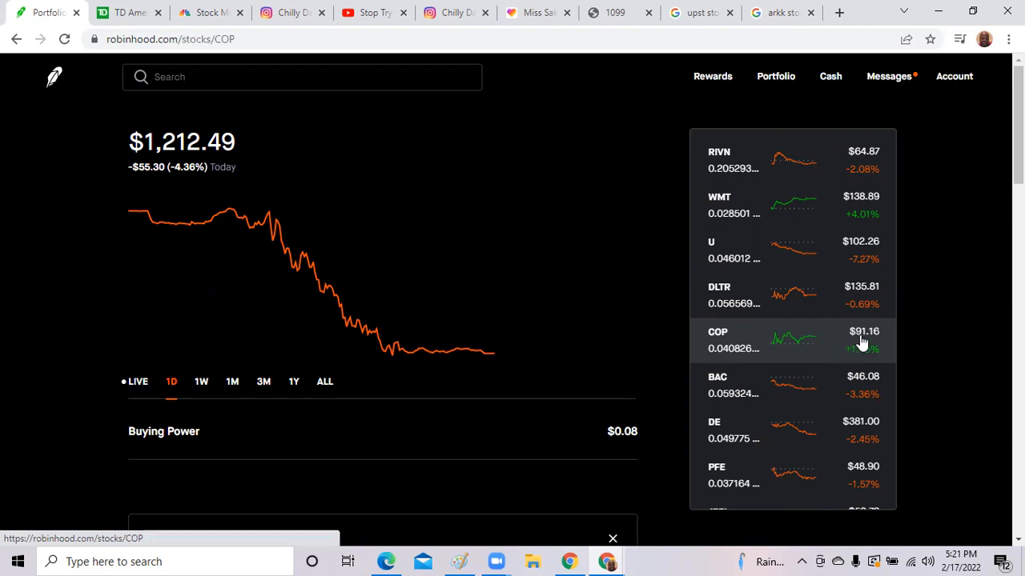
click(792, 340)
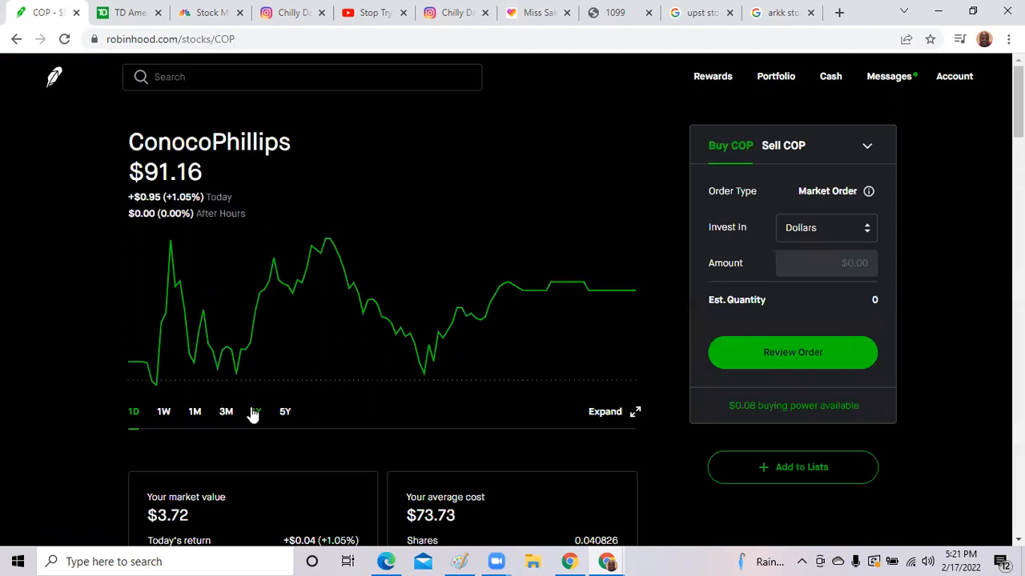
click(256, 412)
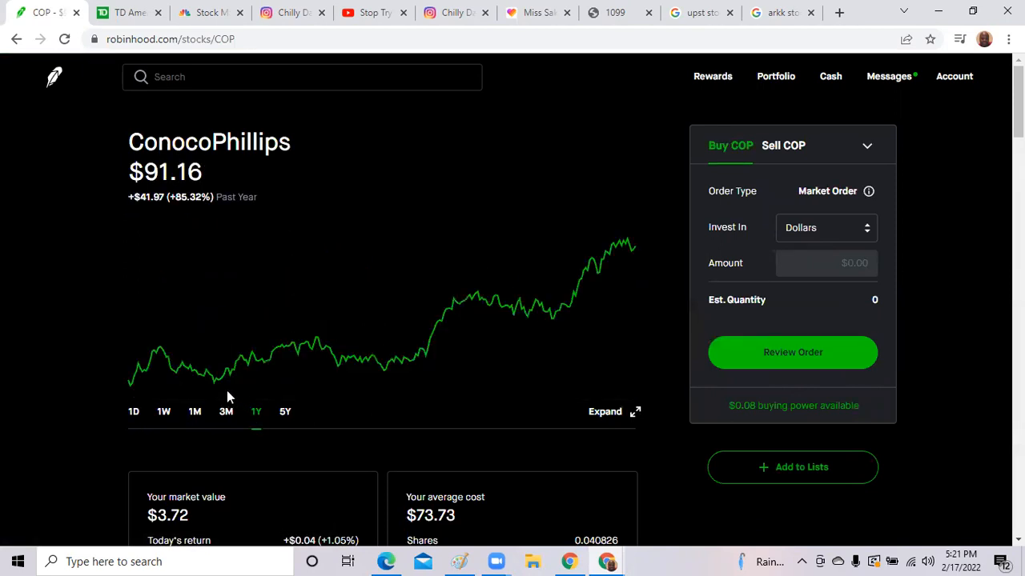
mouse_move(306, 343)
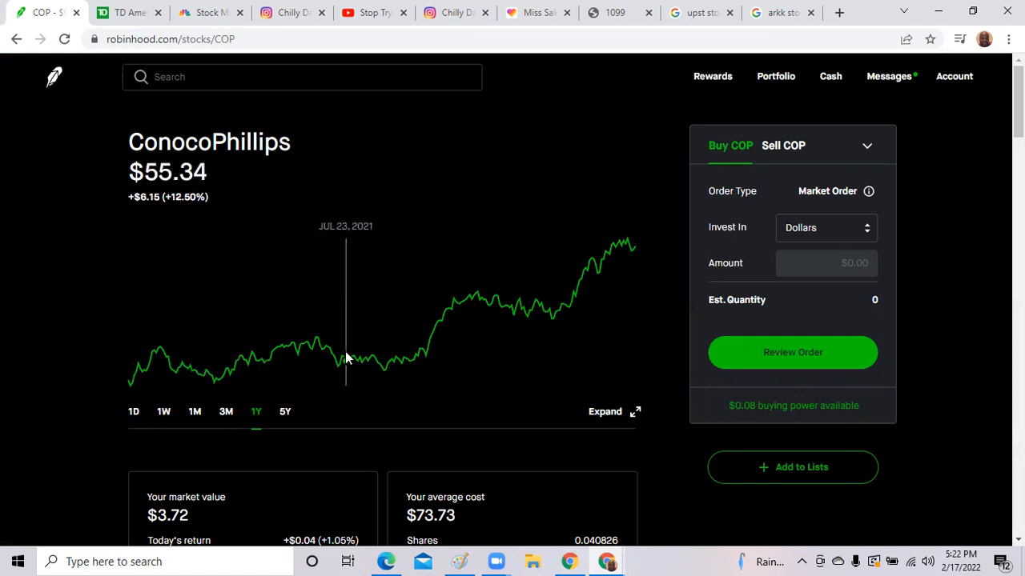
mouse_move(394, 355)
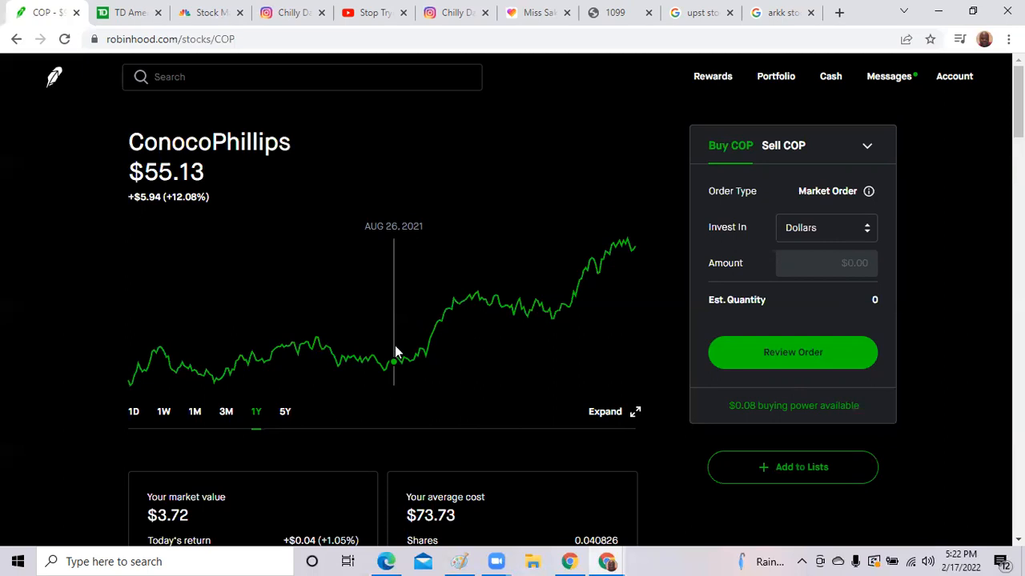
click(134, 411)
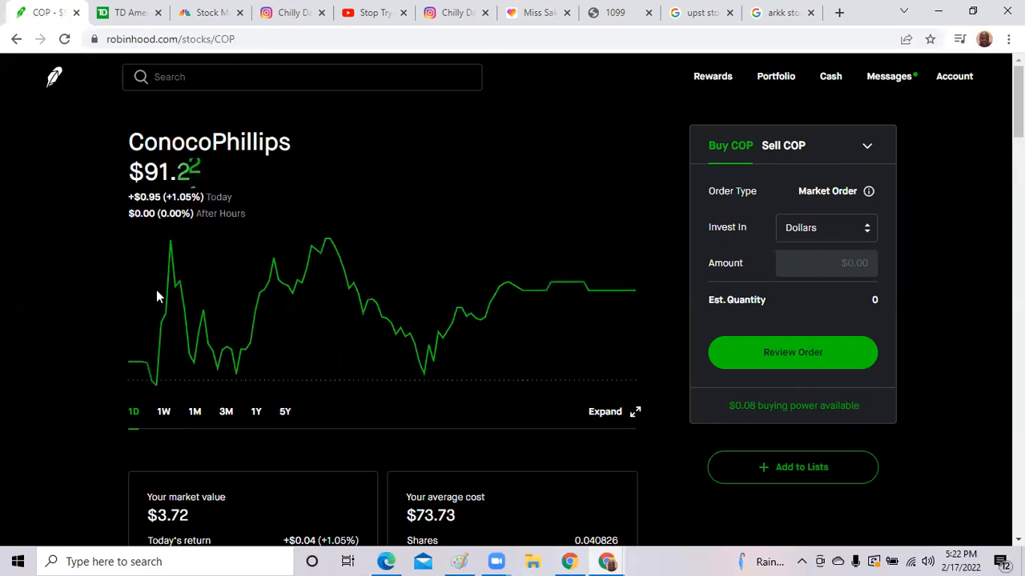
click(54, 77)
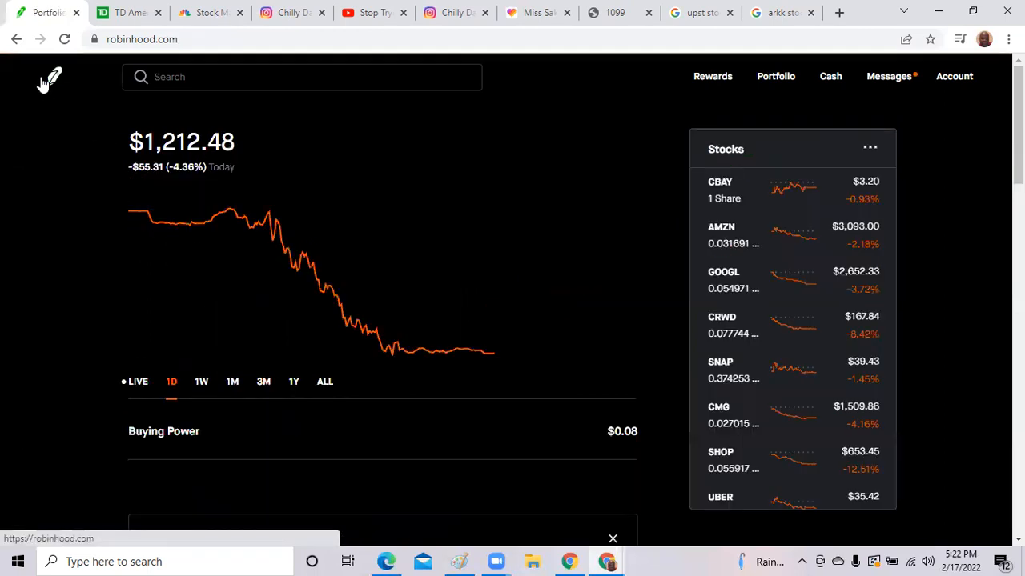
Scroll Robinhood's home page past Trending Lists to the News feed led by CNBC's stock-futures story.
scroll(down, 3)
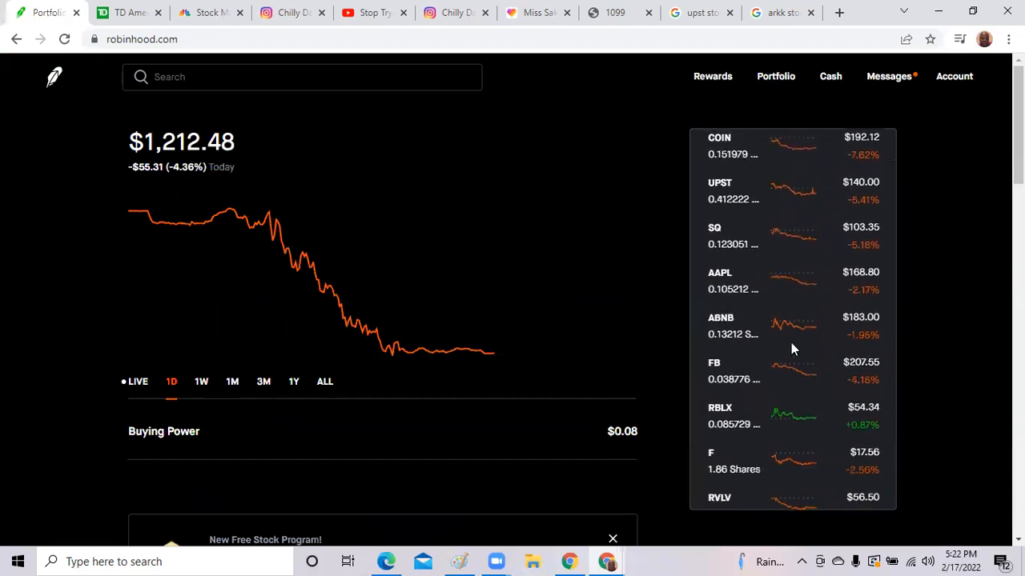
scroll(down, 3)
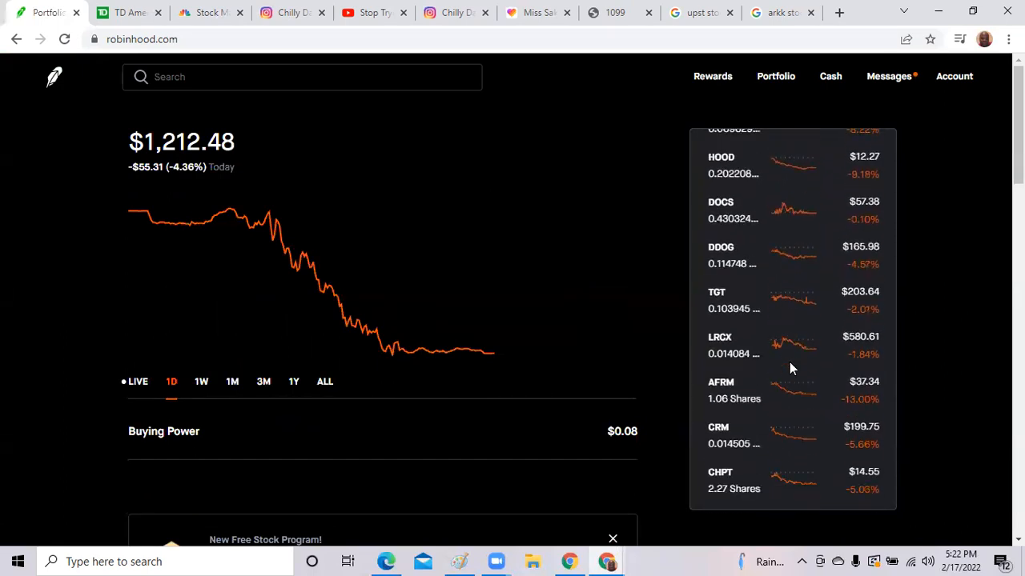
scroll(down, 3)
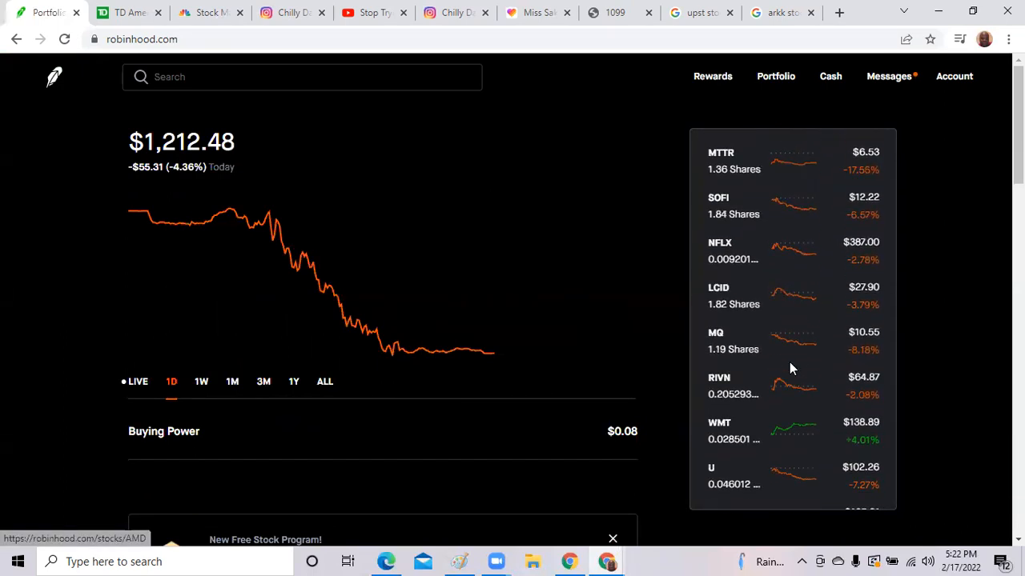
scroll(down, 3)
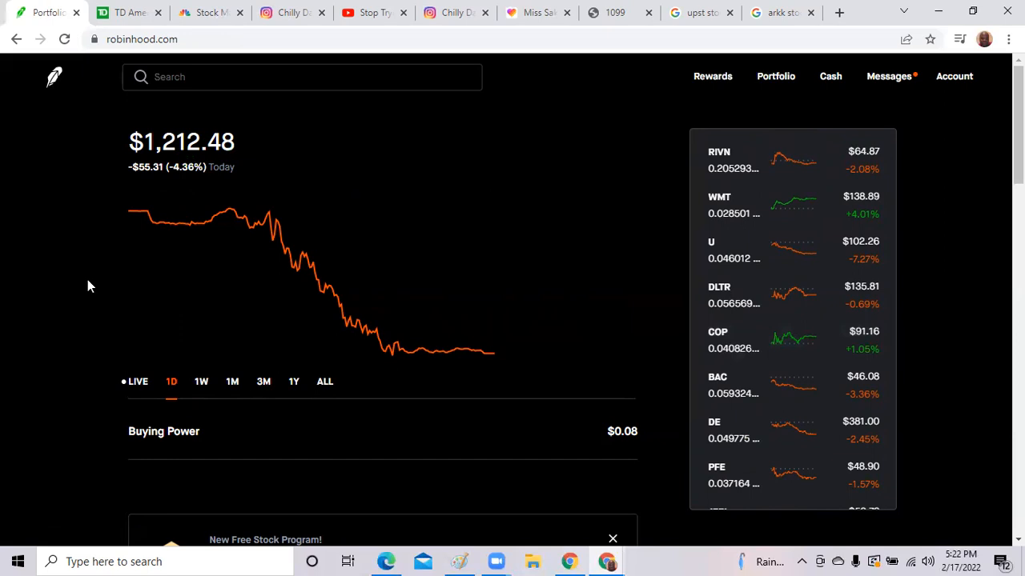
scroll(down, 3)
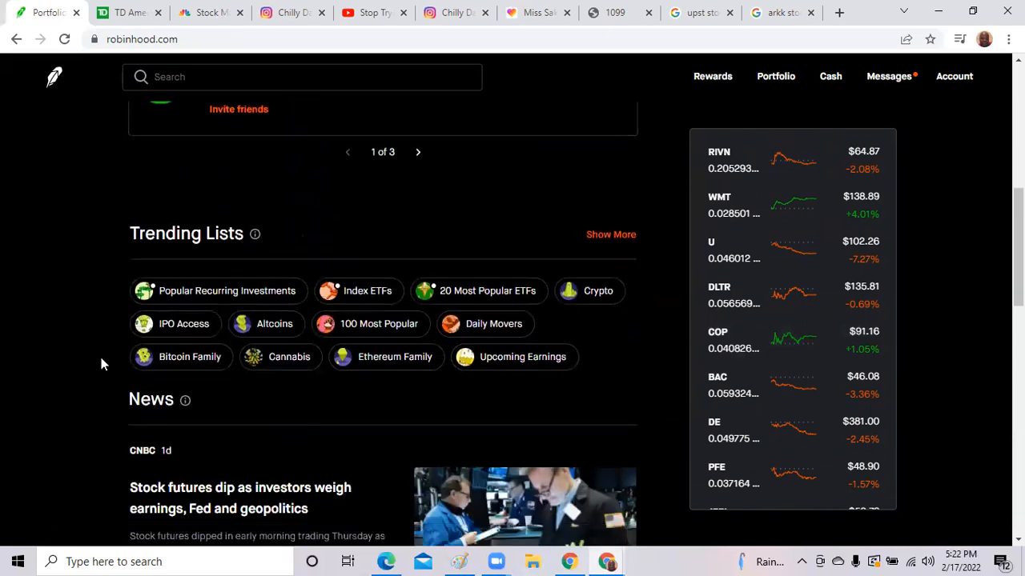
scroll(down, 3)
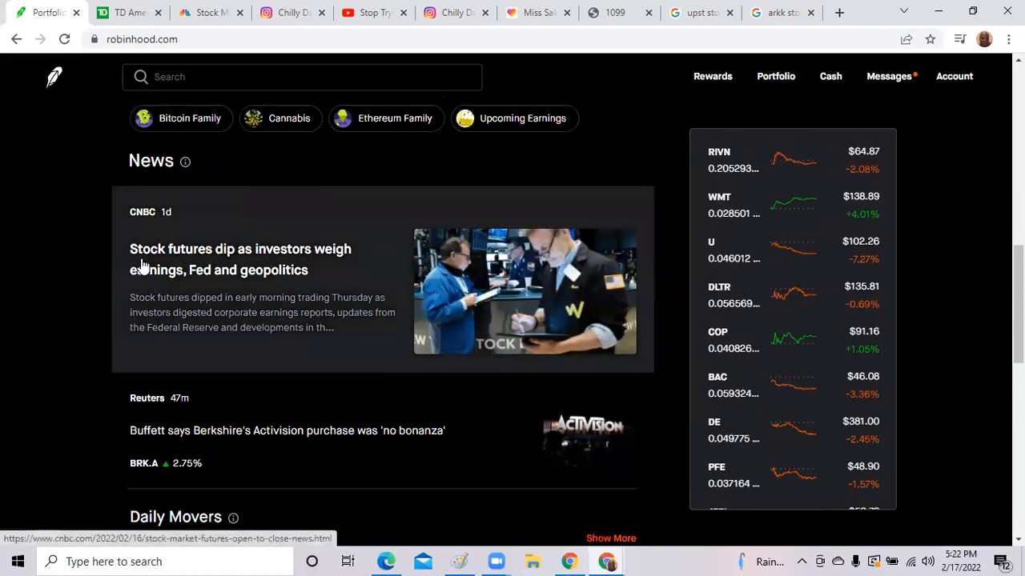
mouse_move(206, 284)
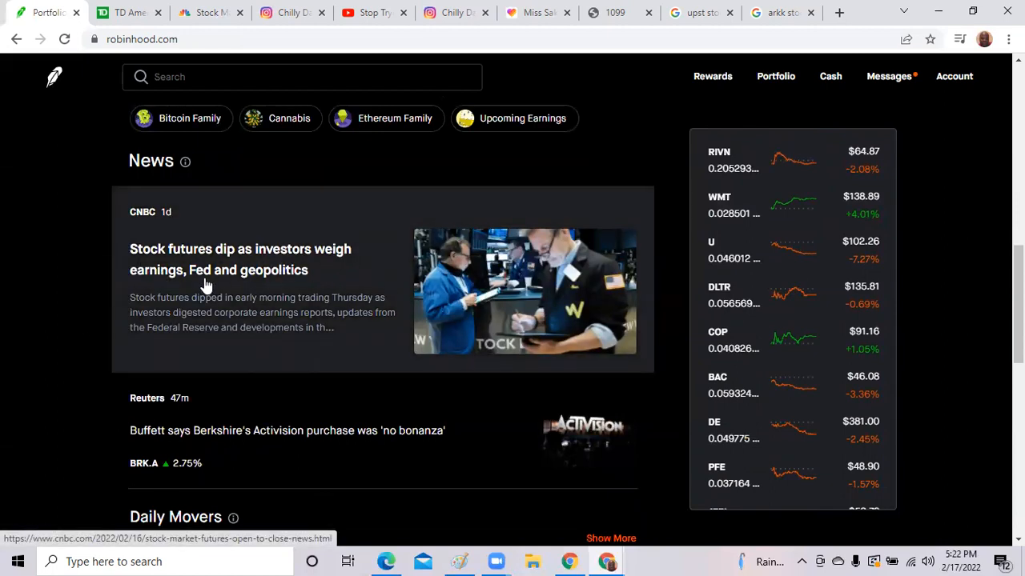
mouse_move(318, 282)
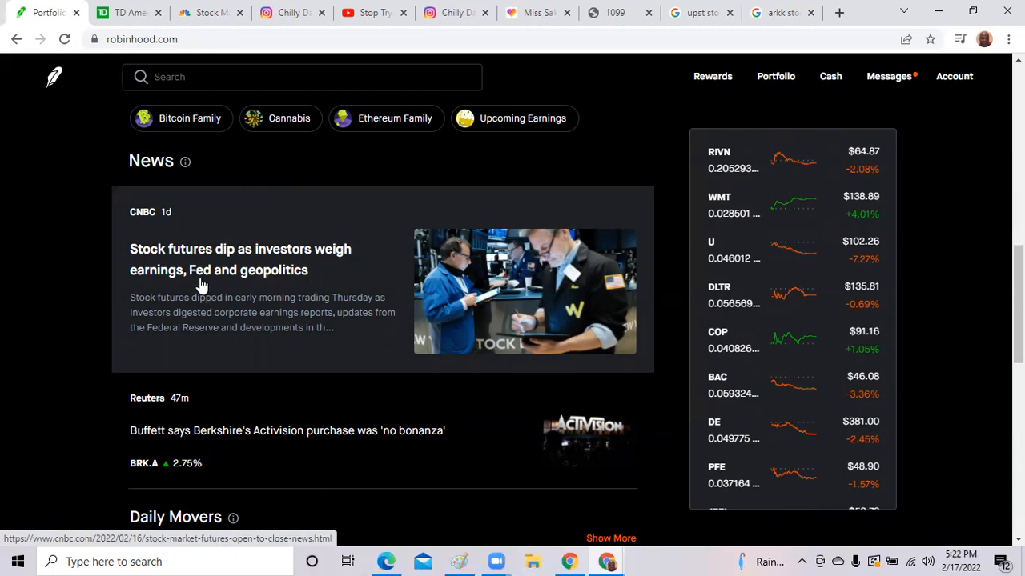
mouse_move(258, 282)
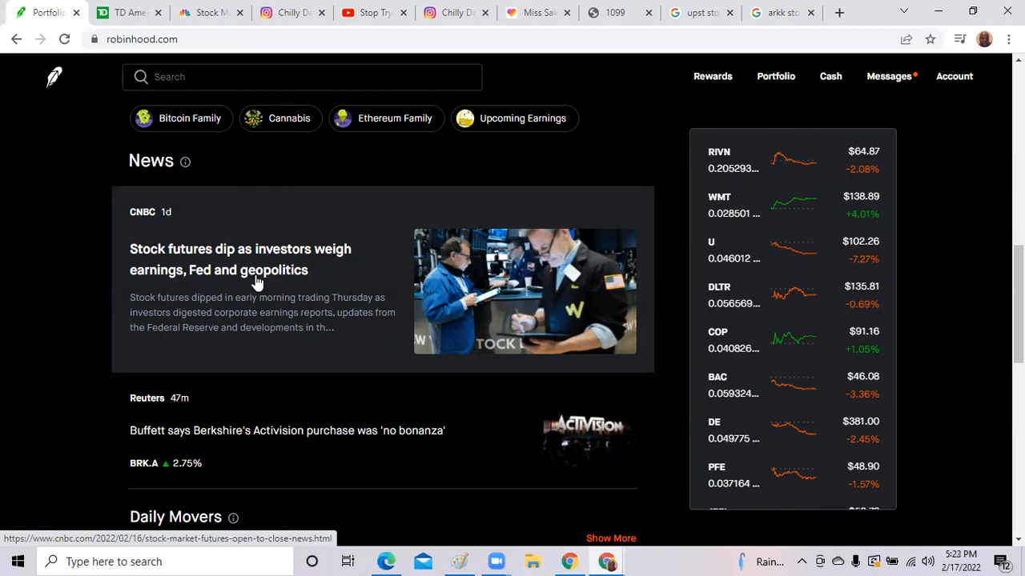
mouse_move(257, 285)
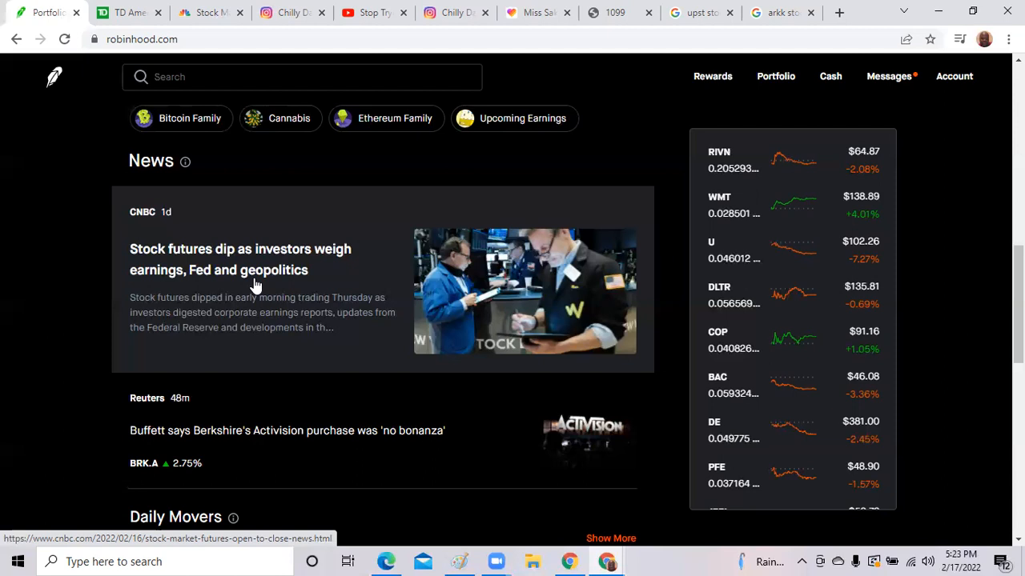
mouse_move(112, 352)
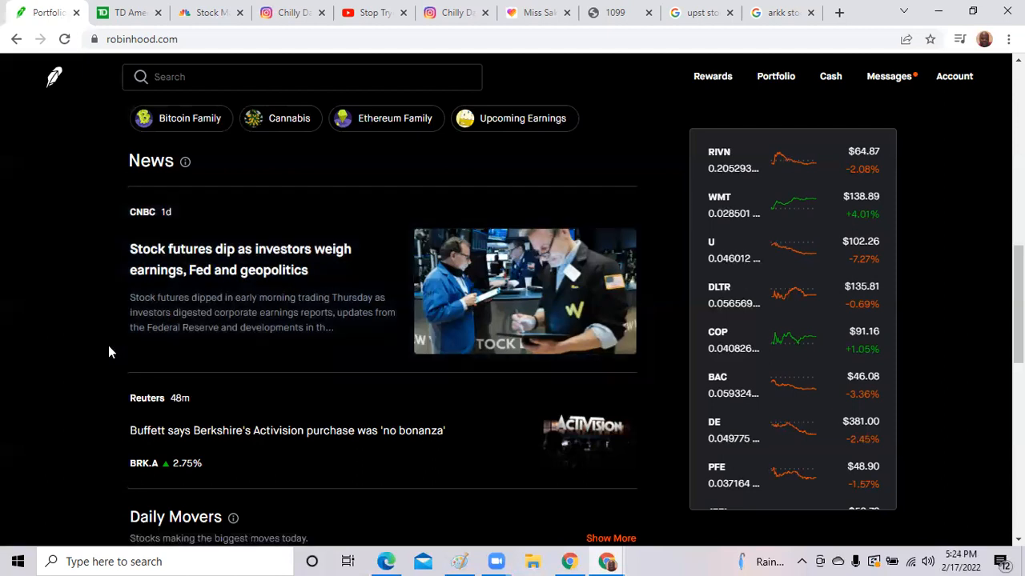
Scroll the news feed past Shopify and Upstart stories to the Disney and Walmart earnings articles.
scroll(down, 3)
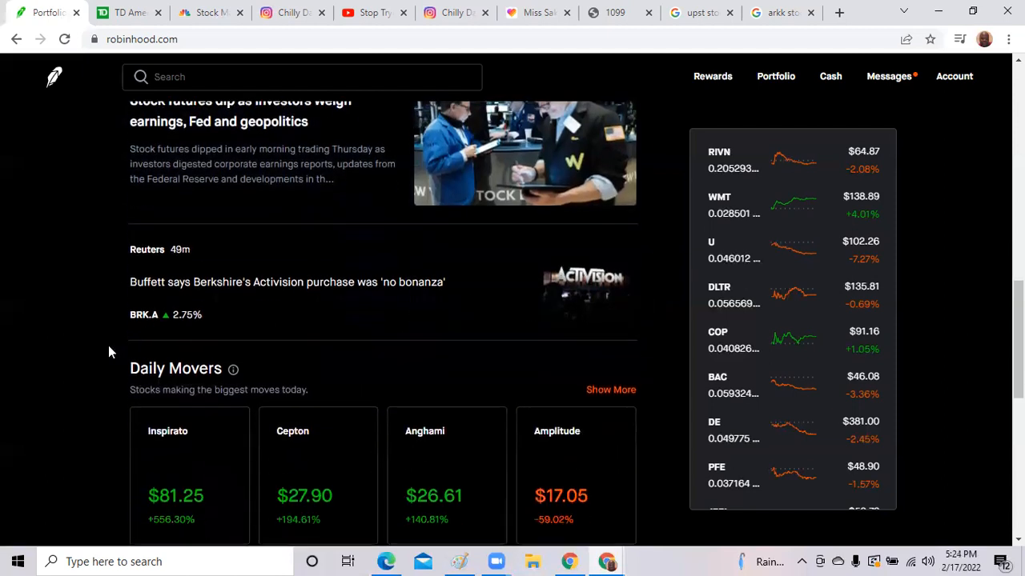
scroll(down, 3)
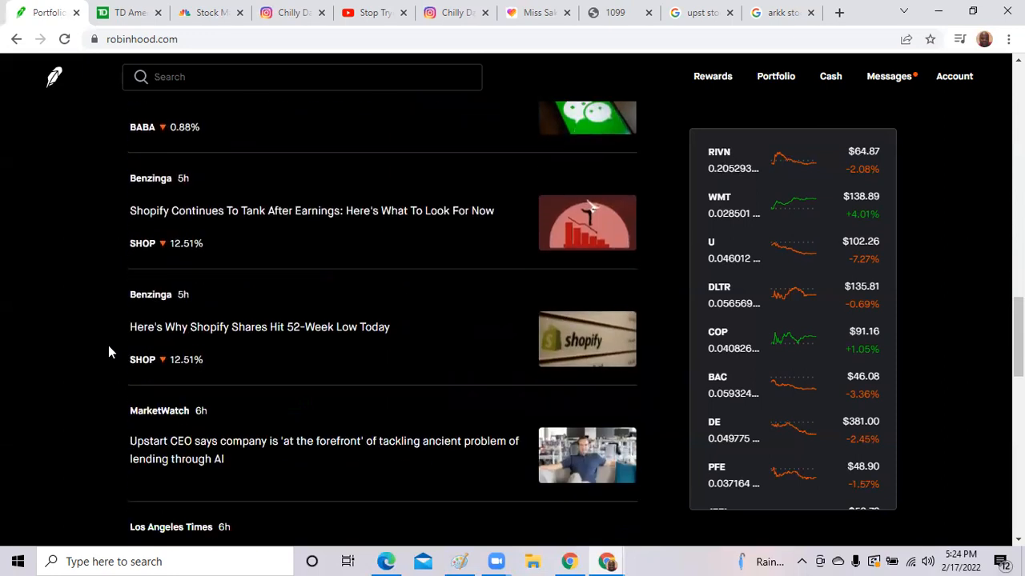
scroll(down, 3)
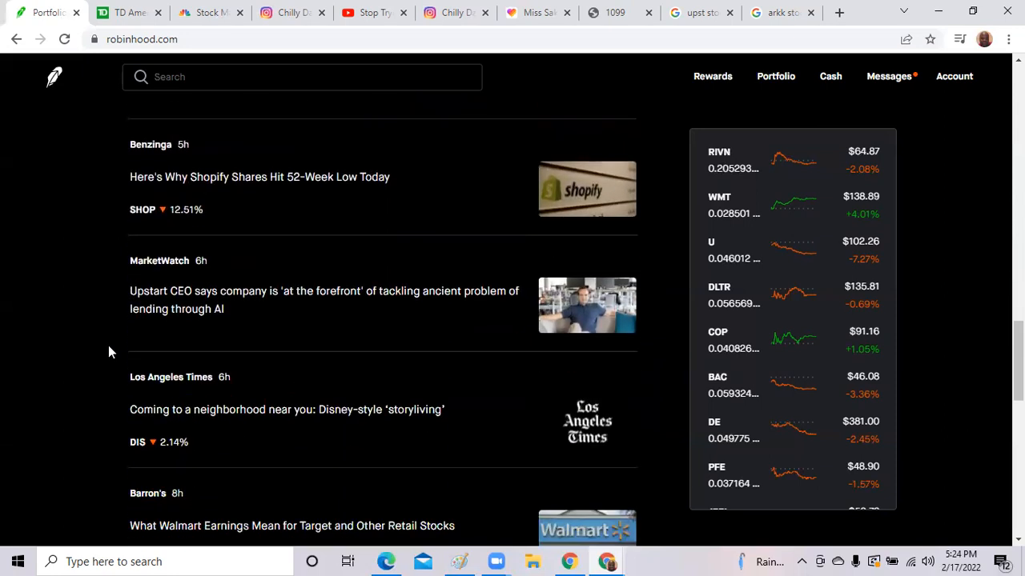
mouse_move(200, 304)
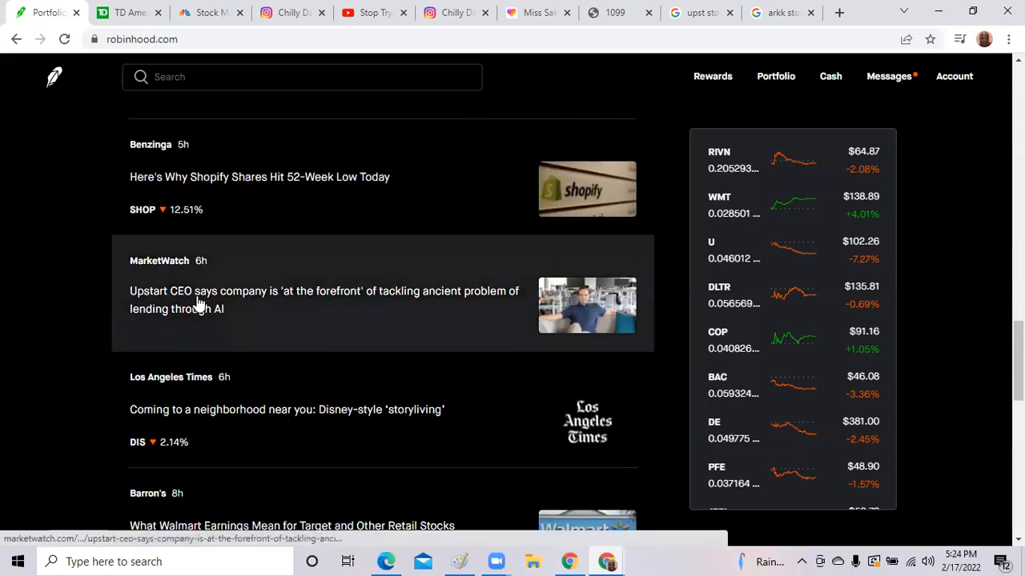
mouse_move(379, 301)
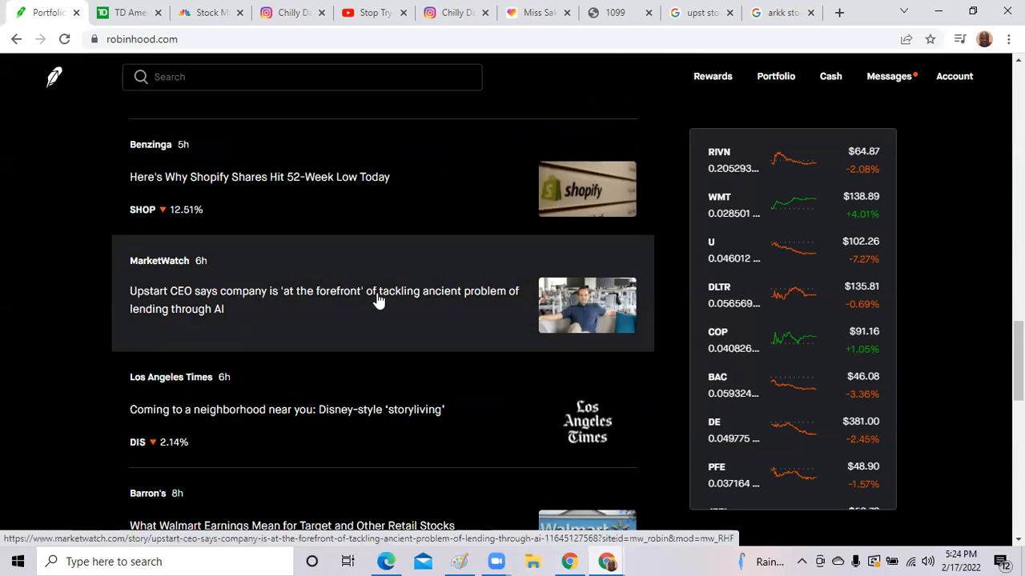
mouse_move(480, 300)
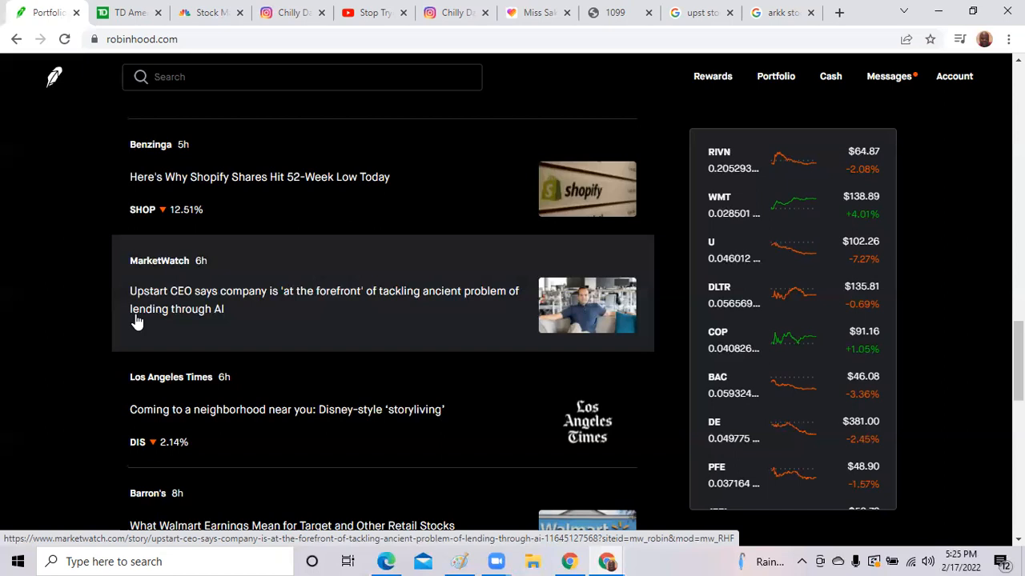
scroll(down, 3)
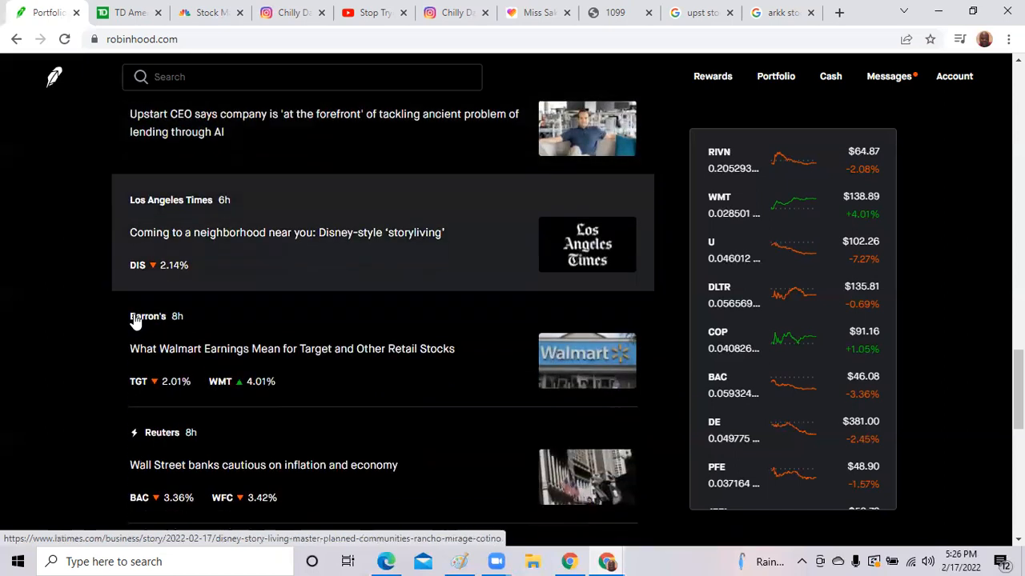
Scroll to the Bitcoin-stocks, BofA-upgrades-Upstart and Ford-Volvo battery stories, then start a new tab.
scroll(down, 3)
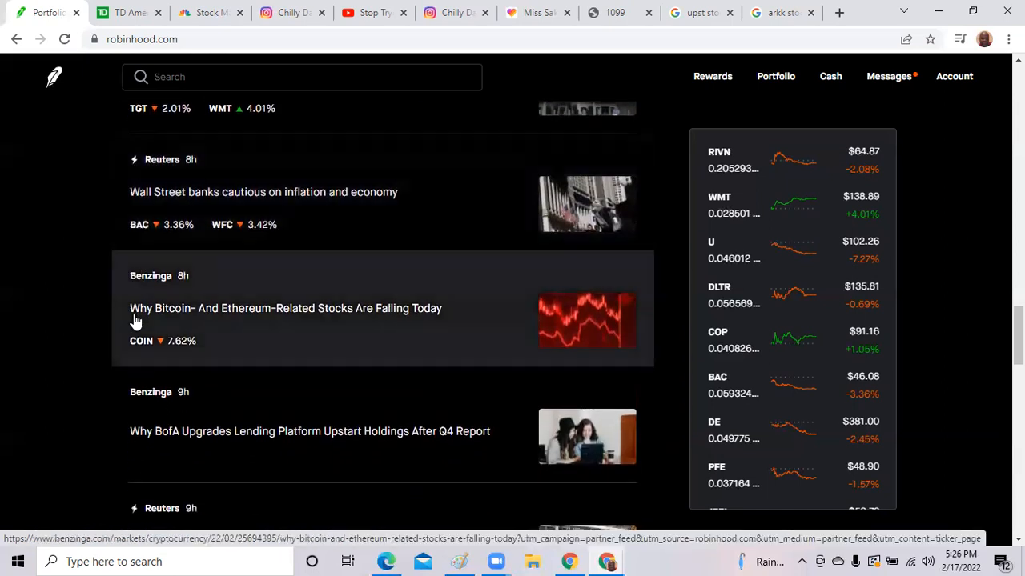
mouse_move(258, 312)
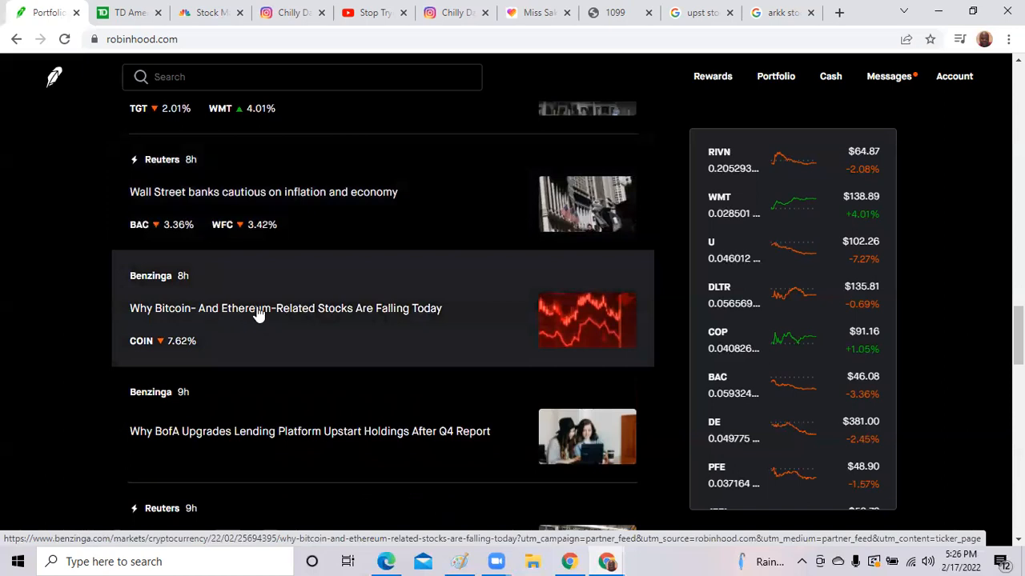
mouse_move(352, 302)
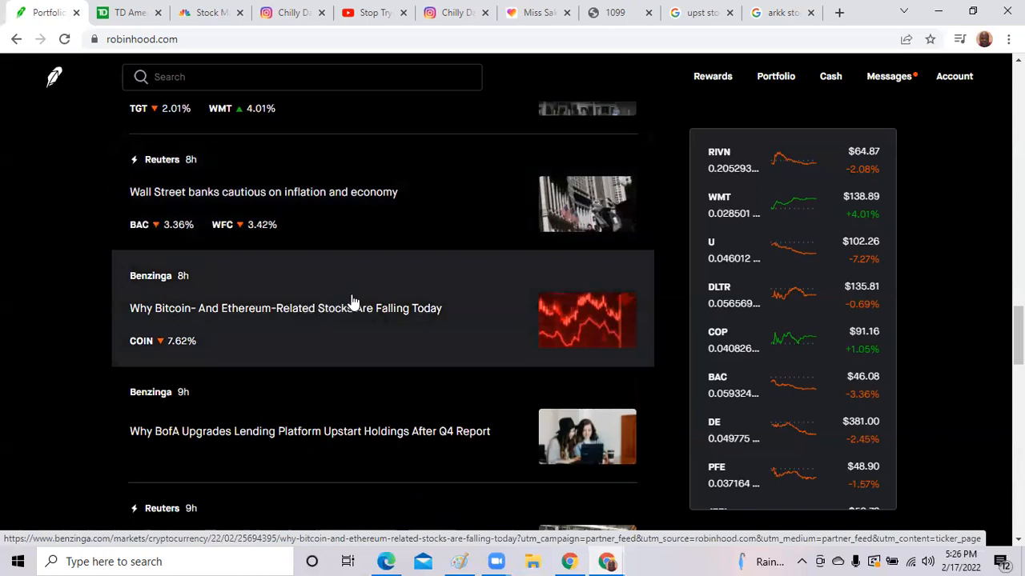
mouse_move(125, 311)
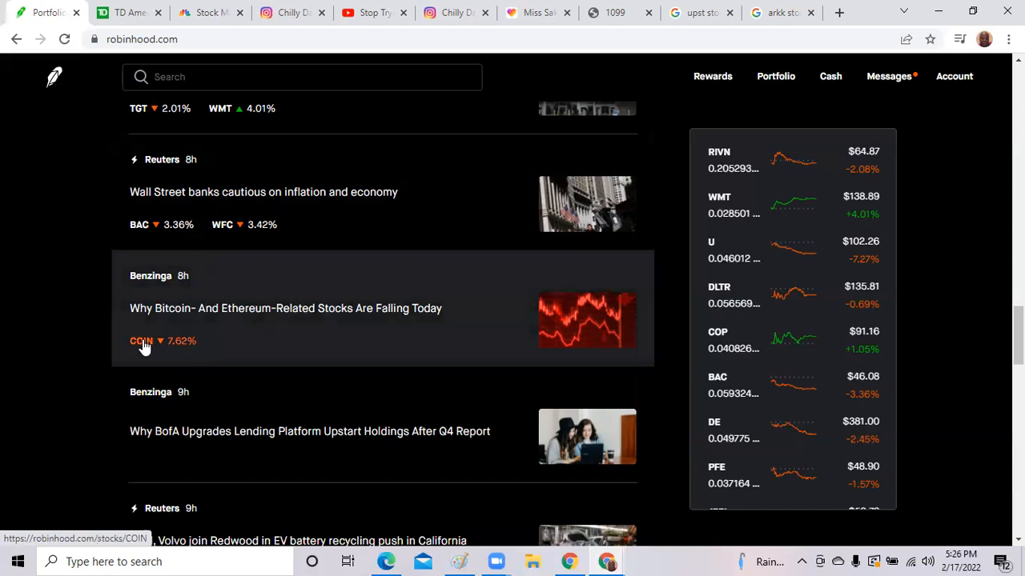
mouse_move(186, 349)
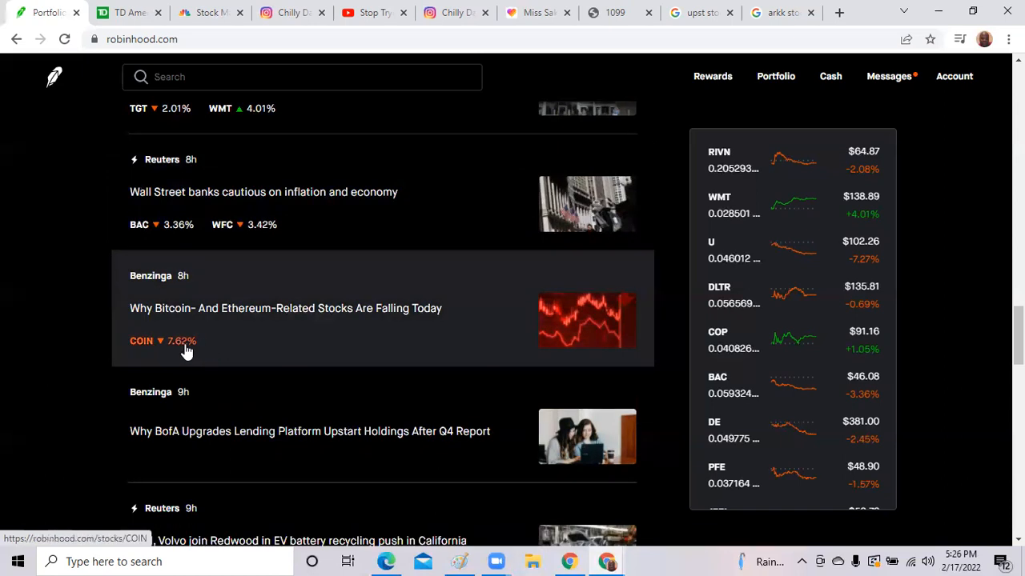
mouse_move(202, 349)
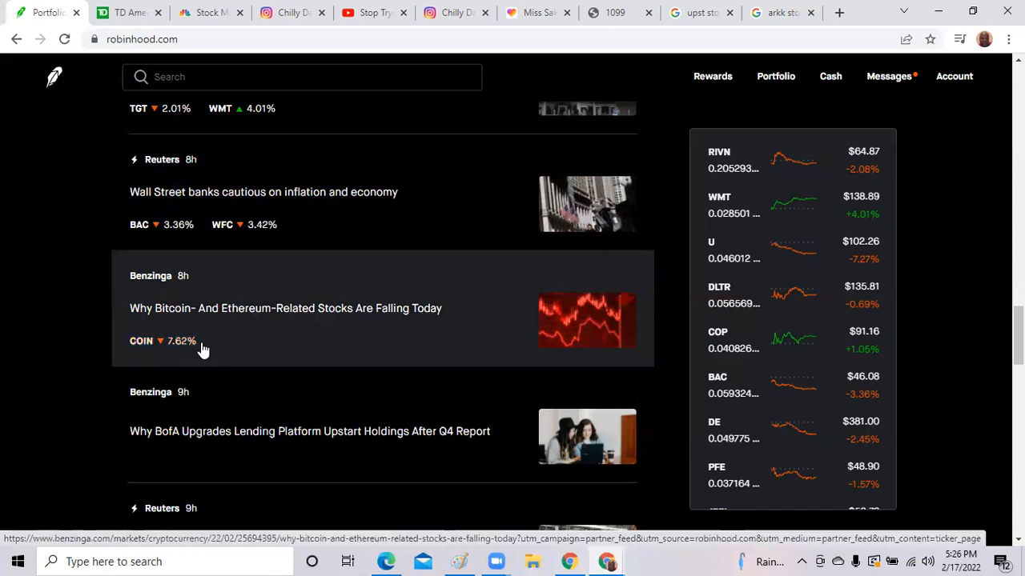
scroll(down, 3)
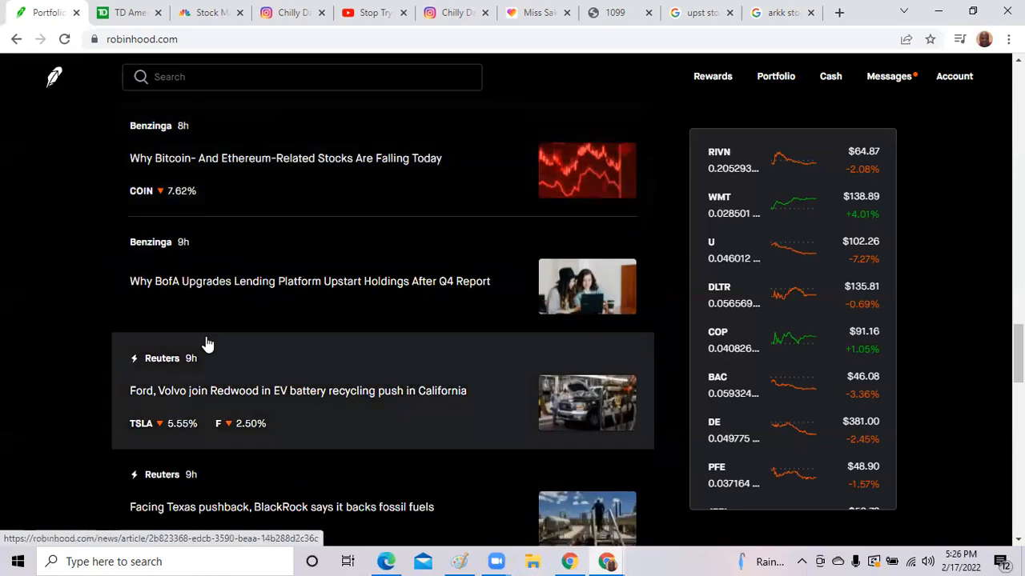
scroll(down, 3)
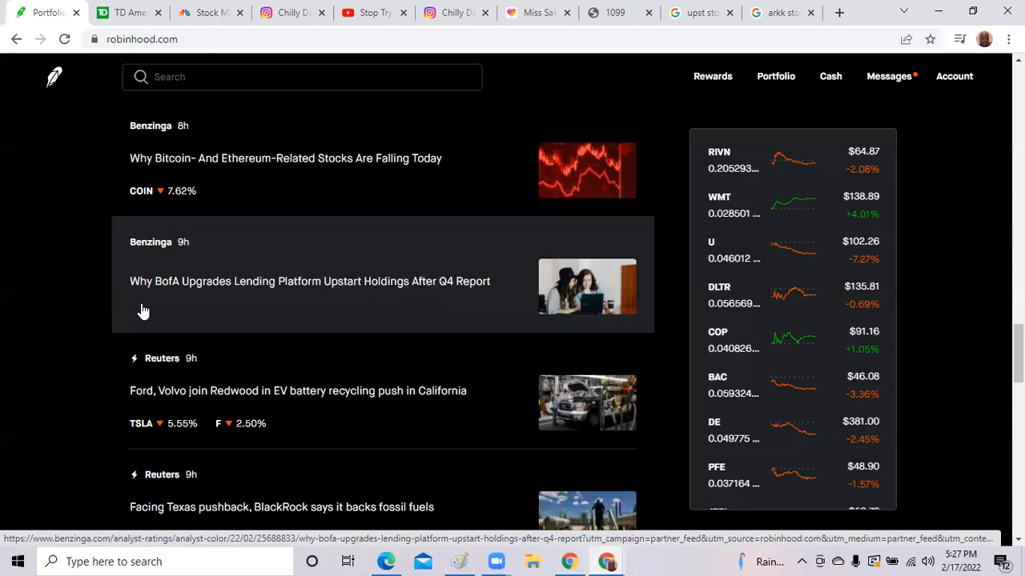
mouse_move(281, 312)
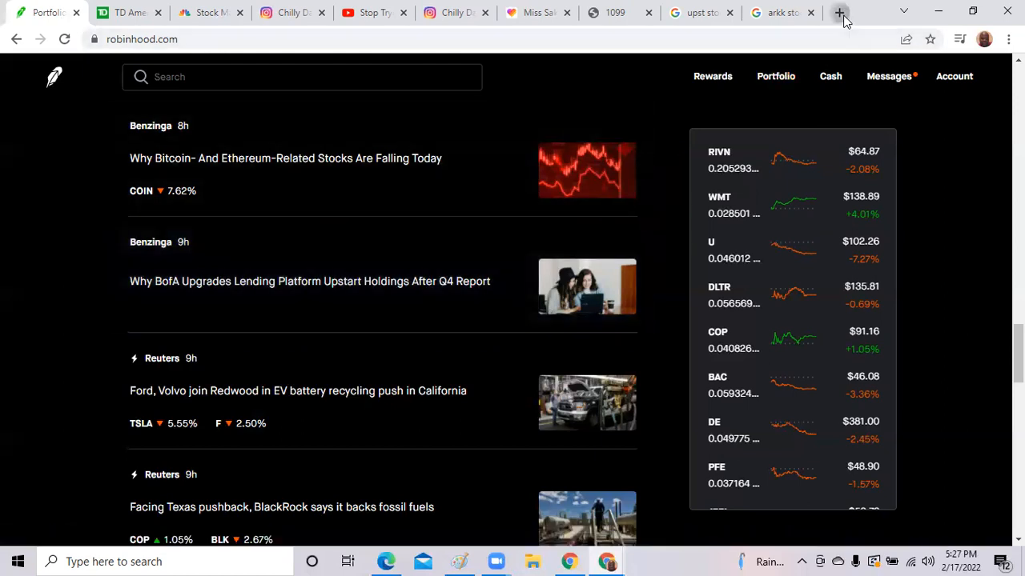
click(839, 12)
text(tipranks.com/stocks/ddog/f)
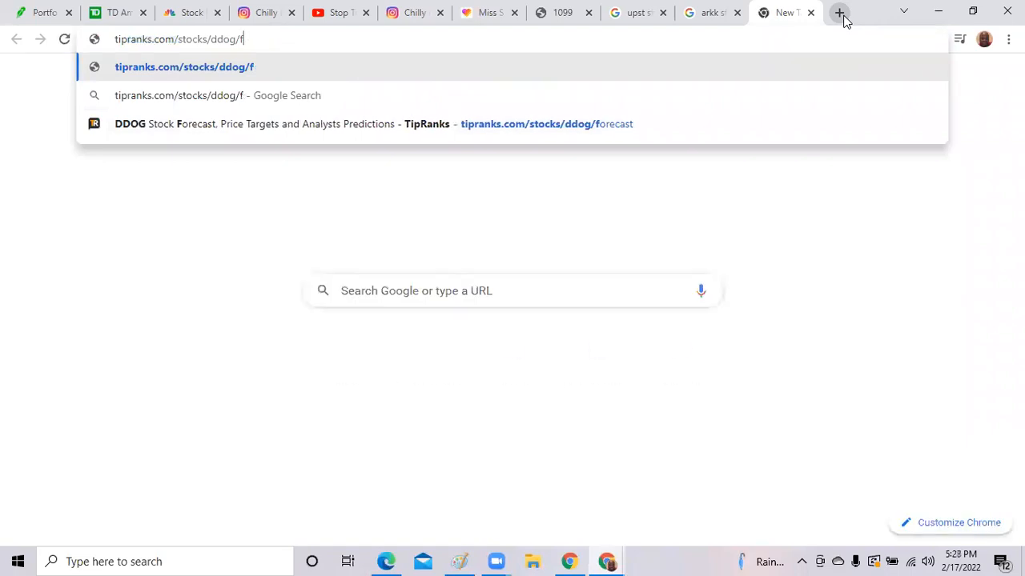
Load TipRanks' Upstart (upst) analyst forecast: Moderate Buy from 9 ratings, $213.33 average target.
key(Backspace)
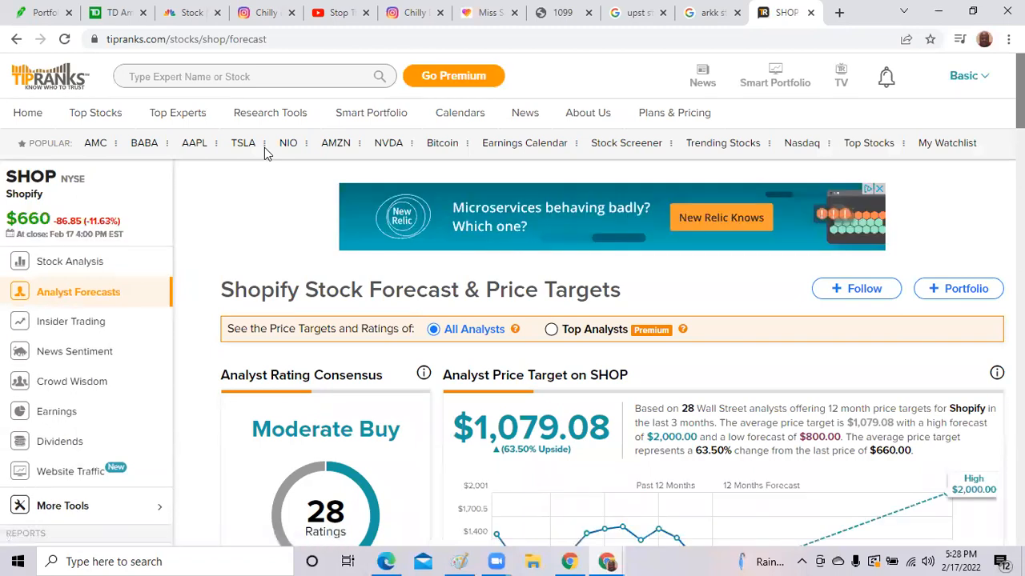
text(upst)
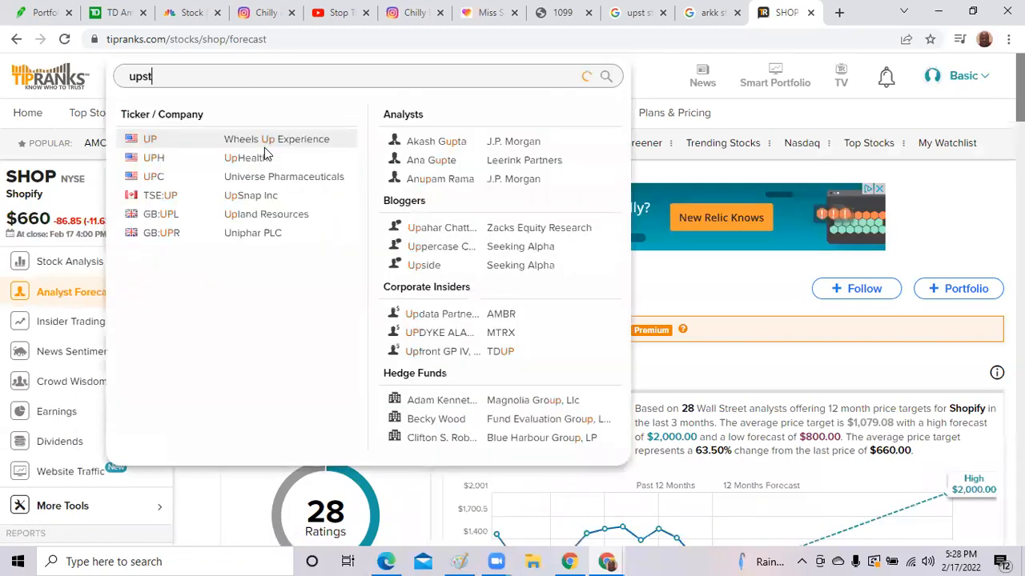
click(155, 138)
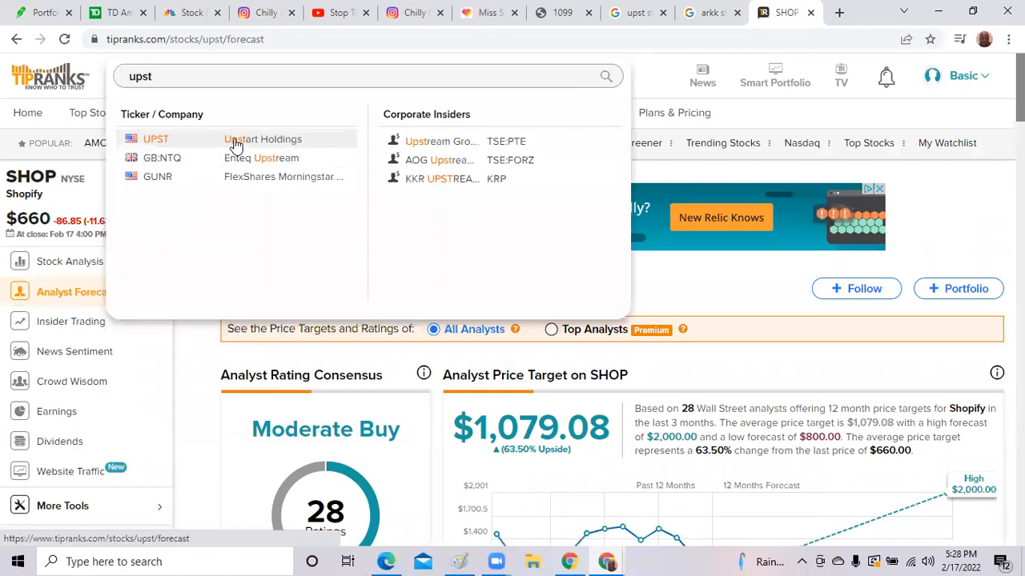
click(155, 138)
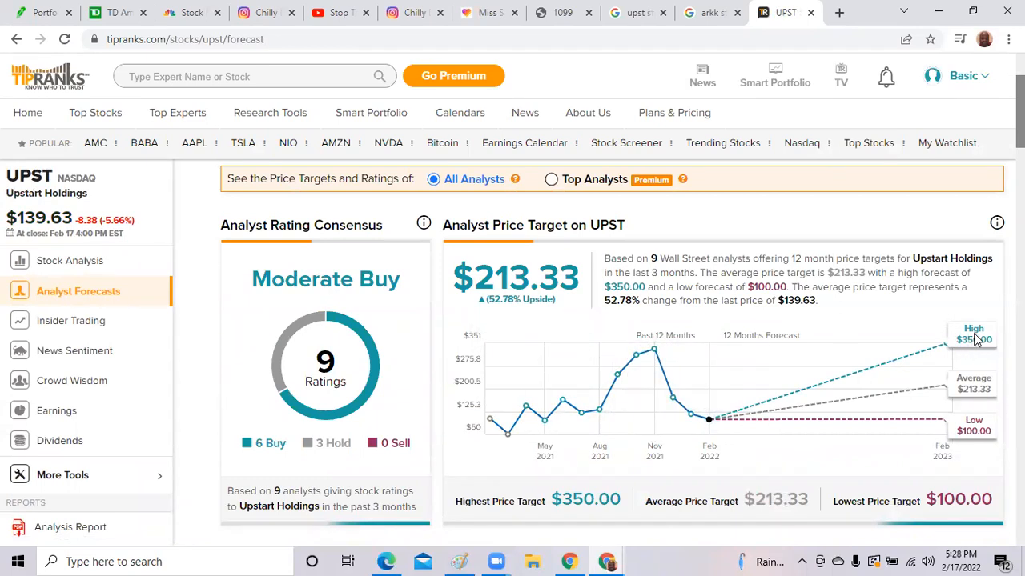
mouse_move(977, 342)
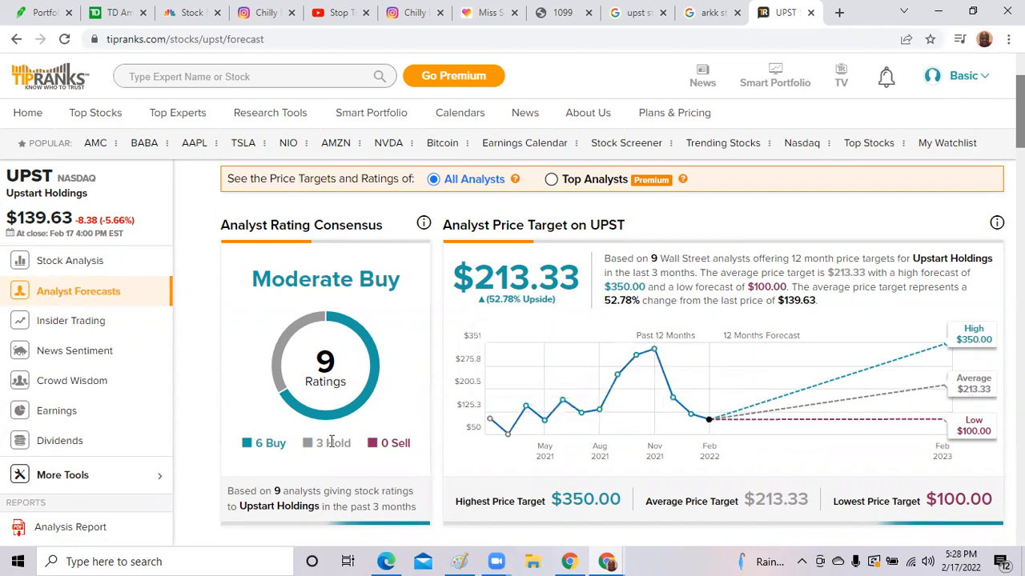
double_click(395, 442)
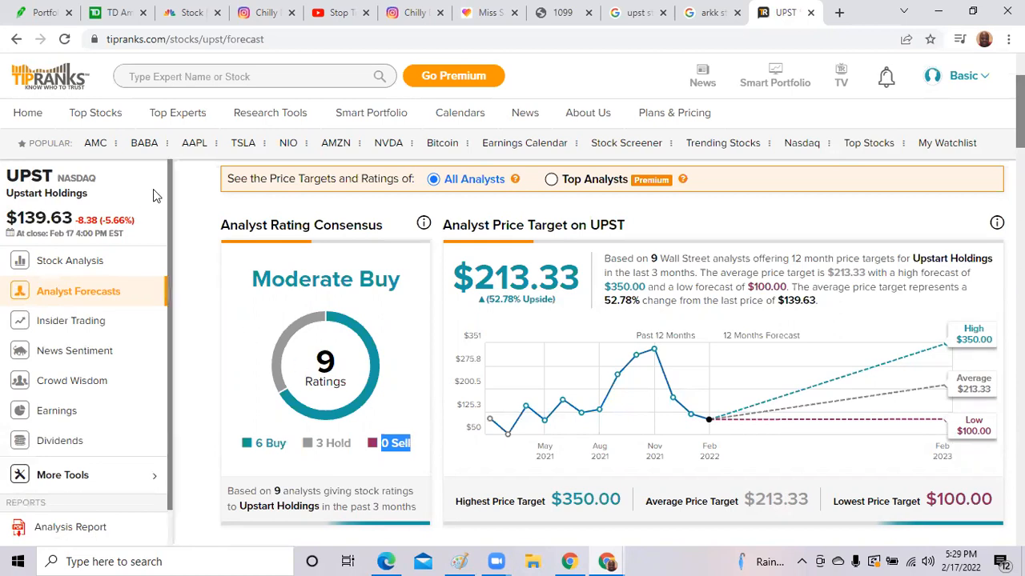
Return to Robinhood and scroll the news feed to the Tesla, Big Tech antitrust and Musk SEC stories.
click(45, 13)
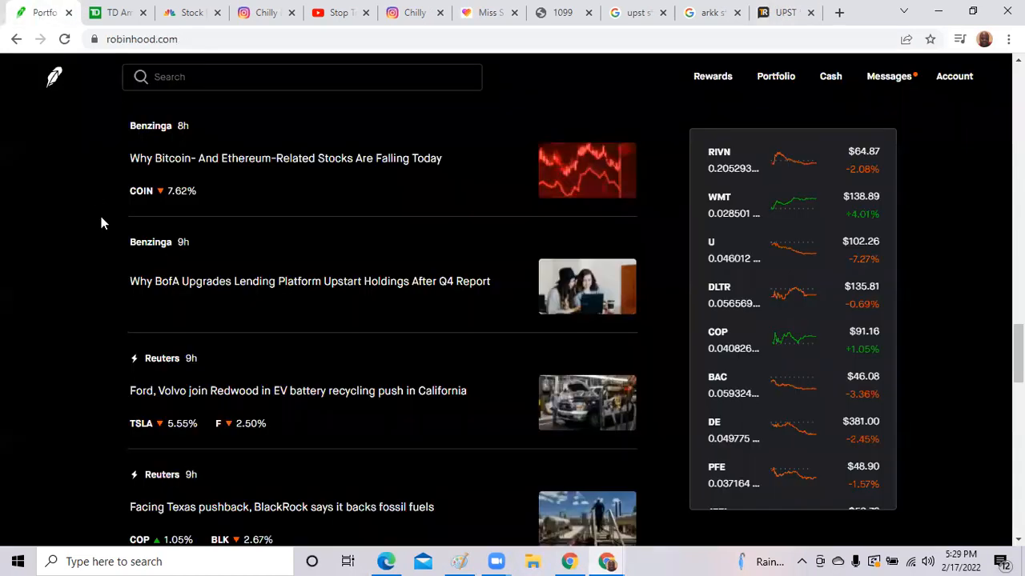
scroll(down, 3)
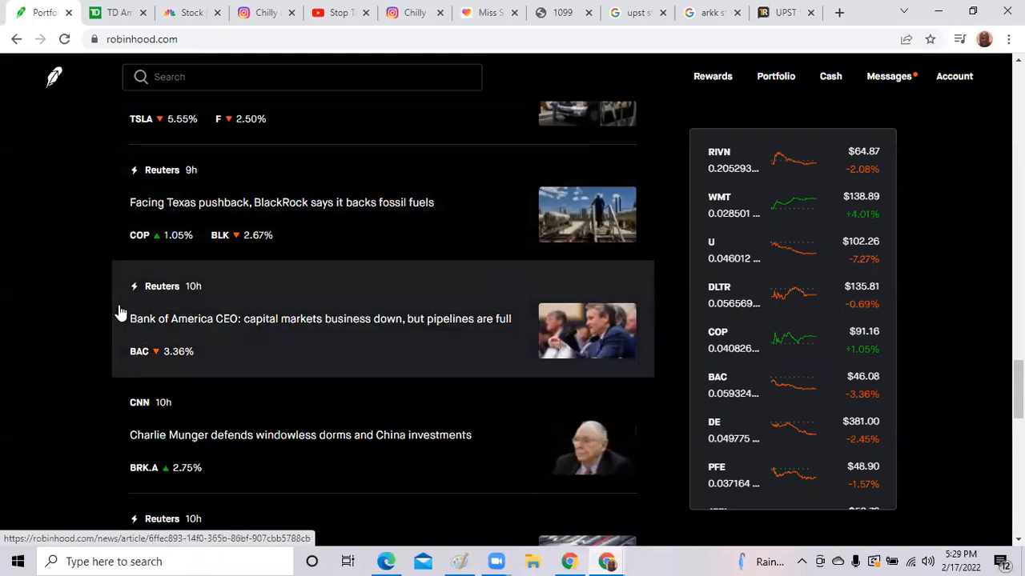
scroll(down, 3)
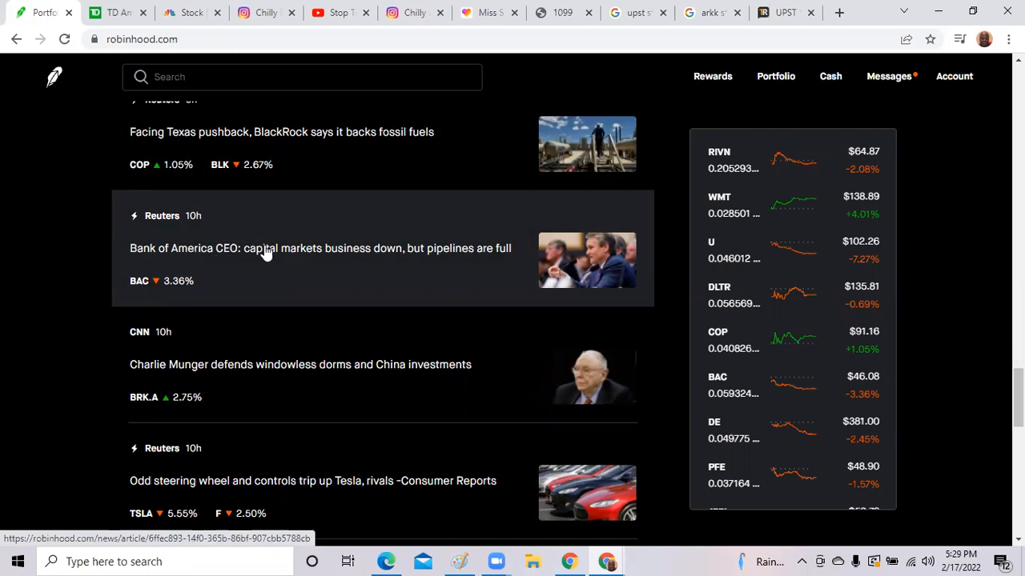
mouse_move(319, 248)
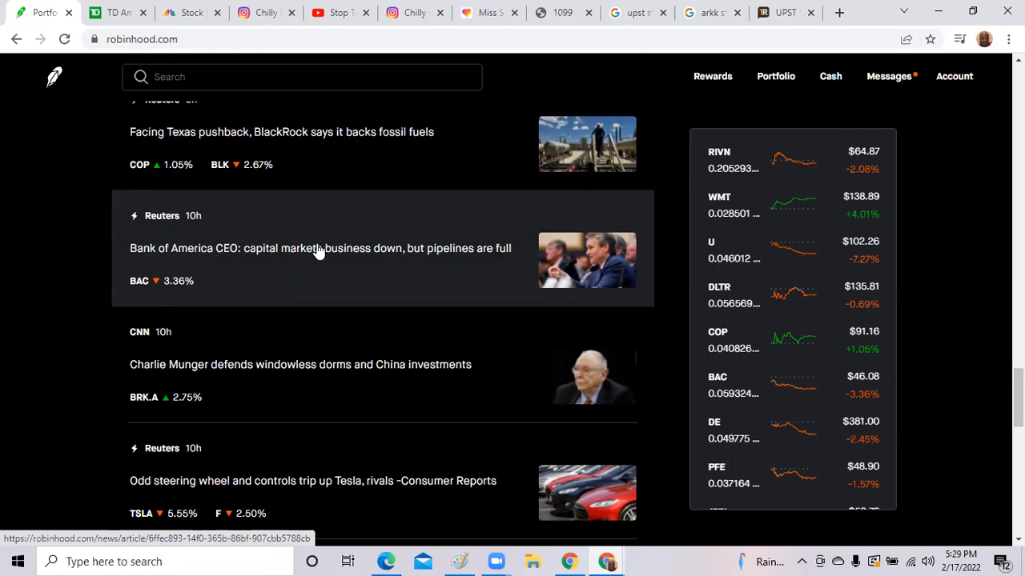
mouse_move(339, 256)
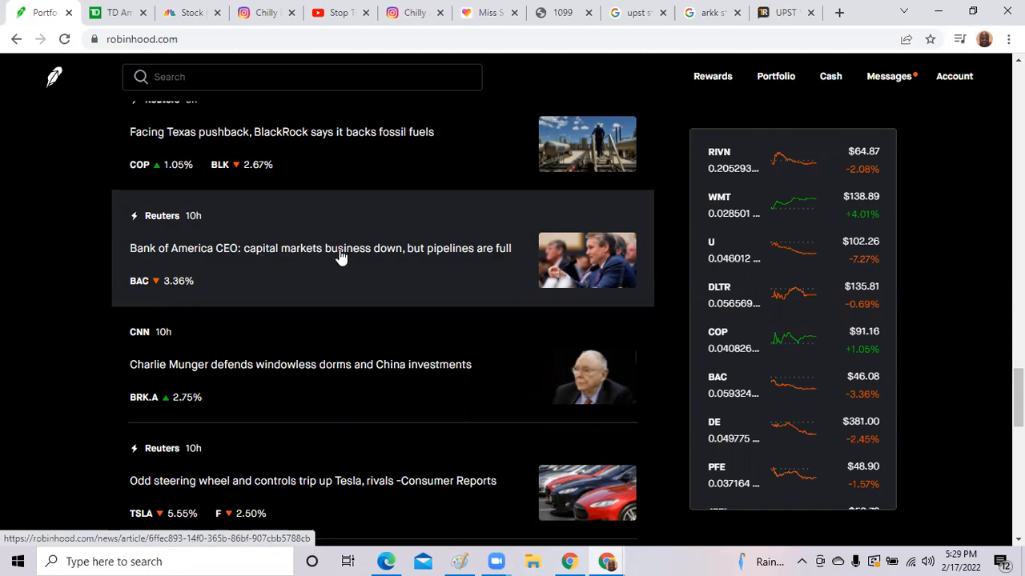
mouse_move(415, 255)
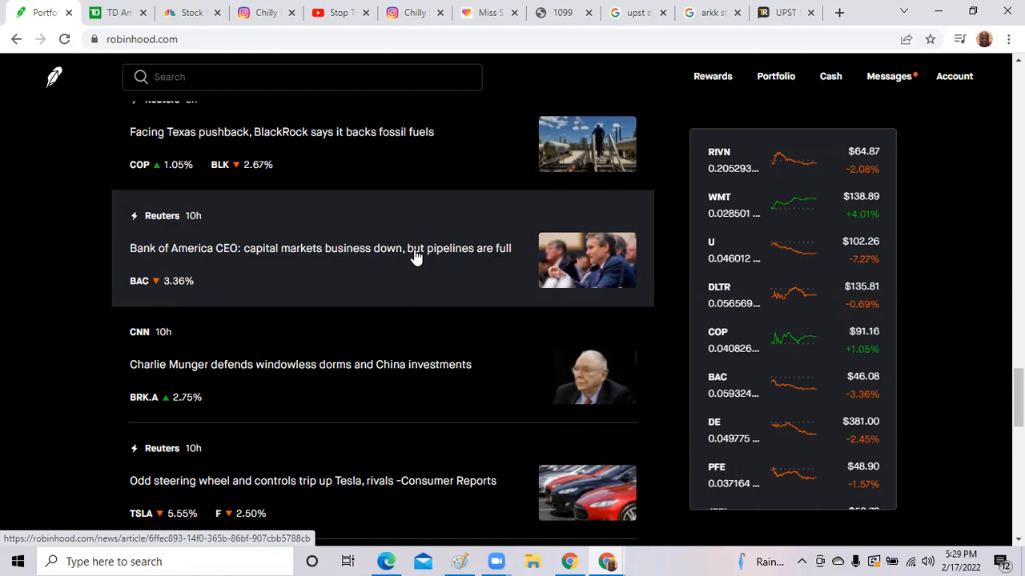
mouse_move(248, 282)
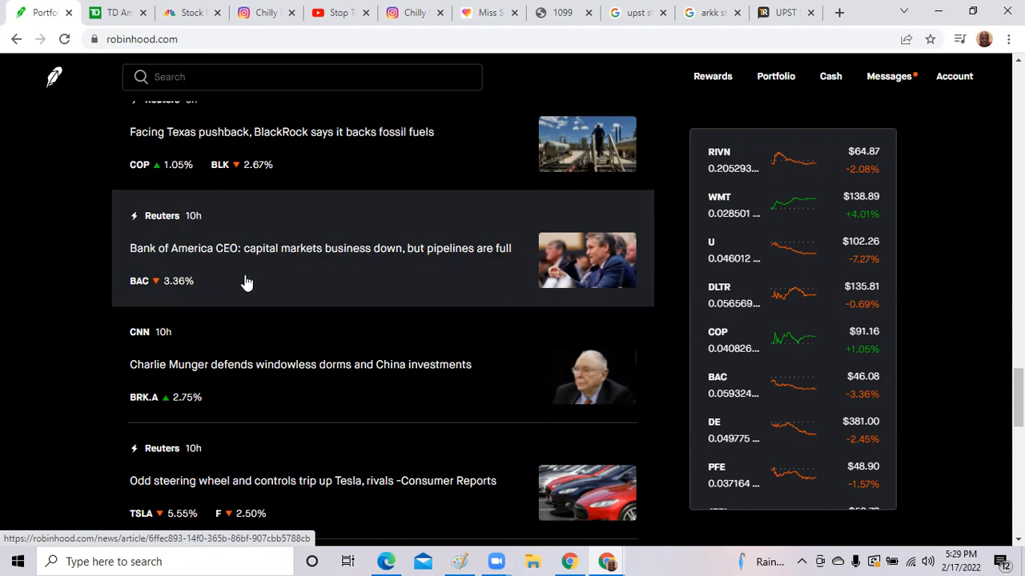
mouse_move(199, 271)
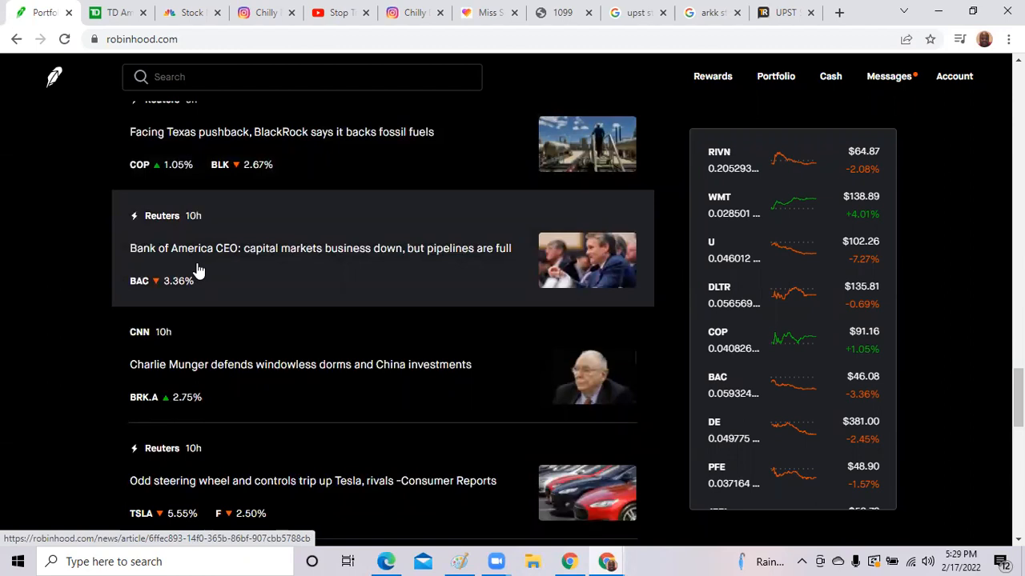
scroll(down, 3)
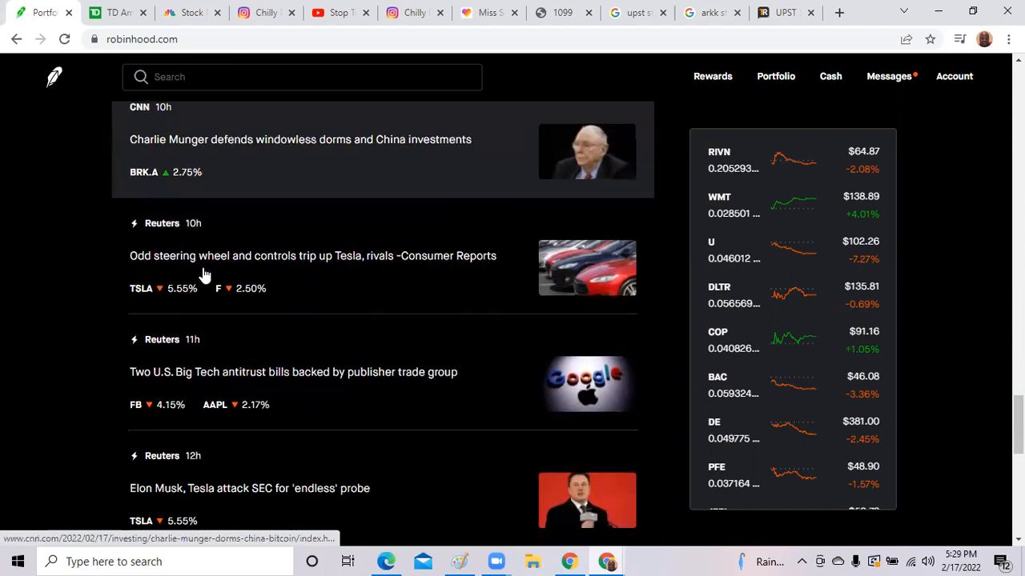
scroll(down, 3)
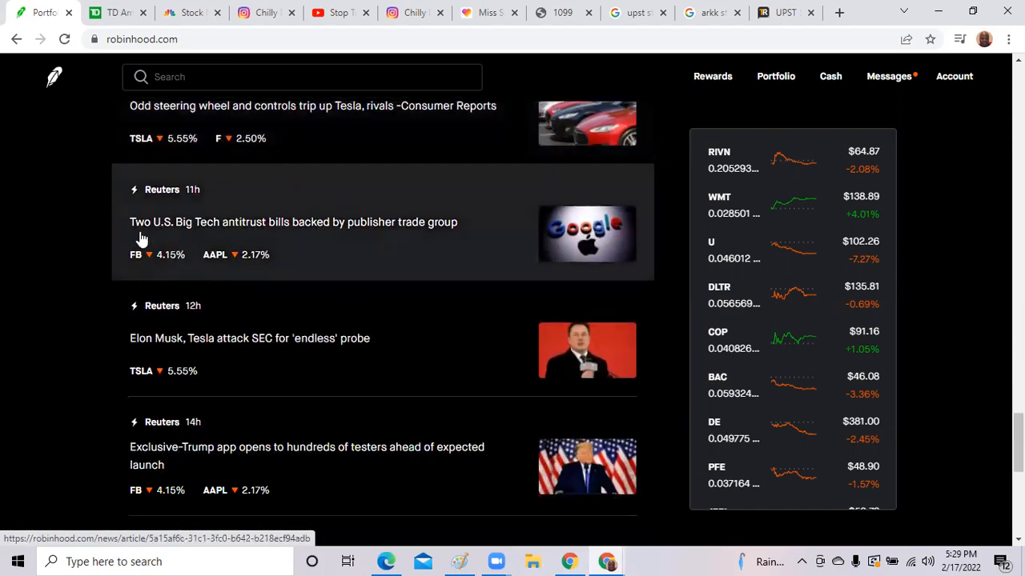
mouse_move(256, 232)
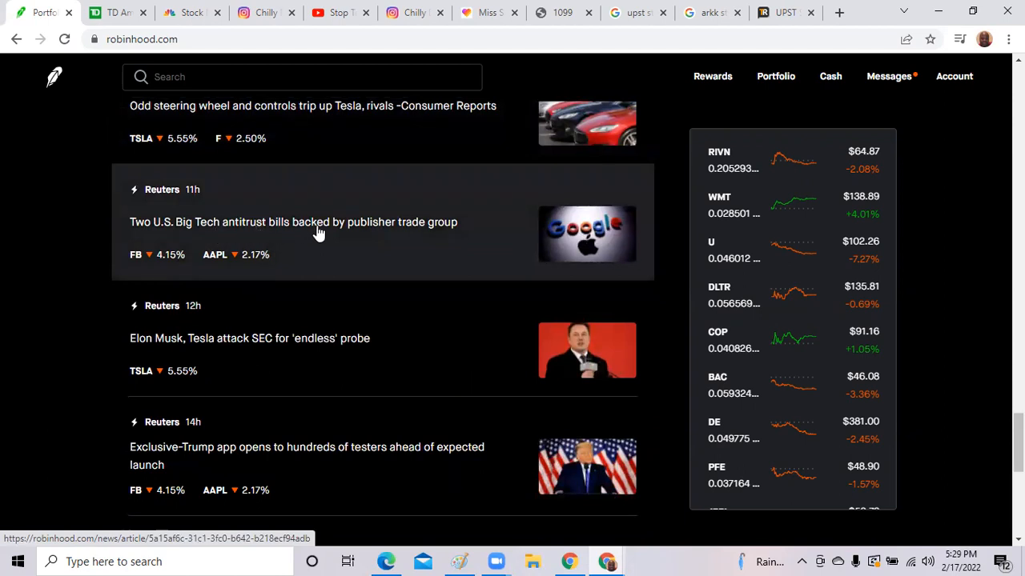
mouse_move(352, 233)
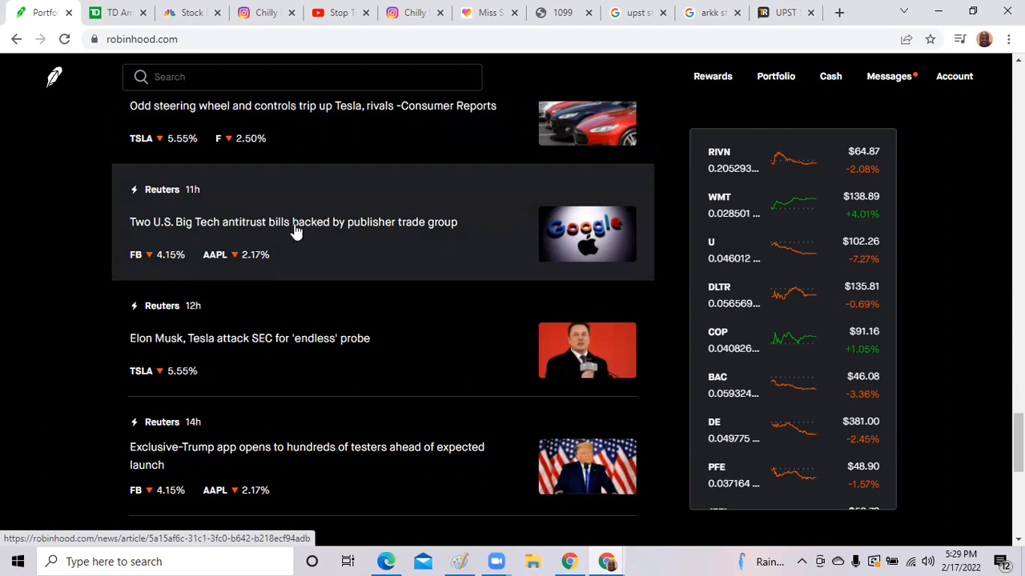
mouse_move(440, 247)
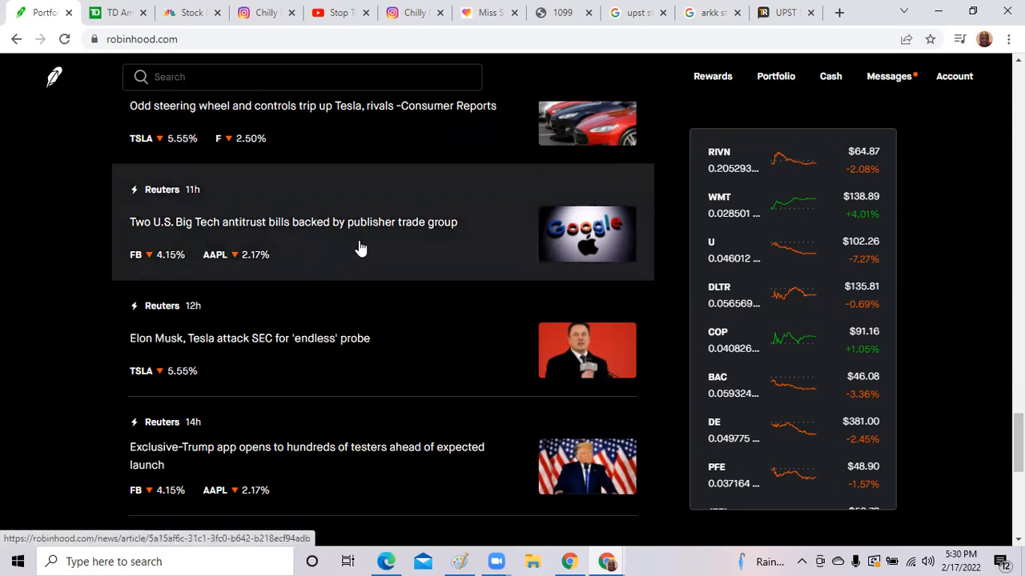
mouse_move(225, 250)
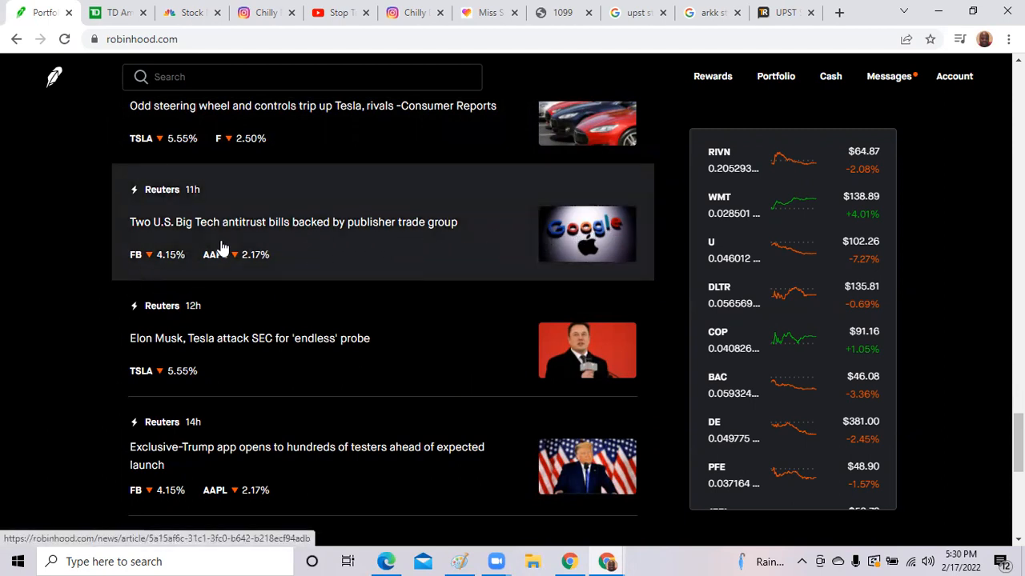
scroll(down, 3)
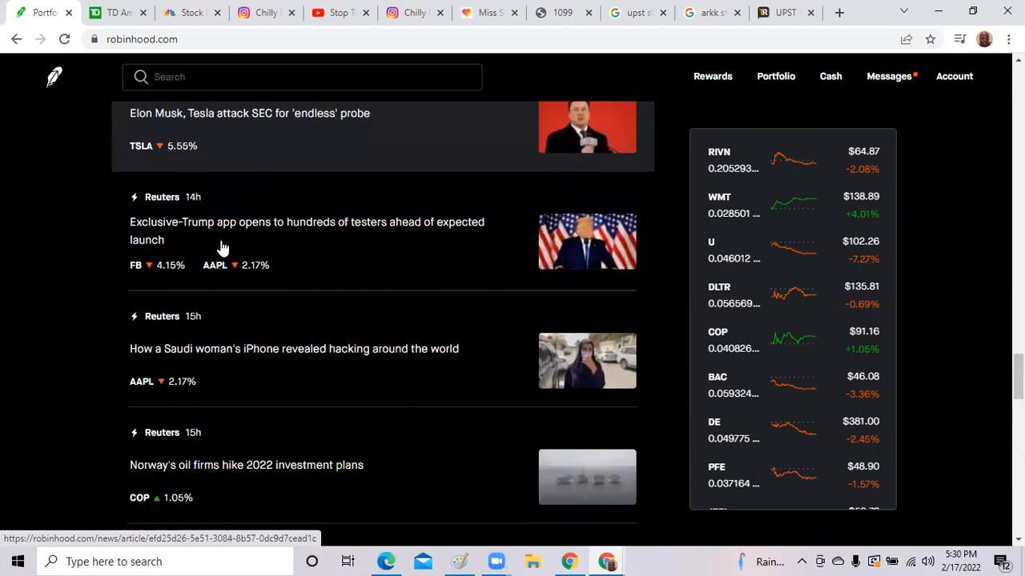
scroll(down, 3)
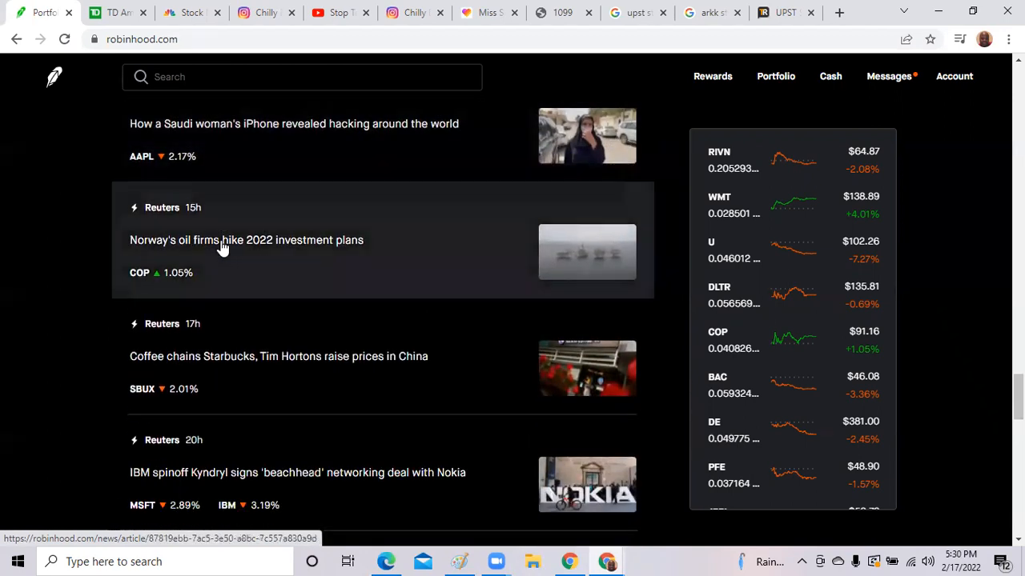
scroll(down, 3)
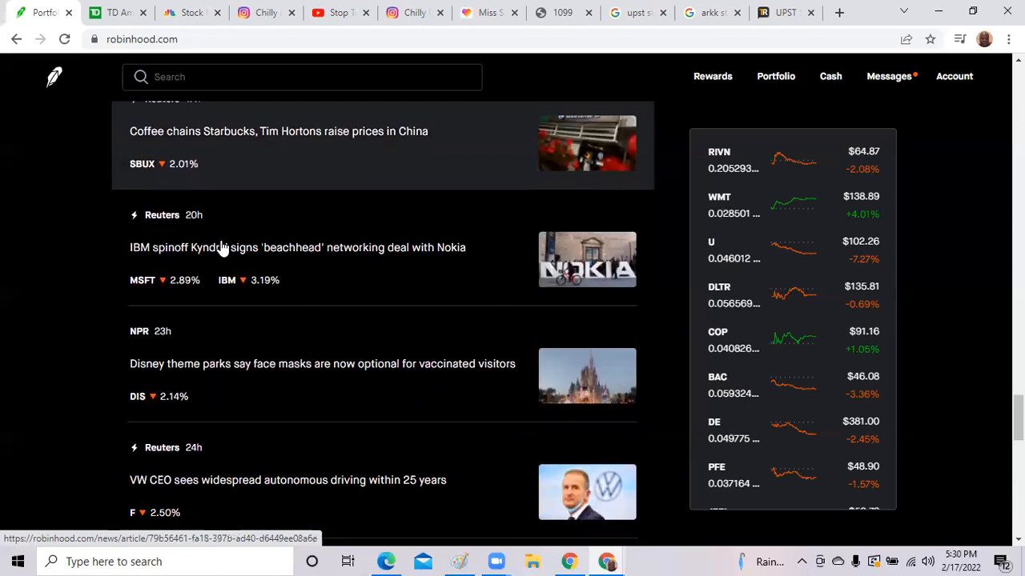
scroll(down, 3)
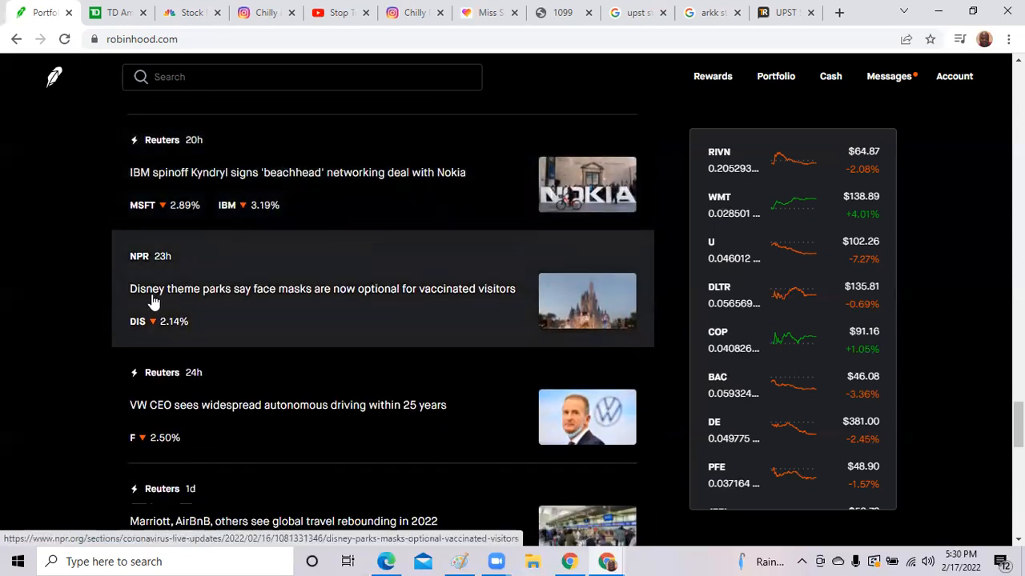
mouse_move(249, 301)
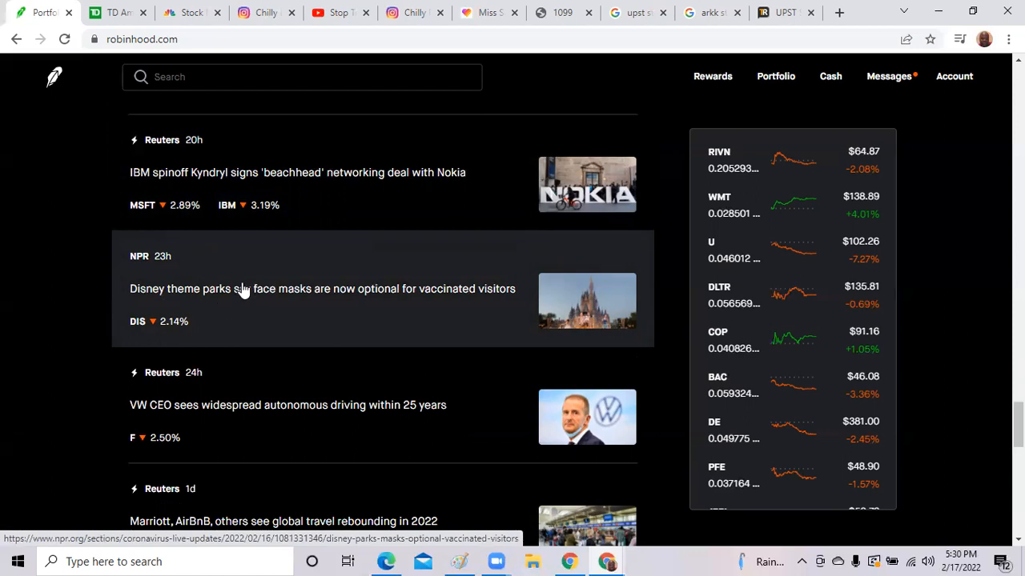
mouse_move(292, 288)
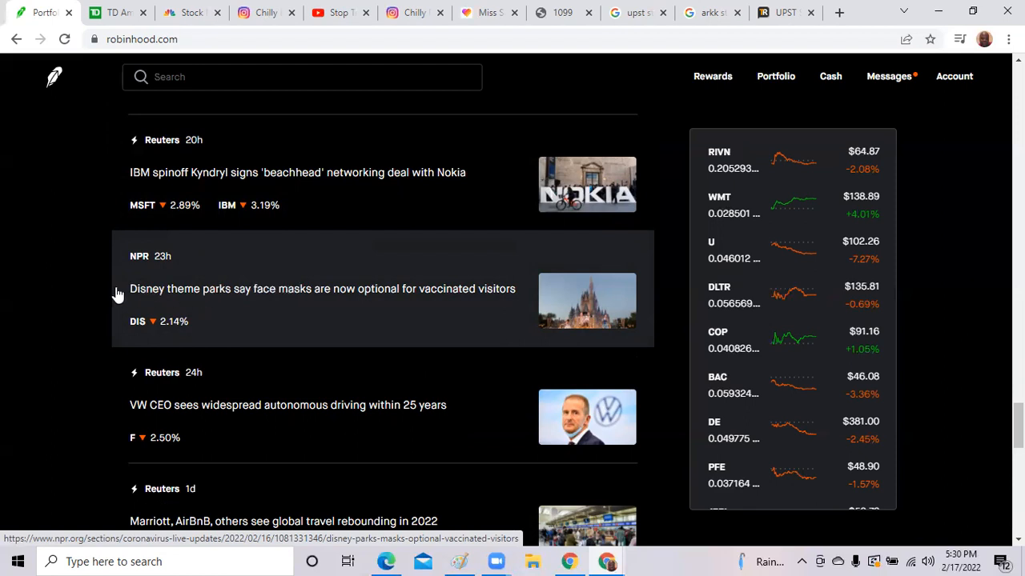
scroll(down, 3)
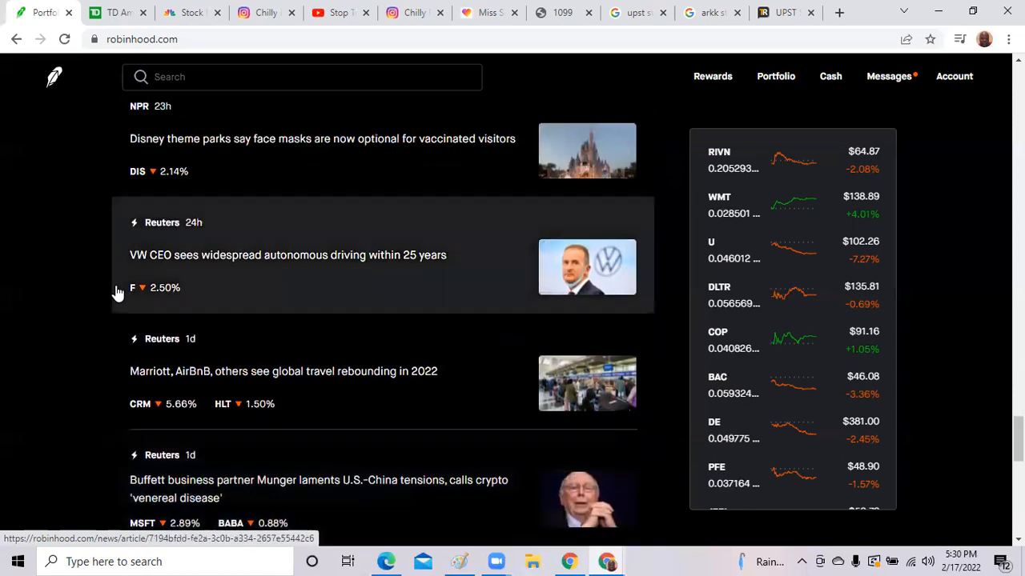
scroll(down, 3)
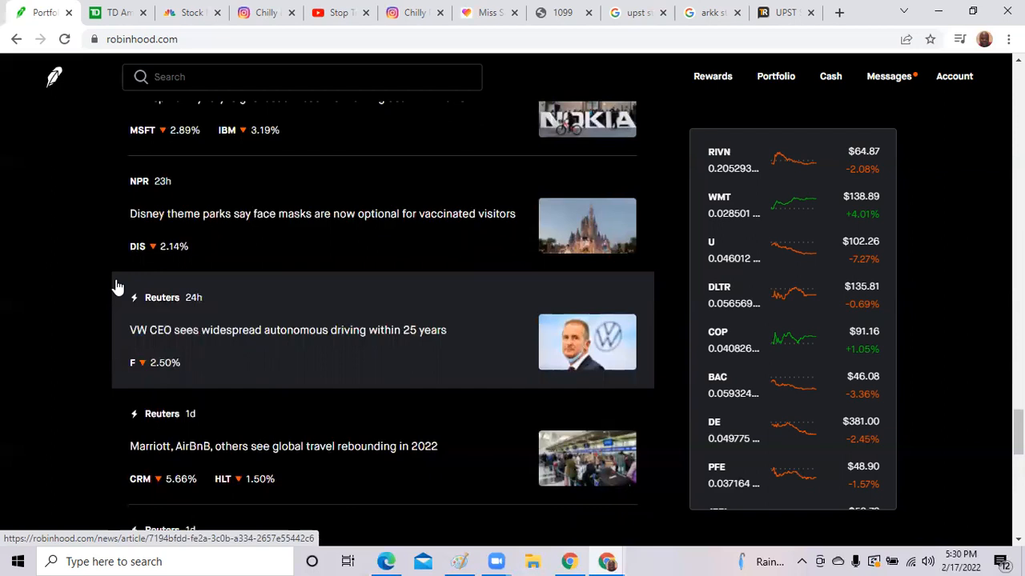
scroll(down, 3)
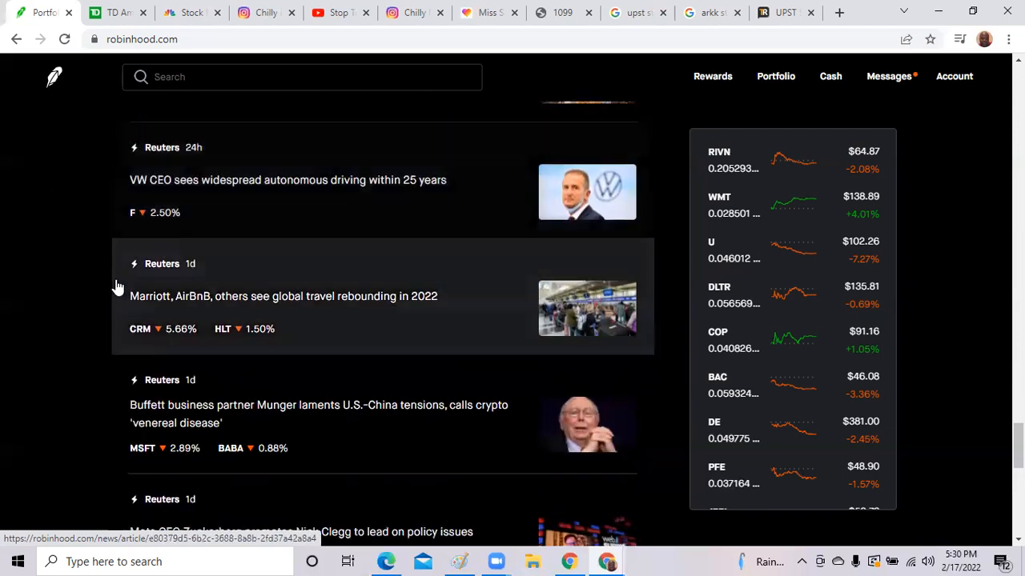
scroll(down, 3)
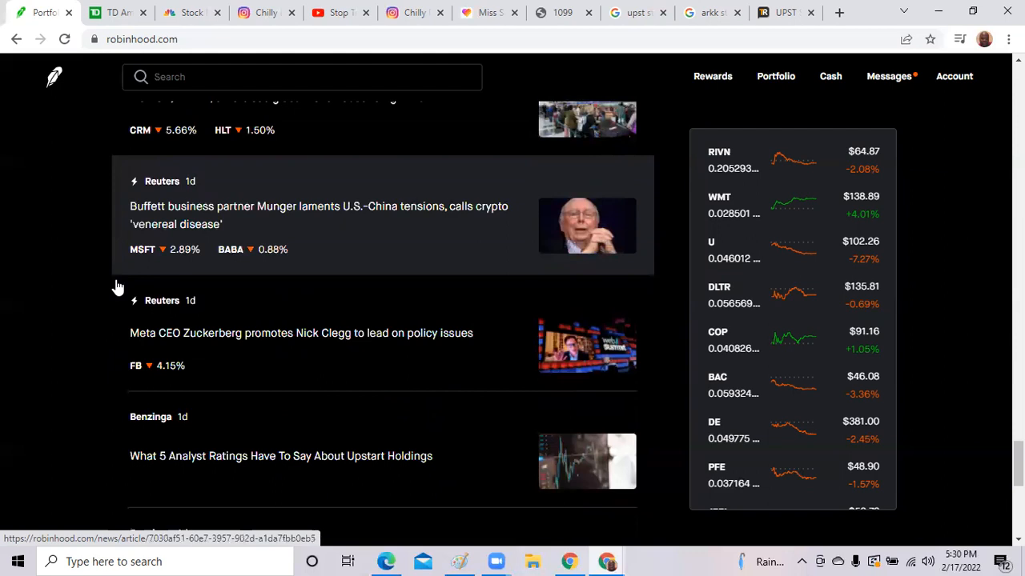
scroll(down, 3)
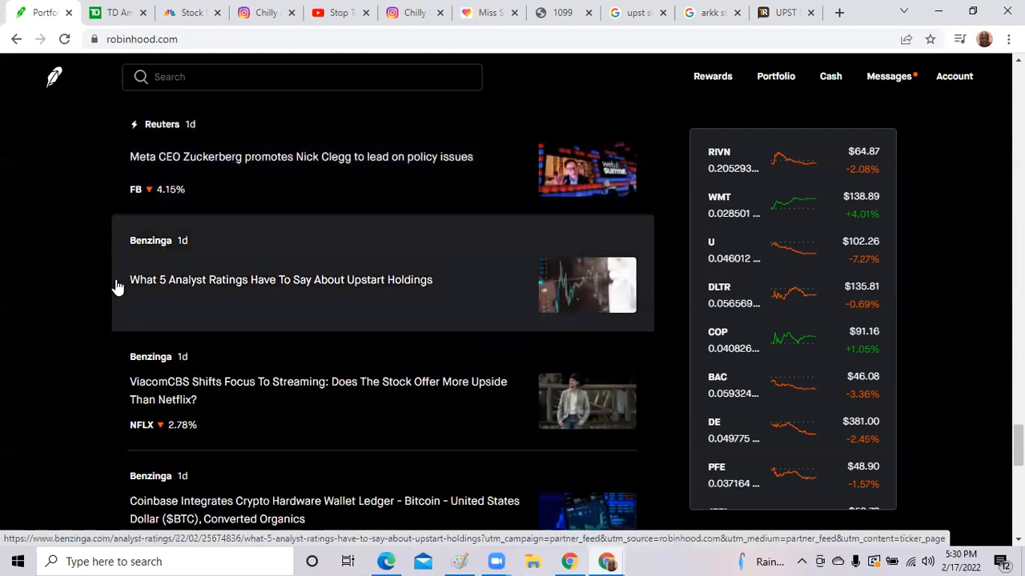
scroll(down, 3)
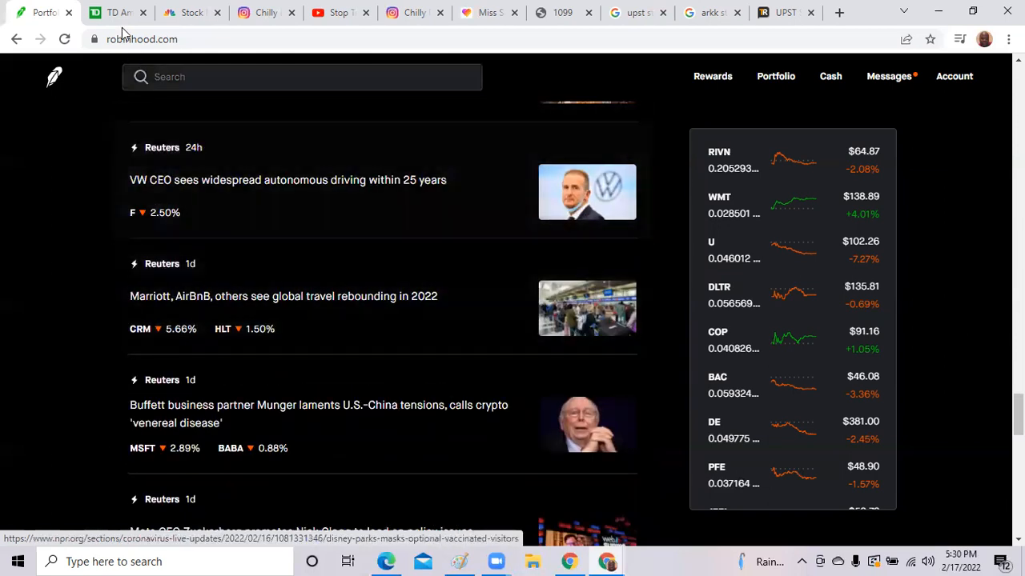
click(112, 13)
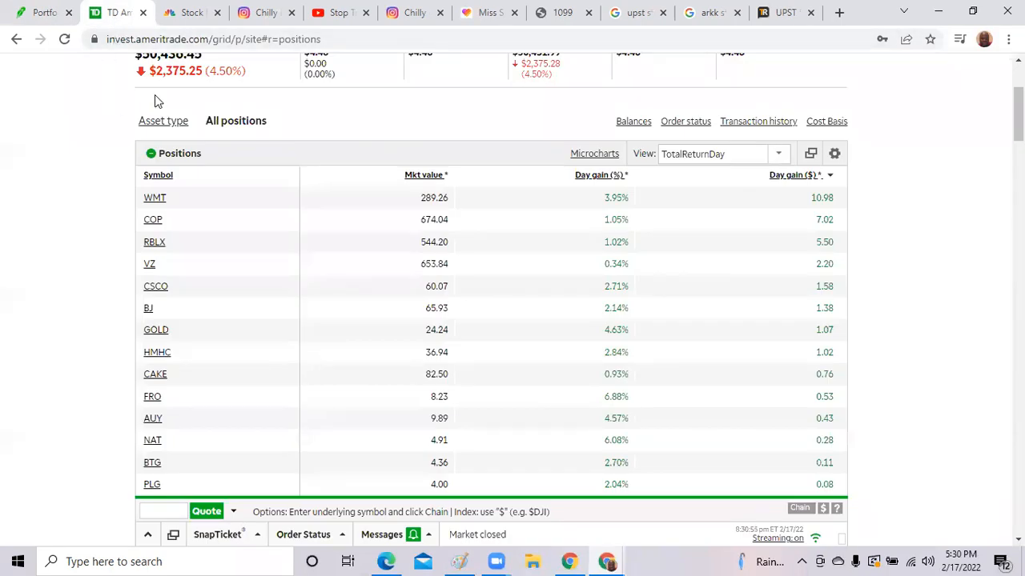
scroll(down, 3)
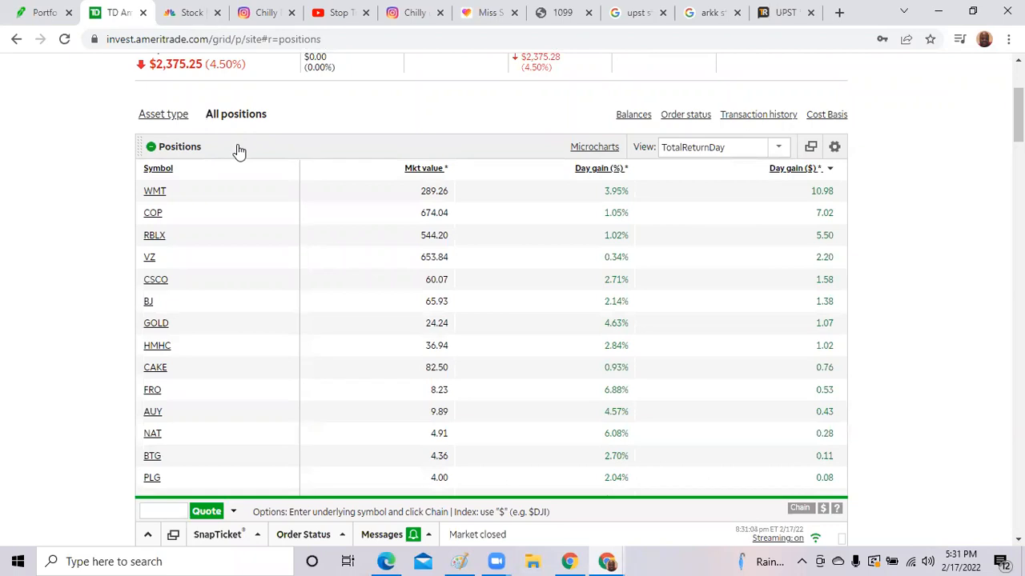
mouse_move(269, 158)
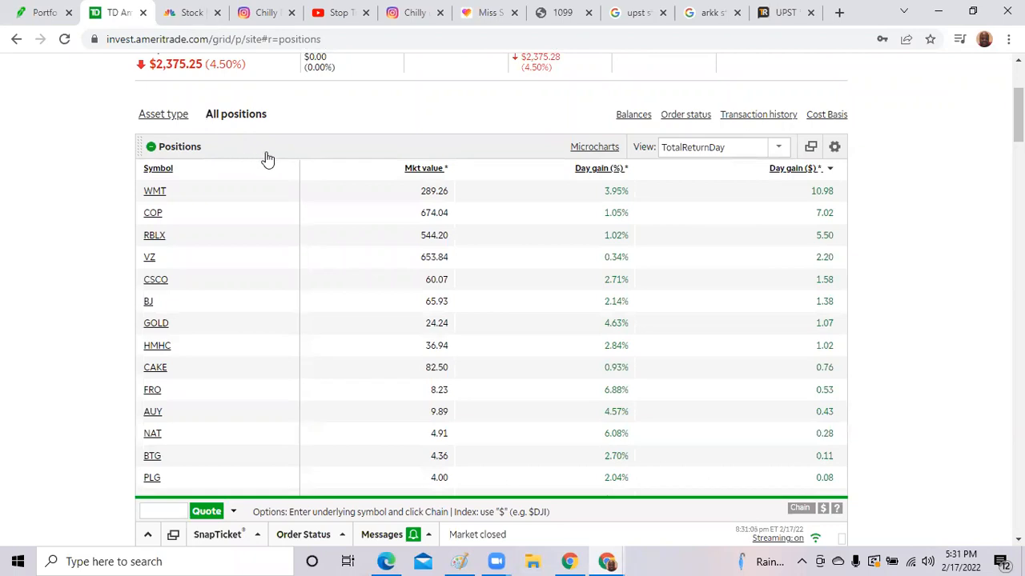
click(154, 191)
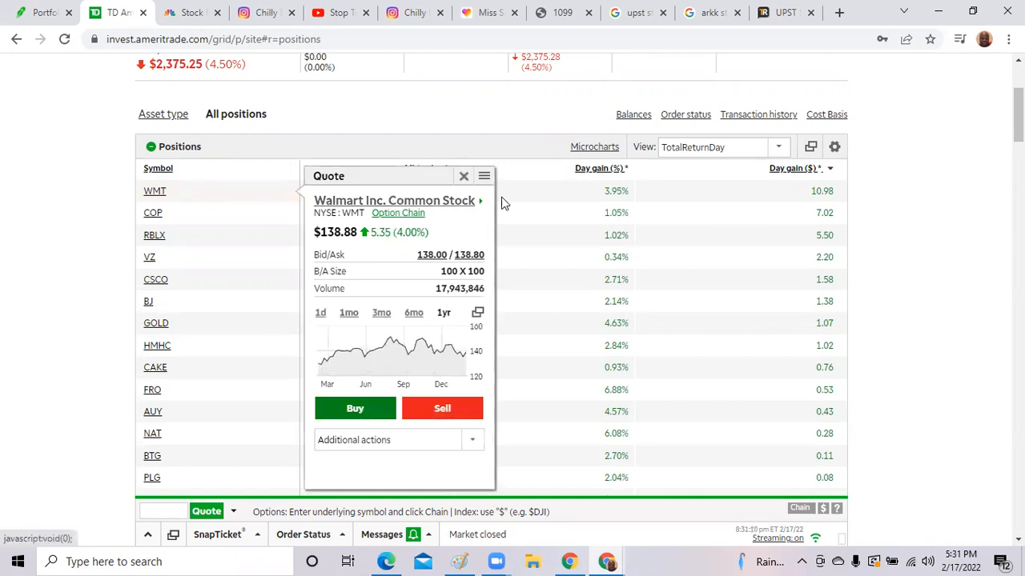
click(463, 174)
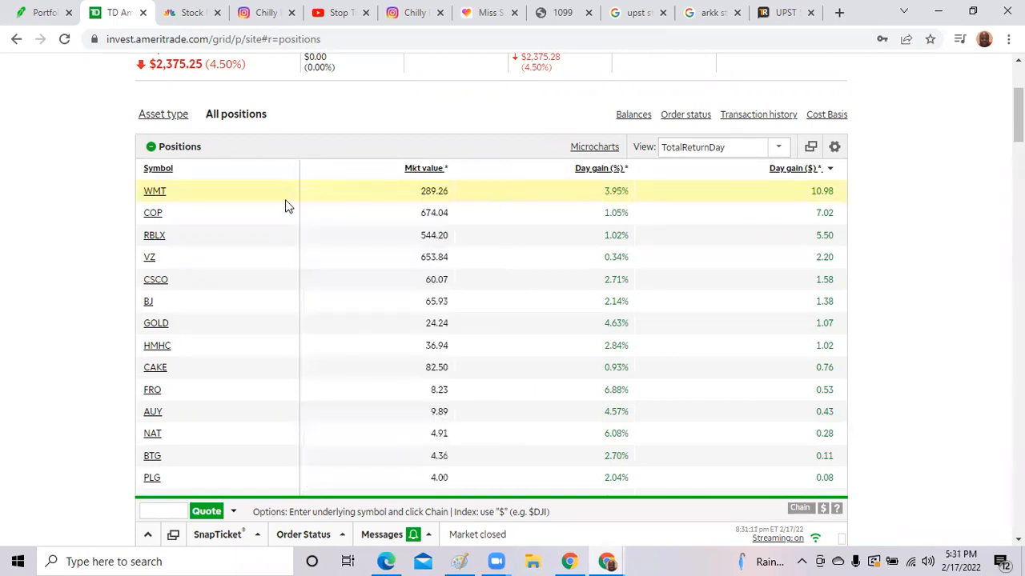
click(152, 211)
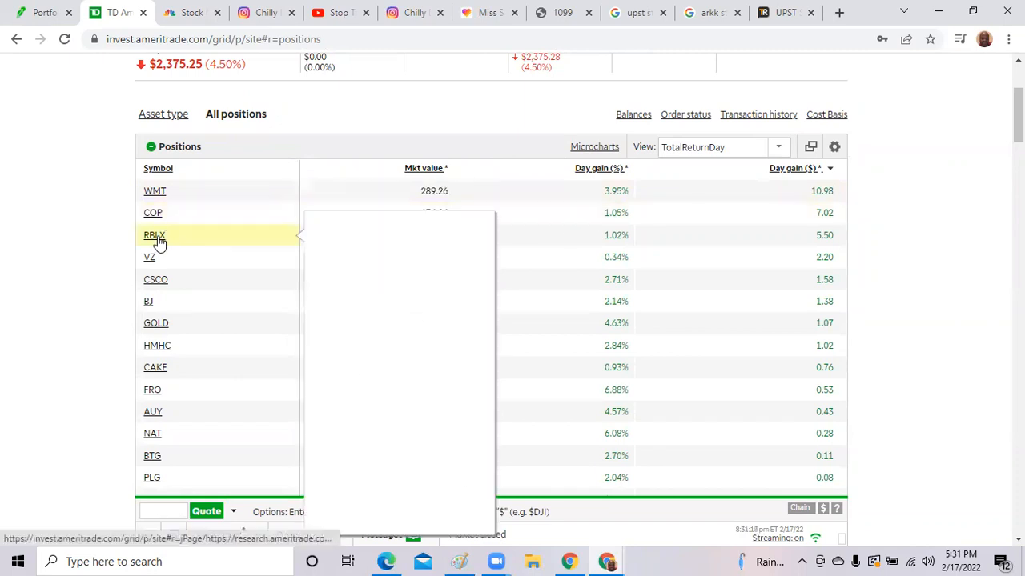
click(154, 233)
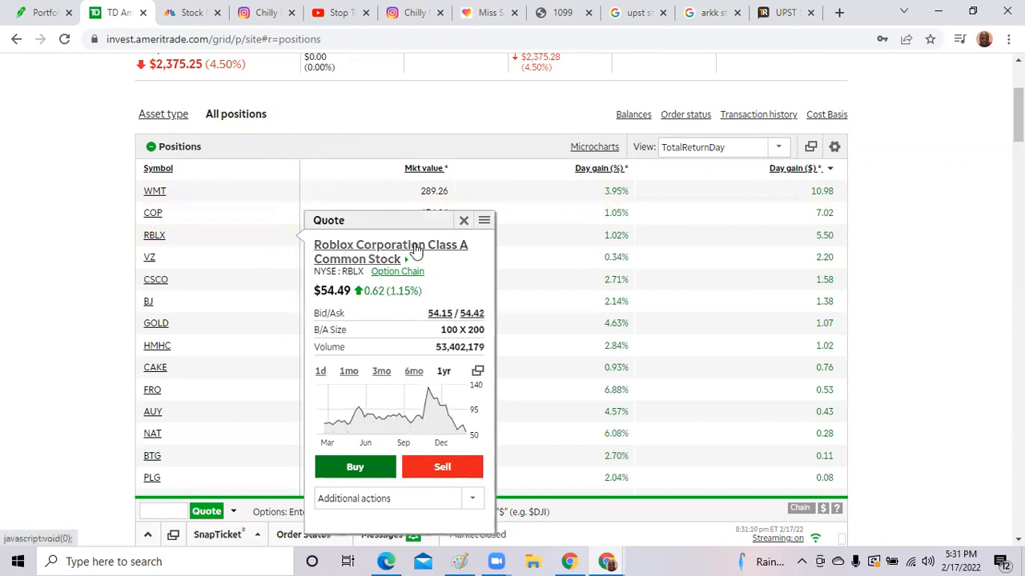
click(462, 221)
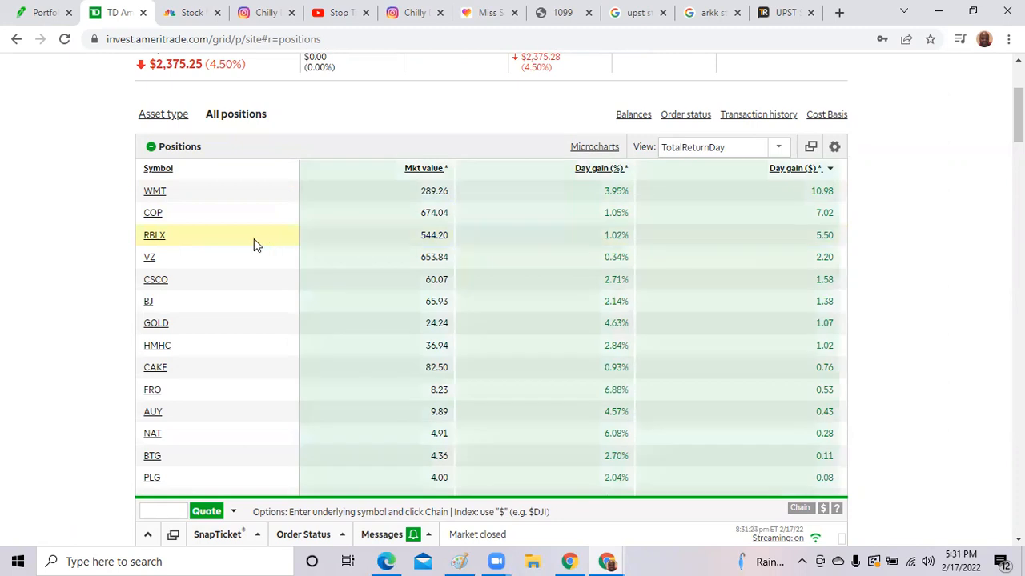
click(153, 190)
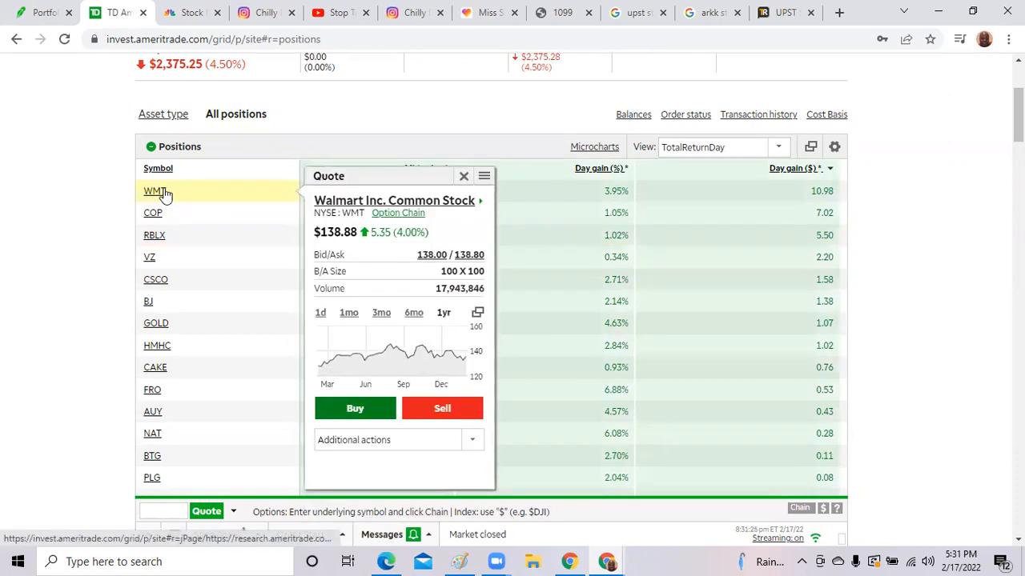
click(154, 211)
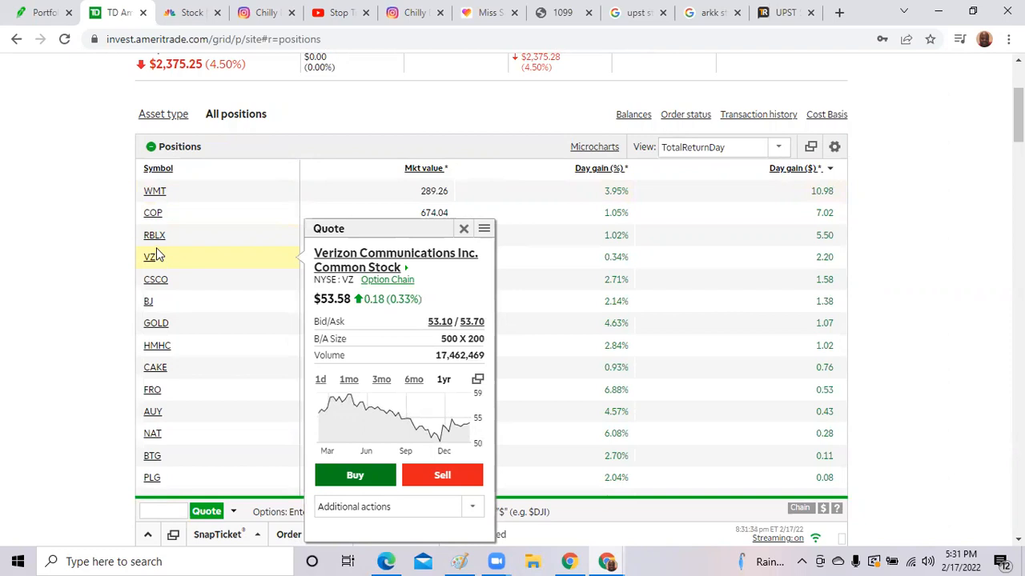
click(463, 229)
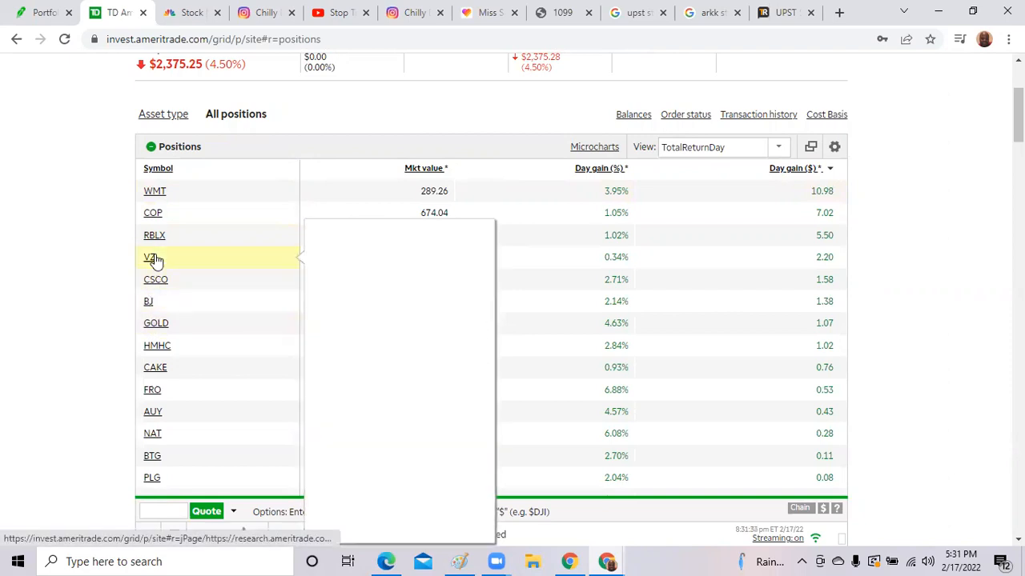
click(155, 278)
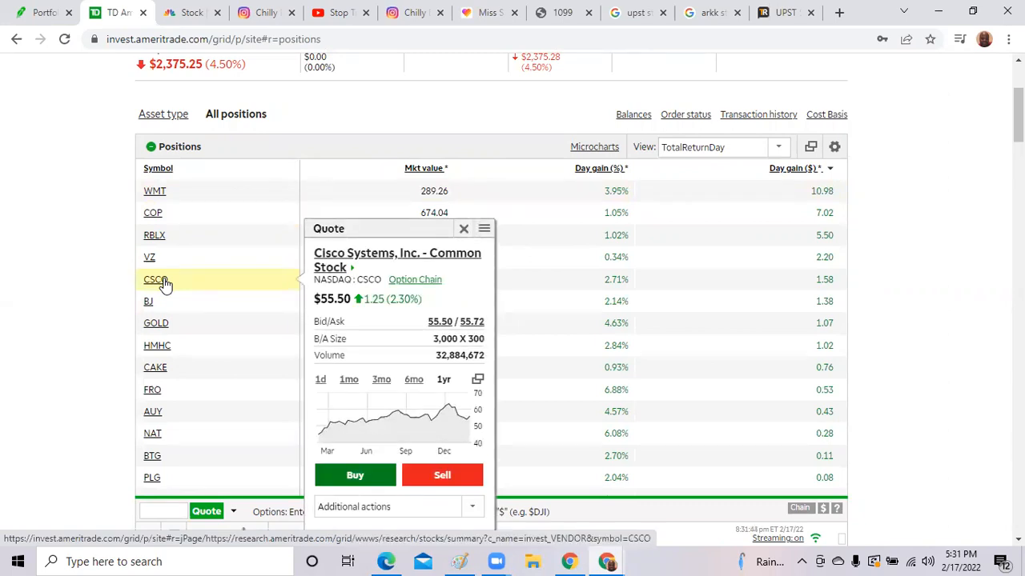
click(147, 301)
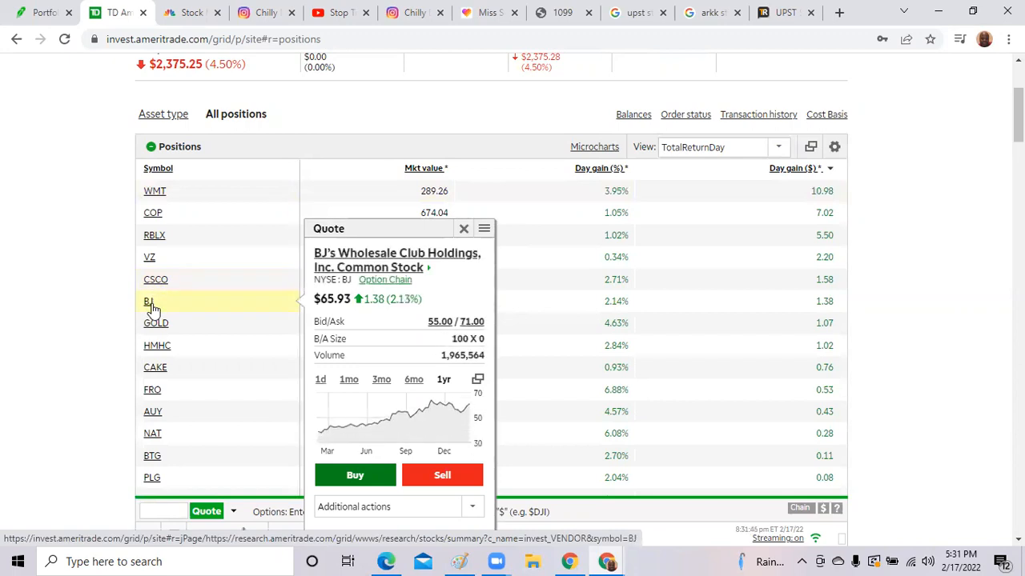
click(157, 323)
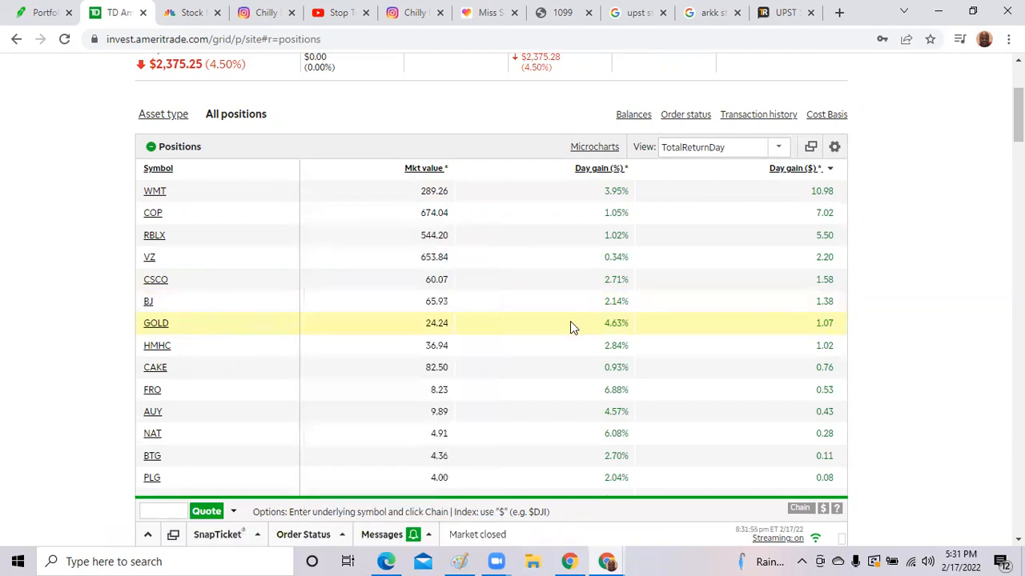
click(157, 324)
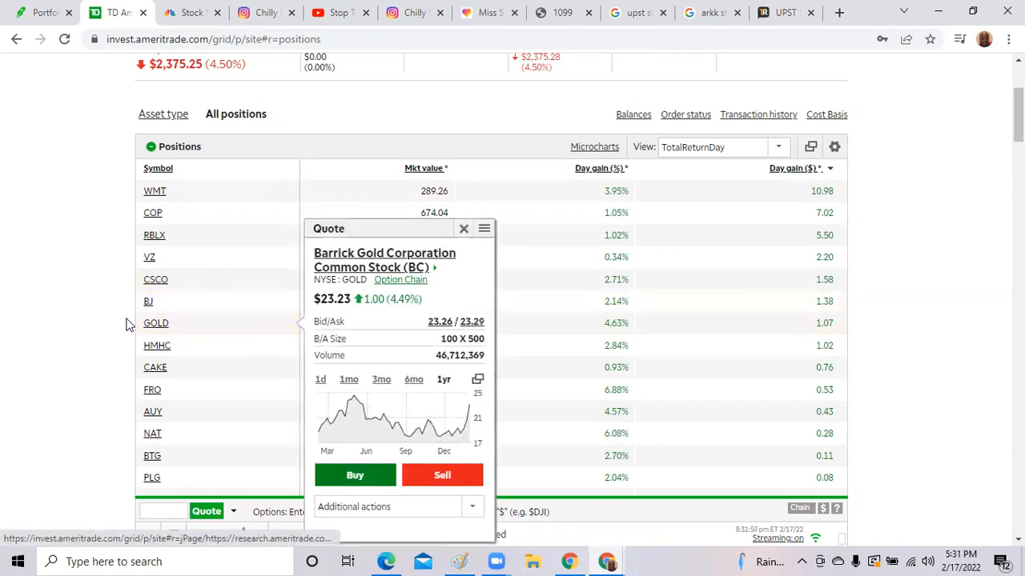
click(462, 227)
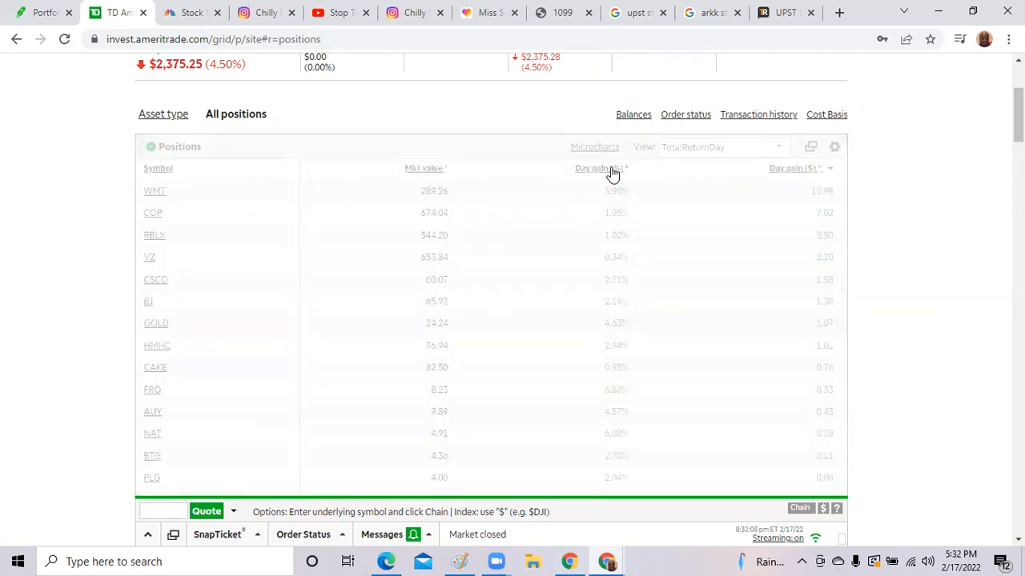
Rank positions by day gain %, then check quick quotes for FRO, NAT, GOLD and AUY.
click(596, 168)
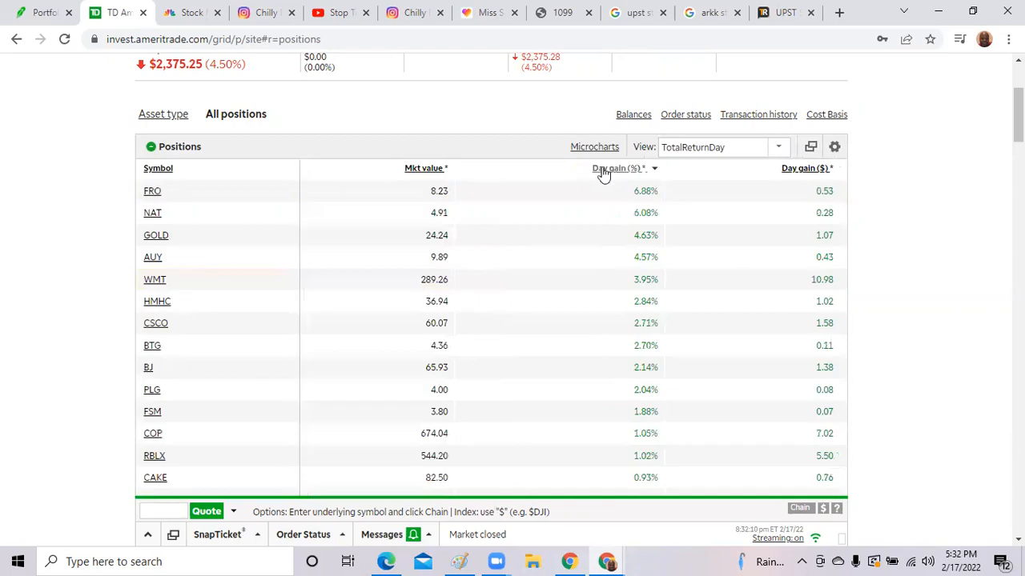
click(152, 190)
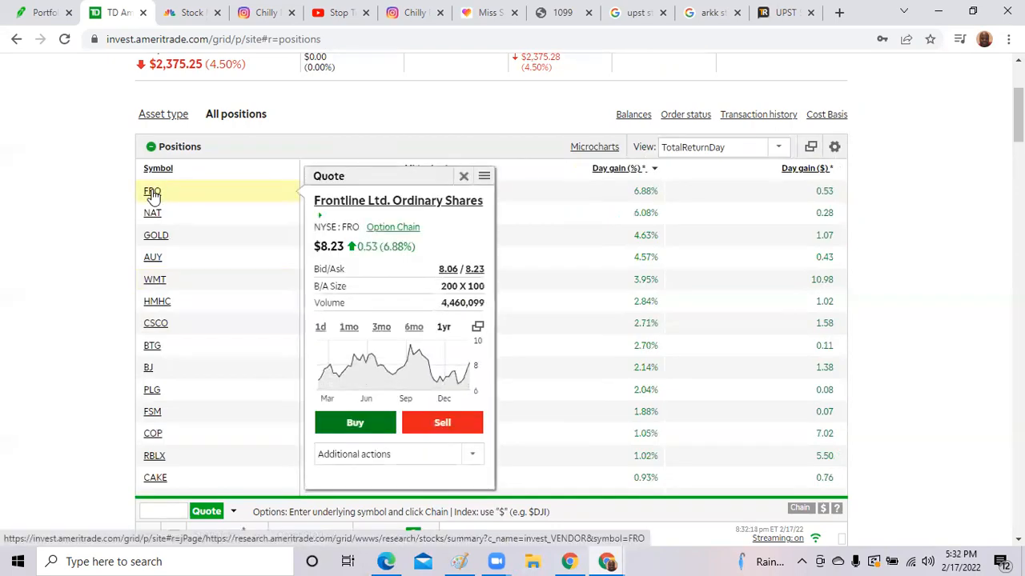
click(152, 213)
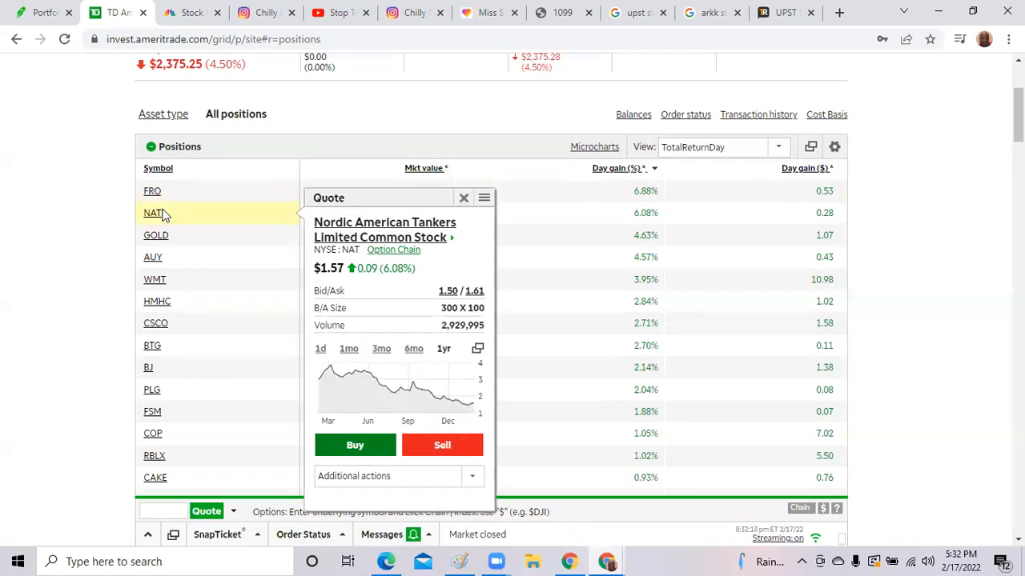
mouse_move(362, 231)
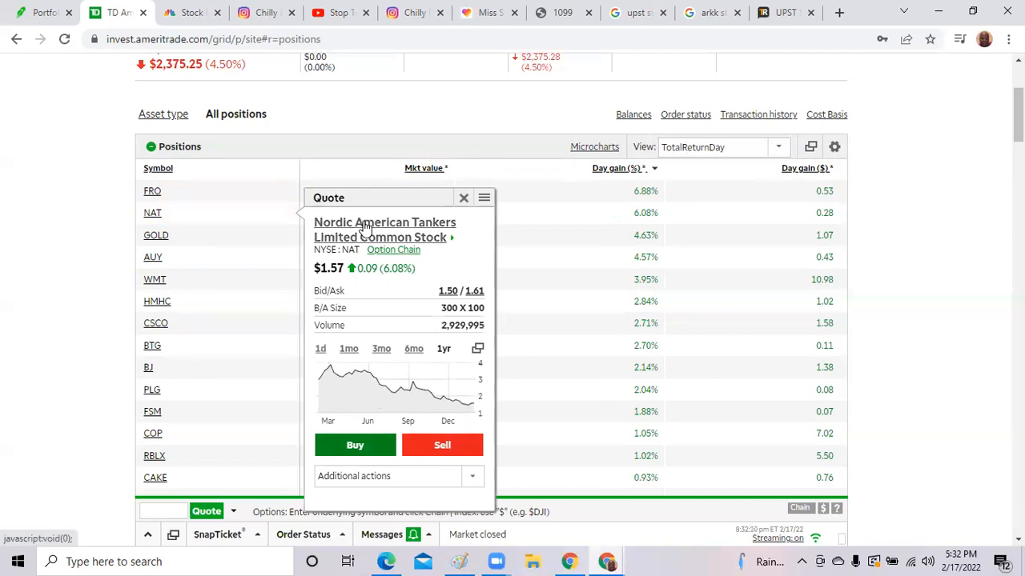
click(157, 234)
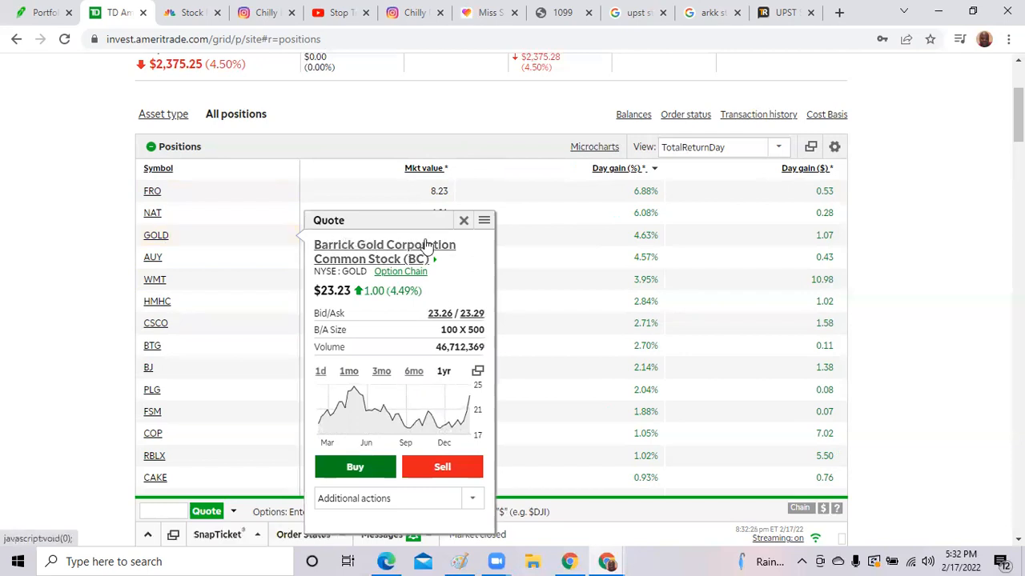
click(153, 256)
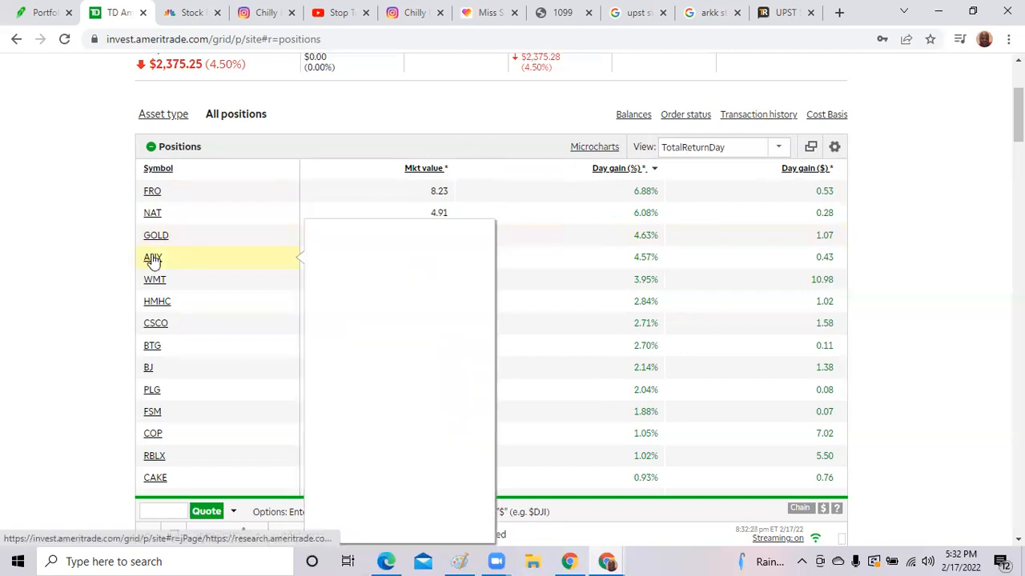
click(153, 256)
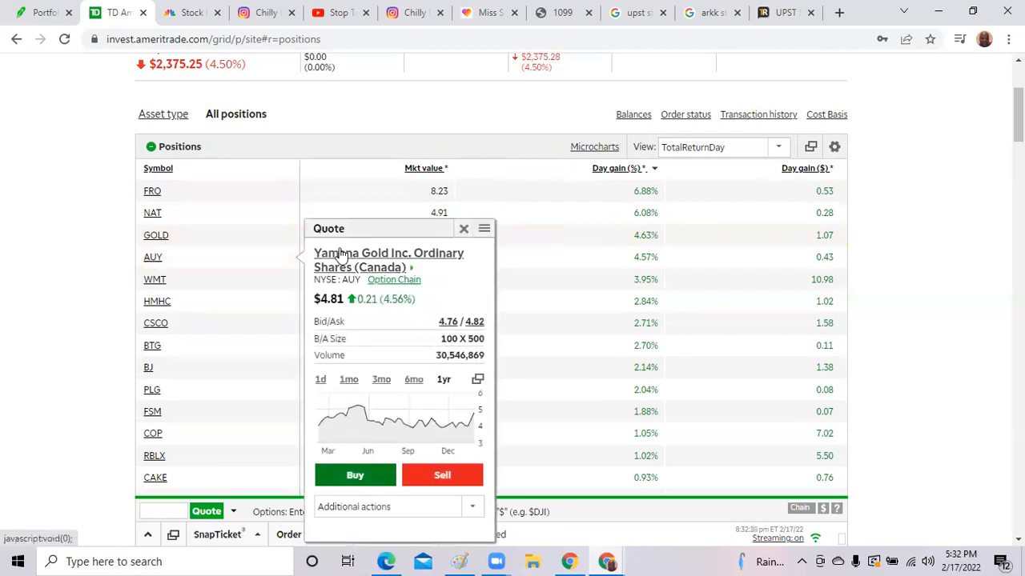
mouse_move(376, 257)
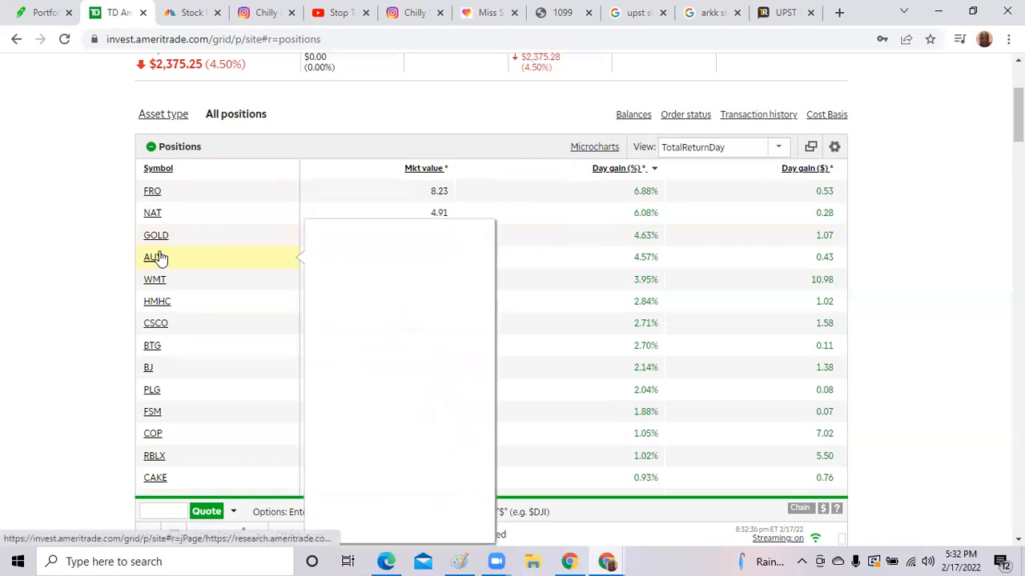
Re-check the Yamana Gold and Nordic American Tankers quotes and close the quote card.
click(152, 256)
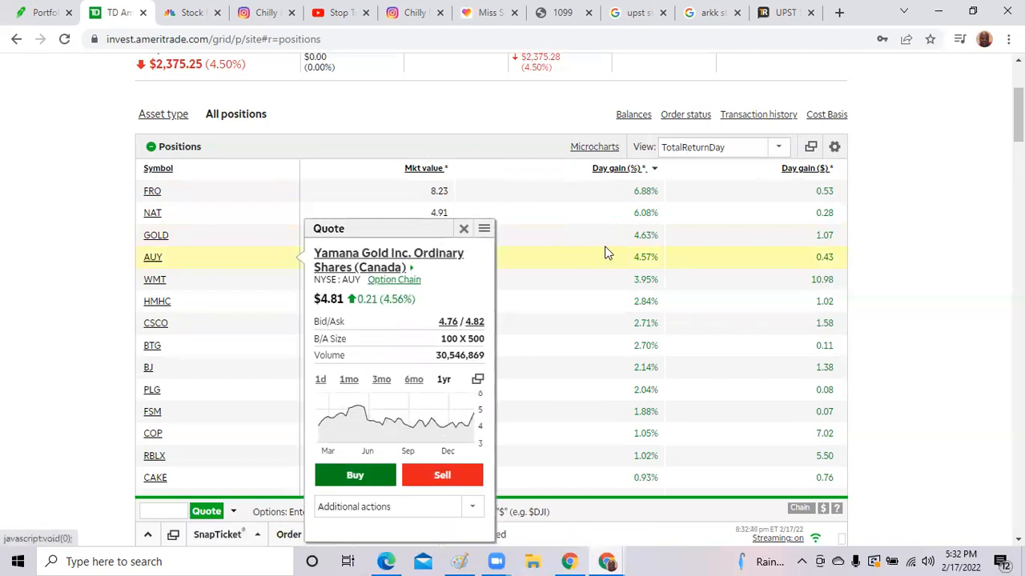
click(462, 227)
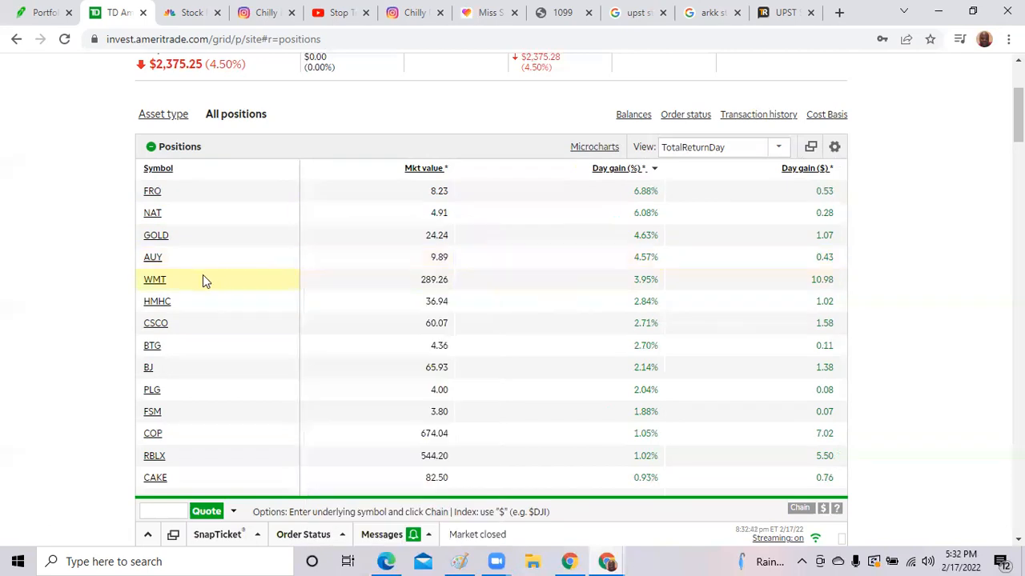
click(154, 278)
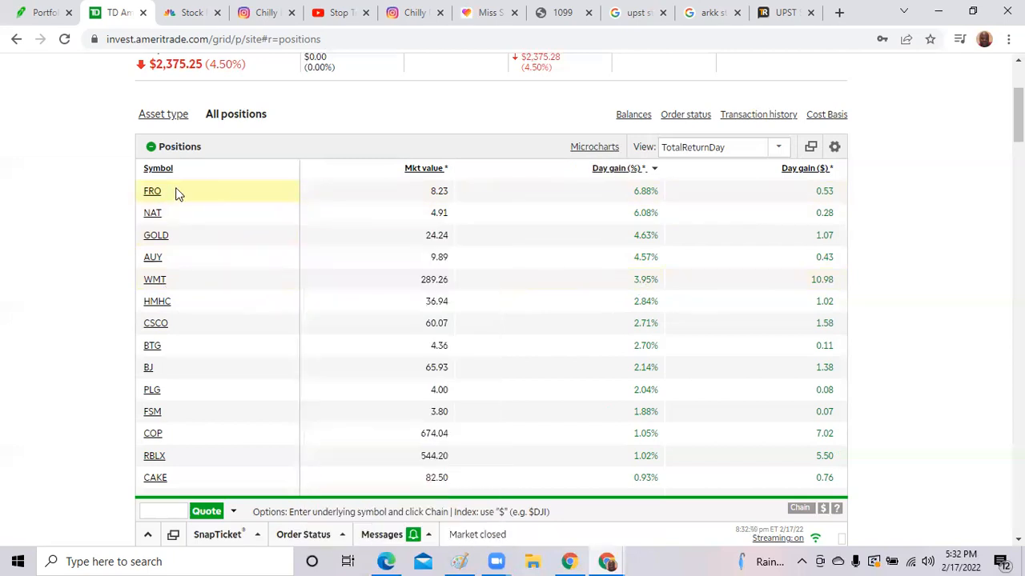
click(152, 211)
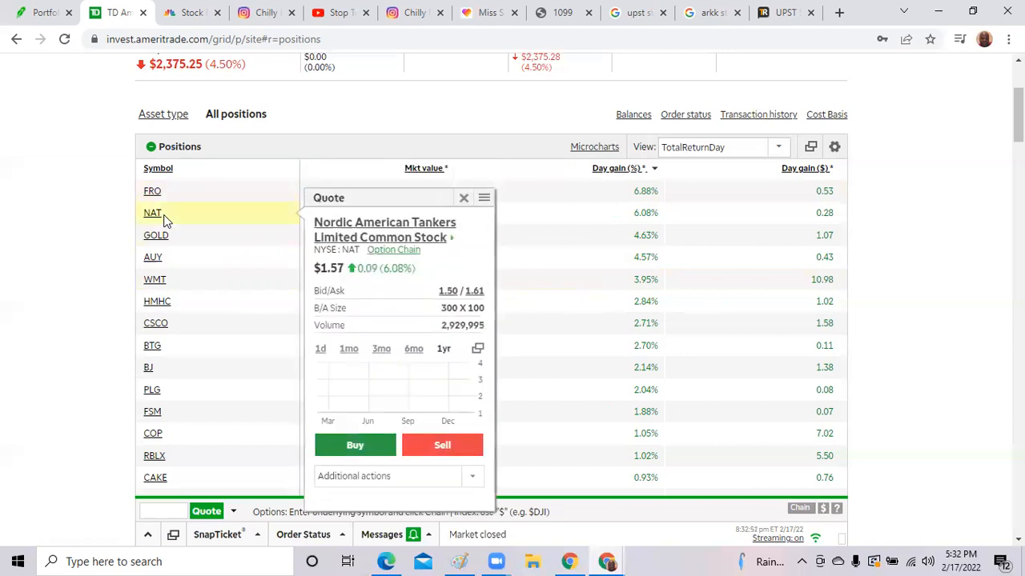
click(154, 256)
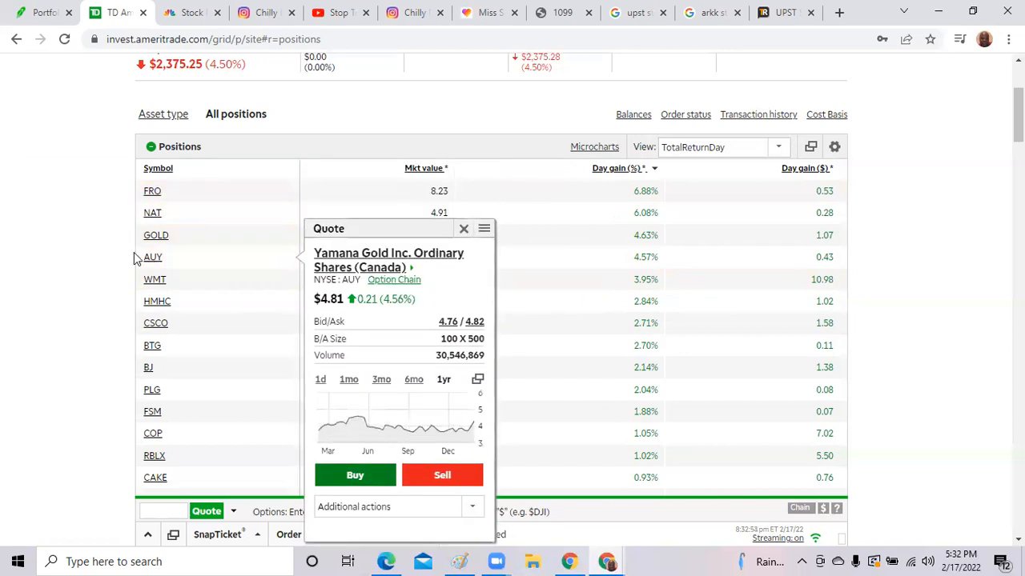
click(463, 227)
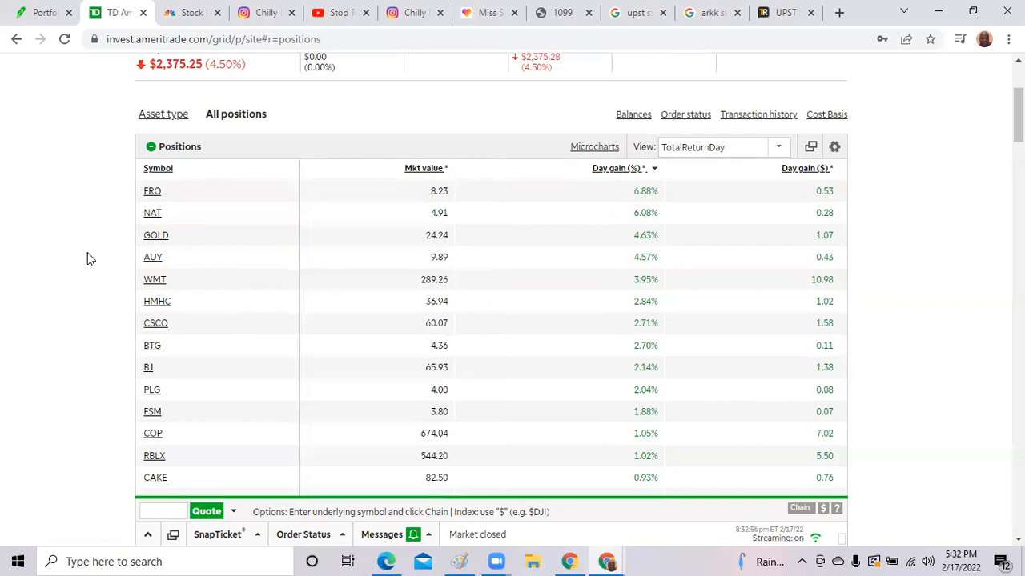
mouse_move(93, 132)
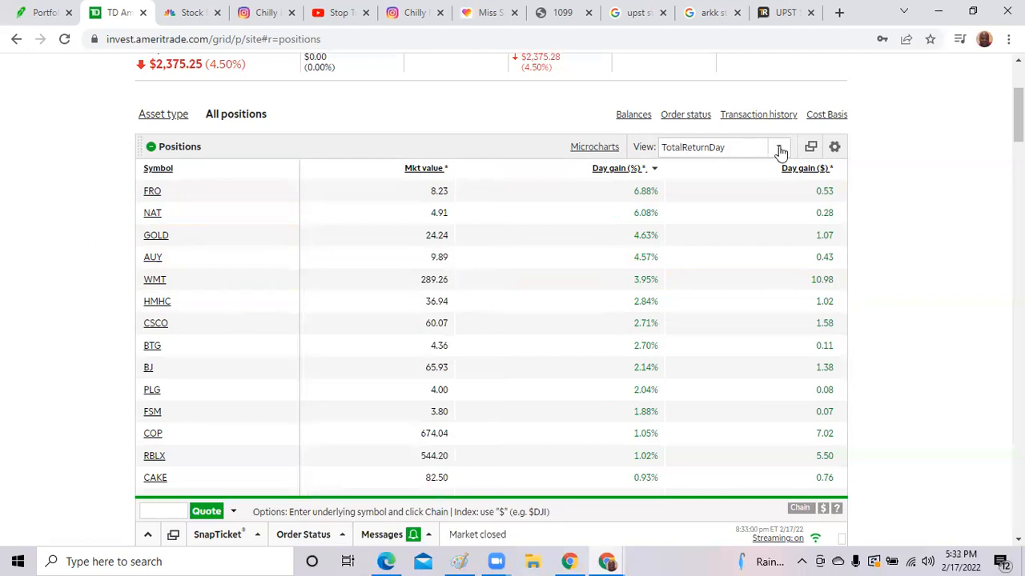
Switch positions to the PositionCount view sorted by quantity and view the Ford quote.
click(778, 147)
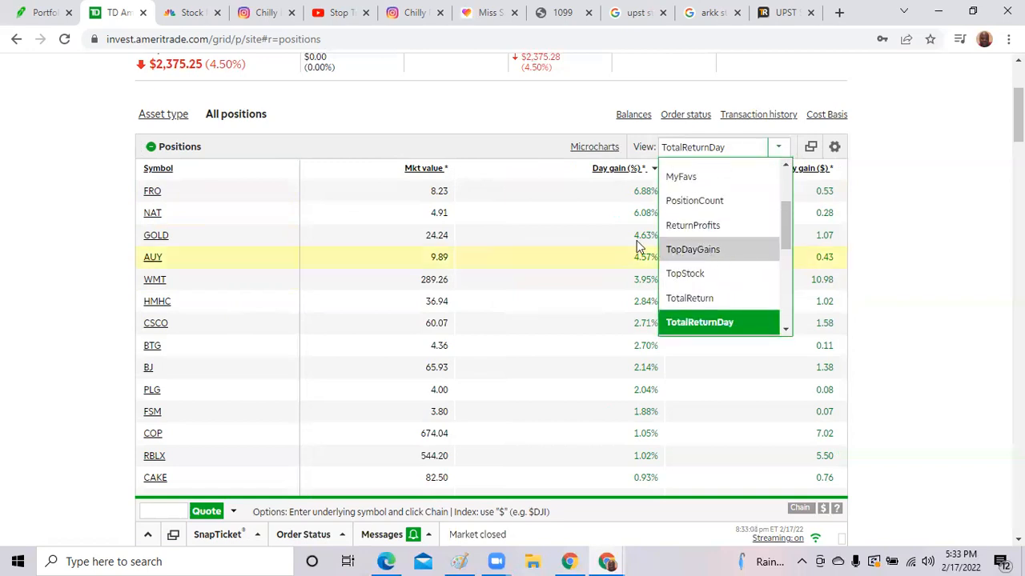
mouse_move(691, 224)
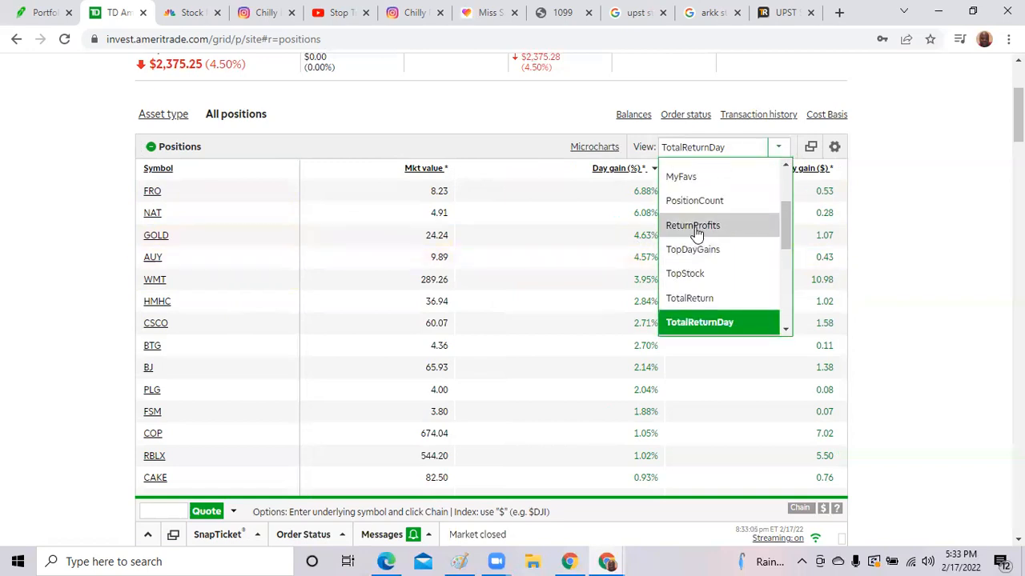
click(694, 200)
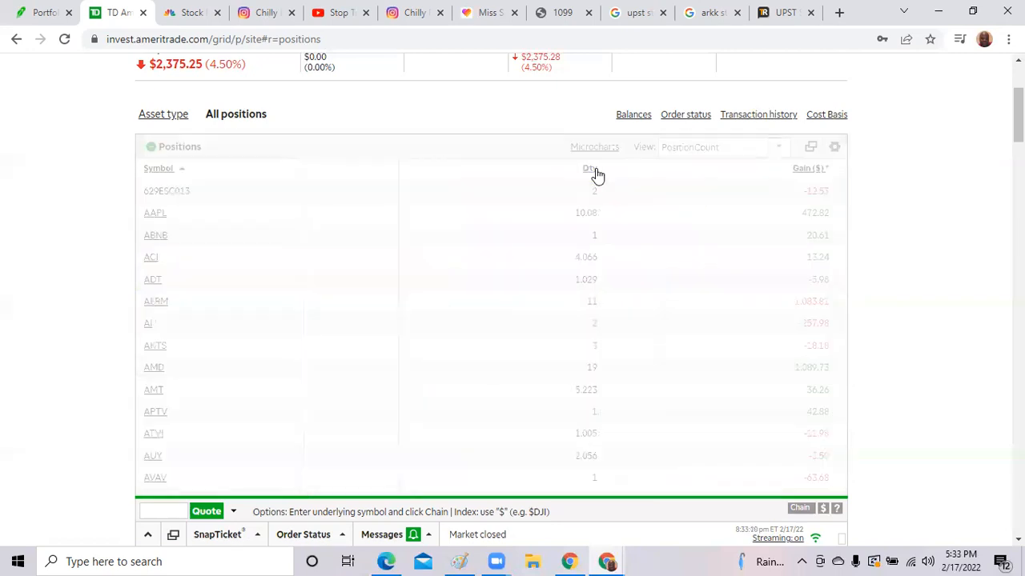
click(578, 168)
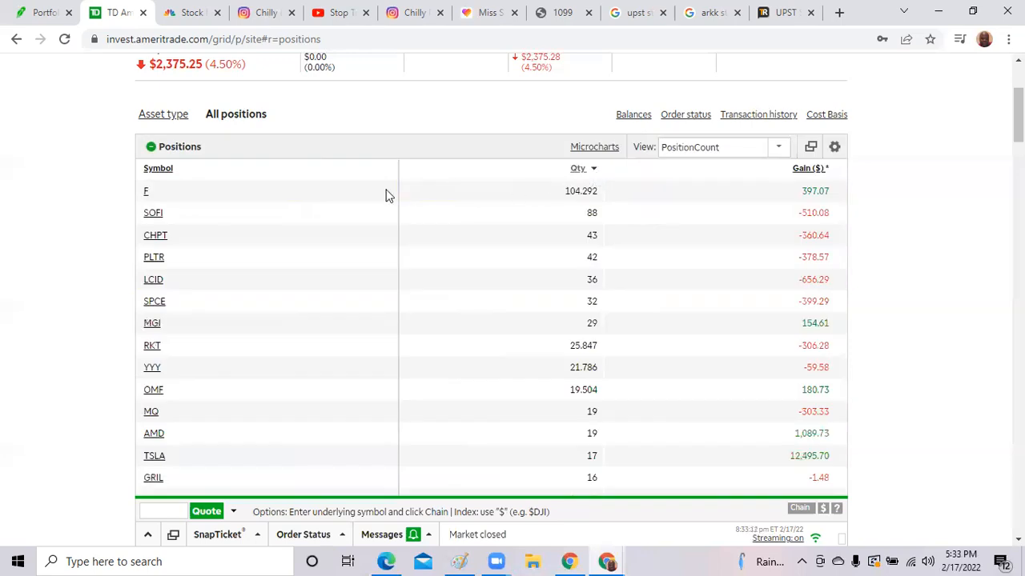
click(145, 190)
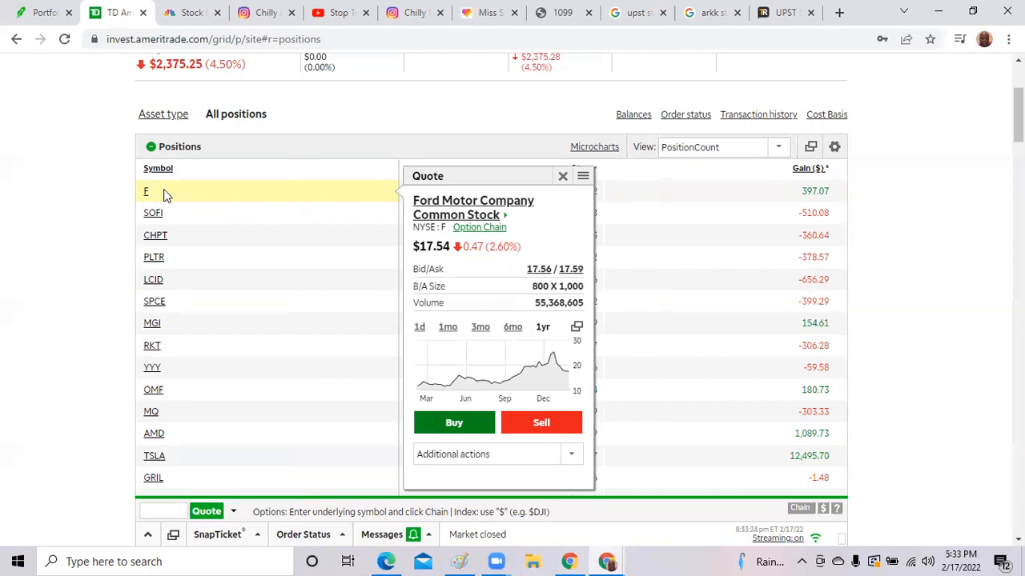
Review the SoFi and Lucid Group quote cards, leaving the Lucid quote showing.
click(154, 211)
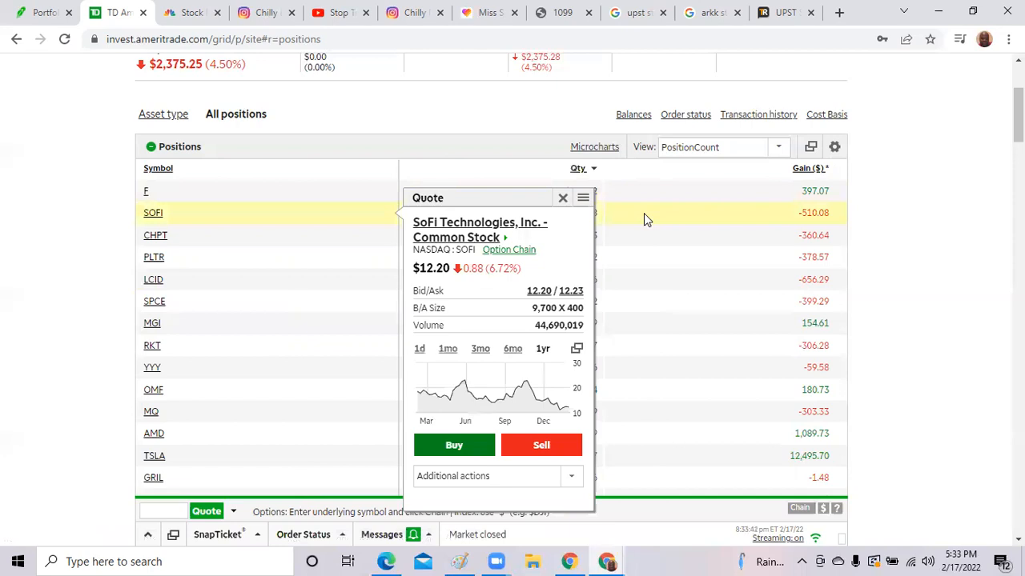
click(564, 198)
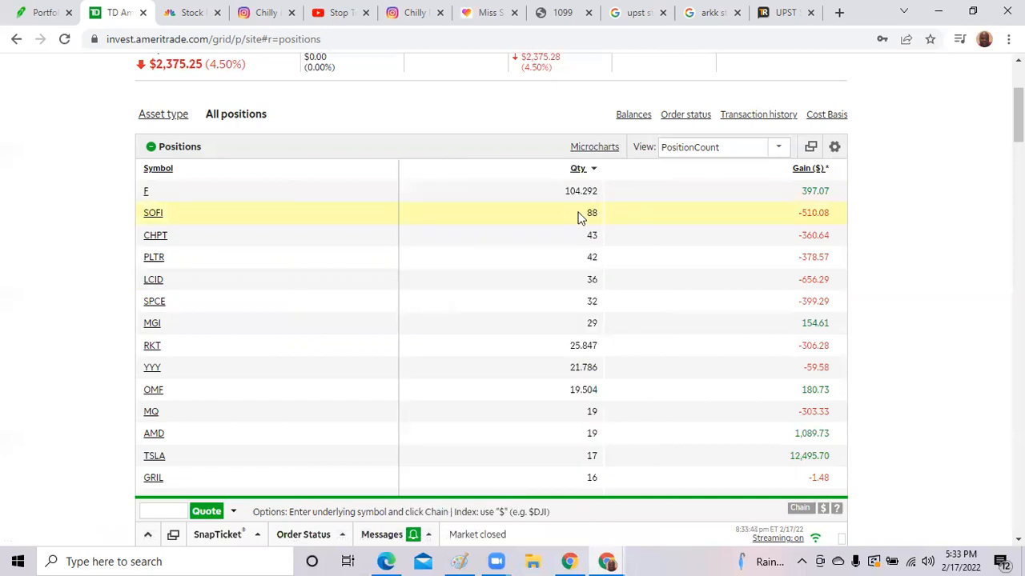
mouse_move(599, 218)
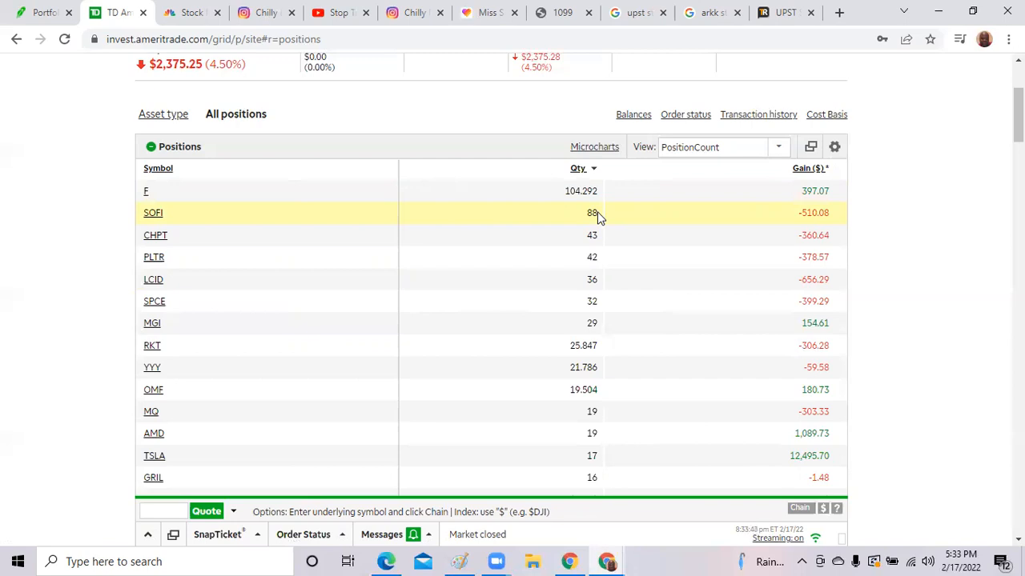
click(154, 211)
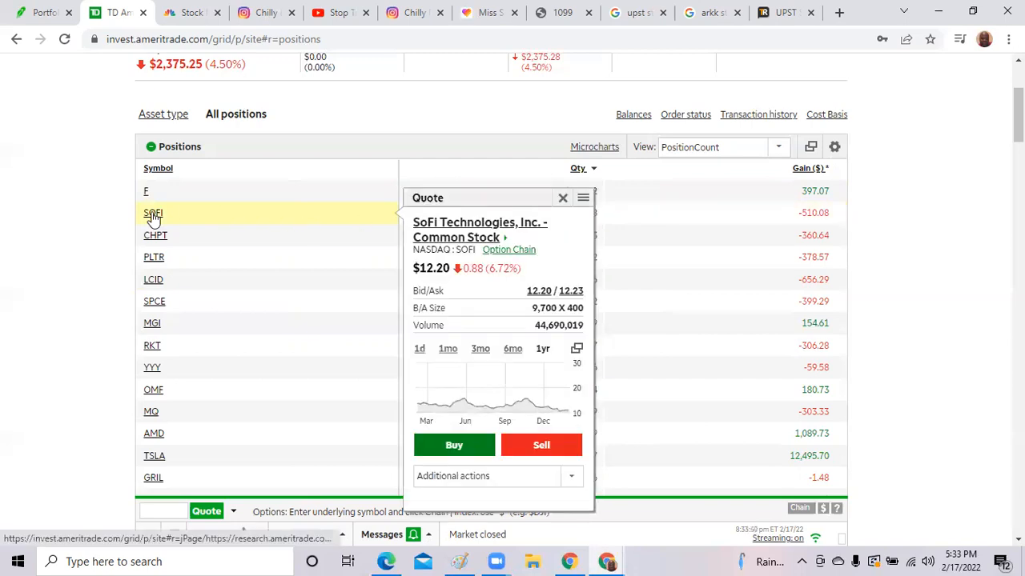
mouse_move(155, 234)
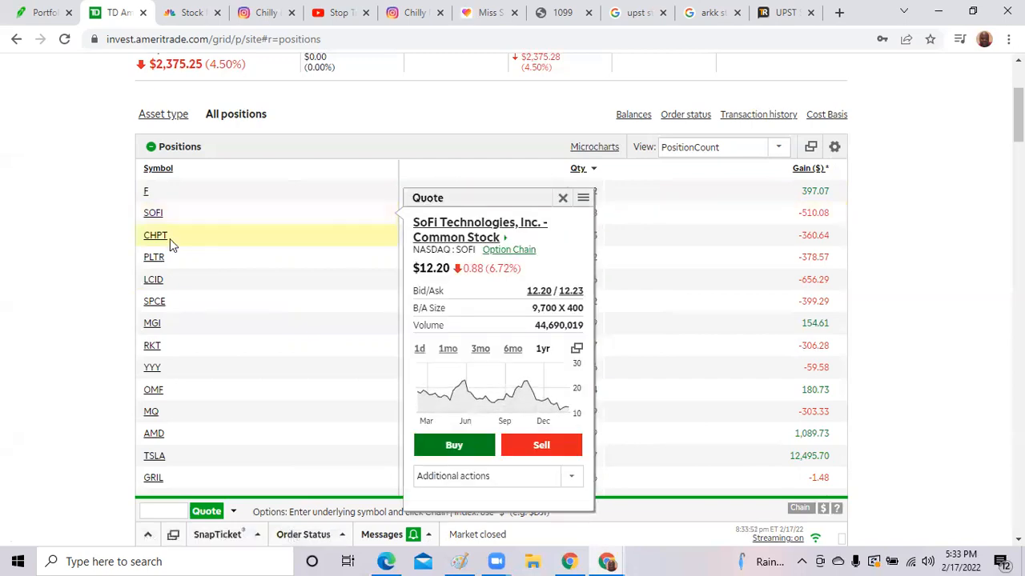
click(153, 279)
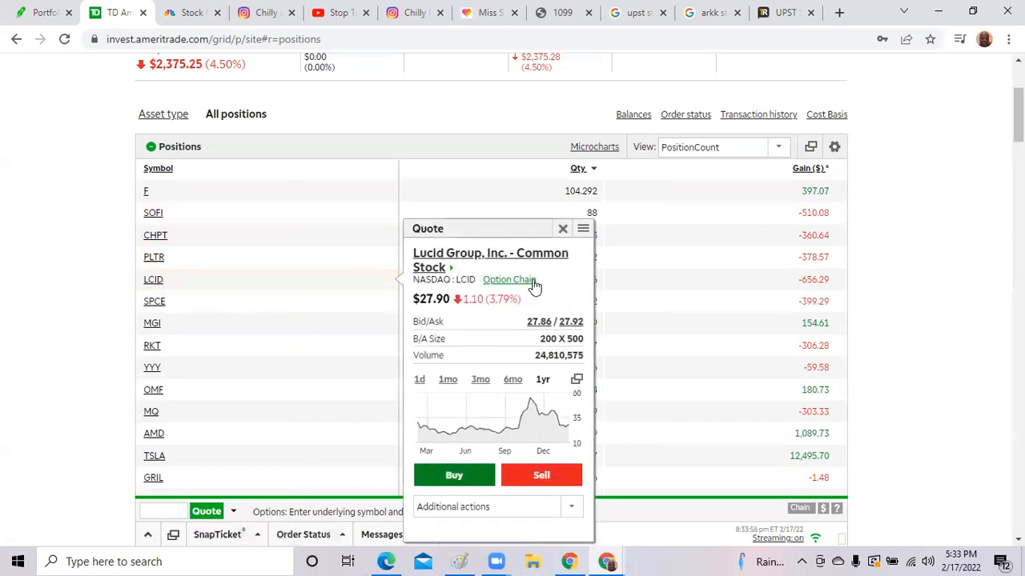
click(564, 227)
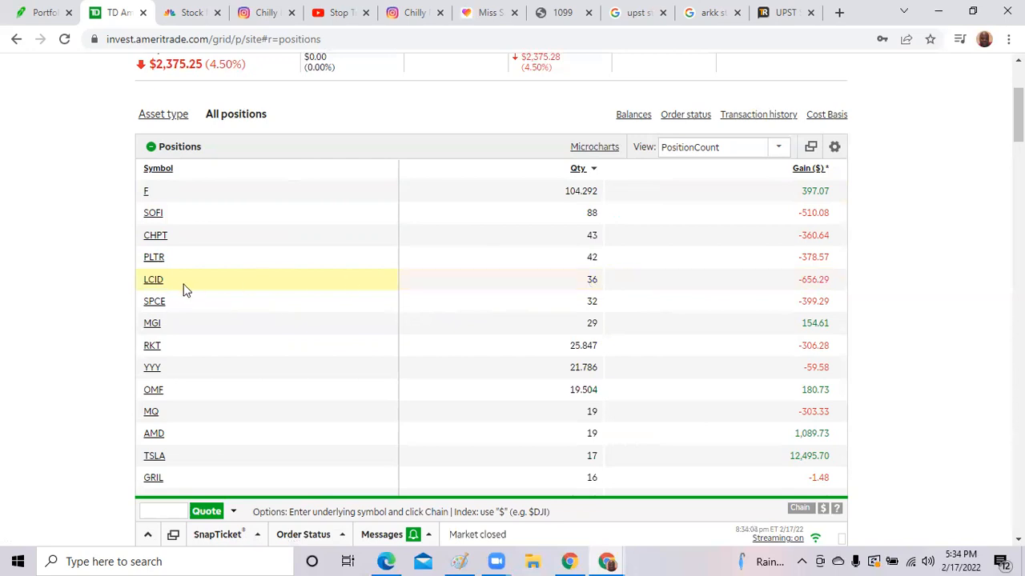
click(153, 279)
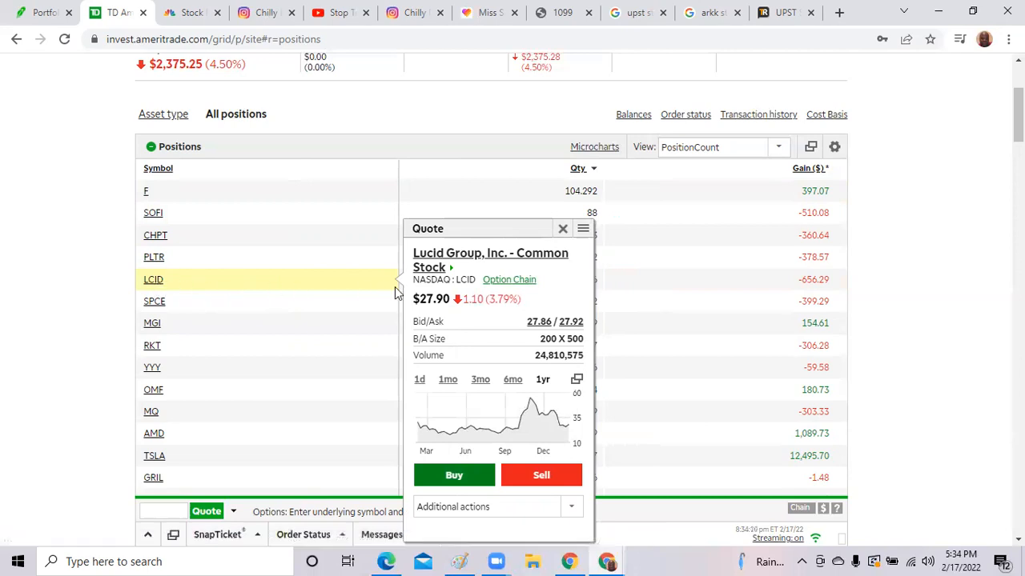
mouse_move(154, 278)
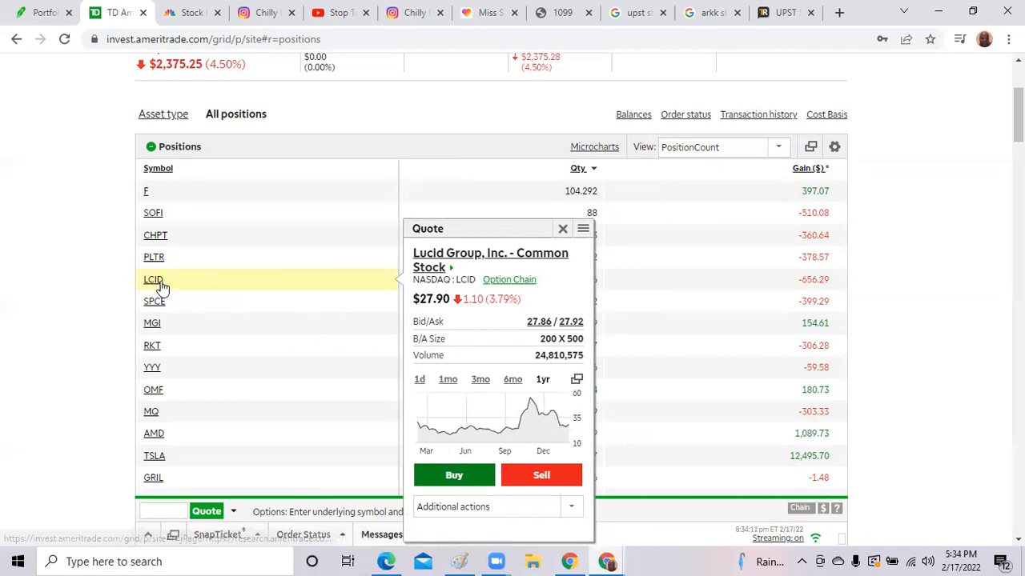
mouse_move(151, 328)
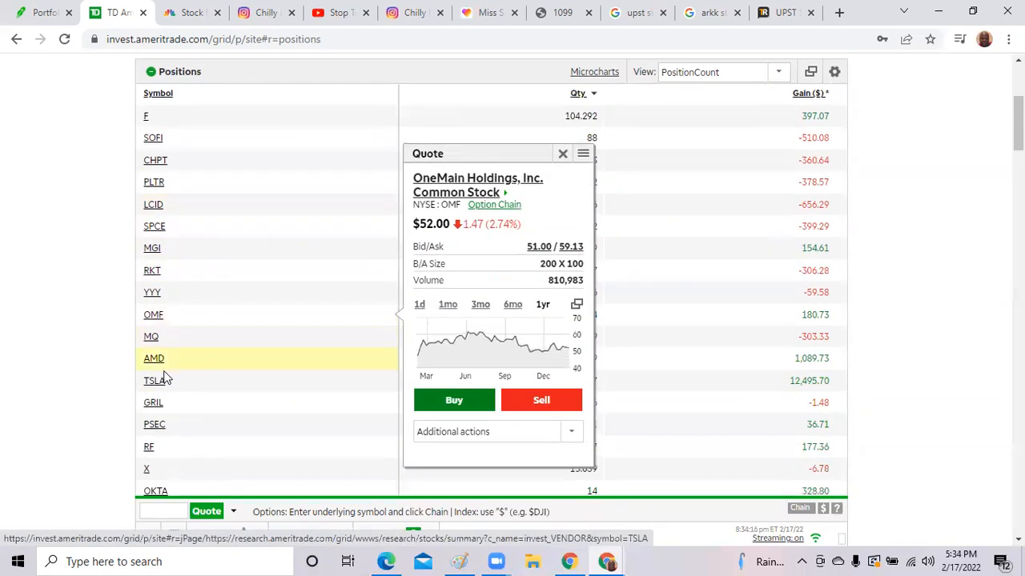
Check quotes for OneMain, Regions Financial and Okta, then start a new browser tab.
click(149, 447)
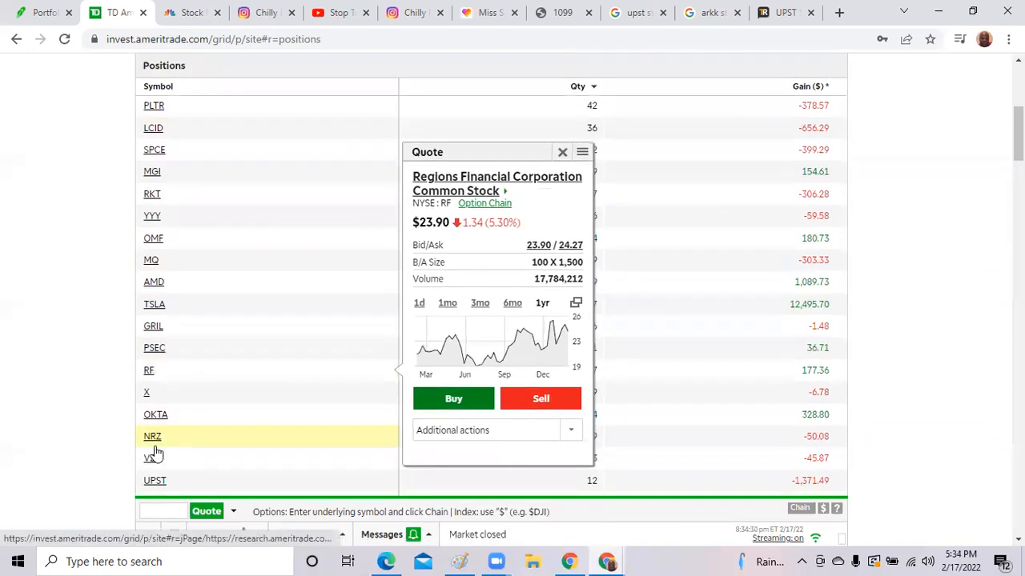
click(155, 413)
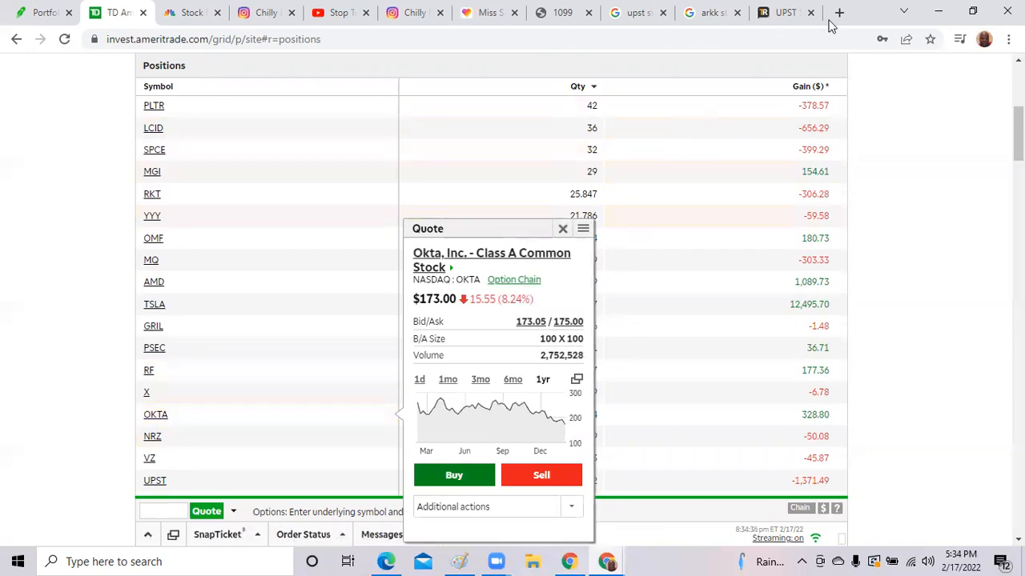
click(839, 13)
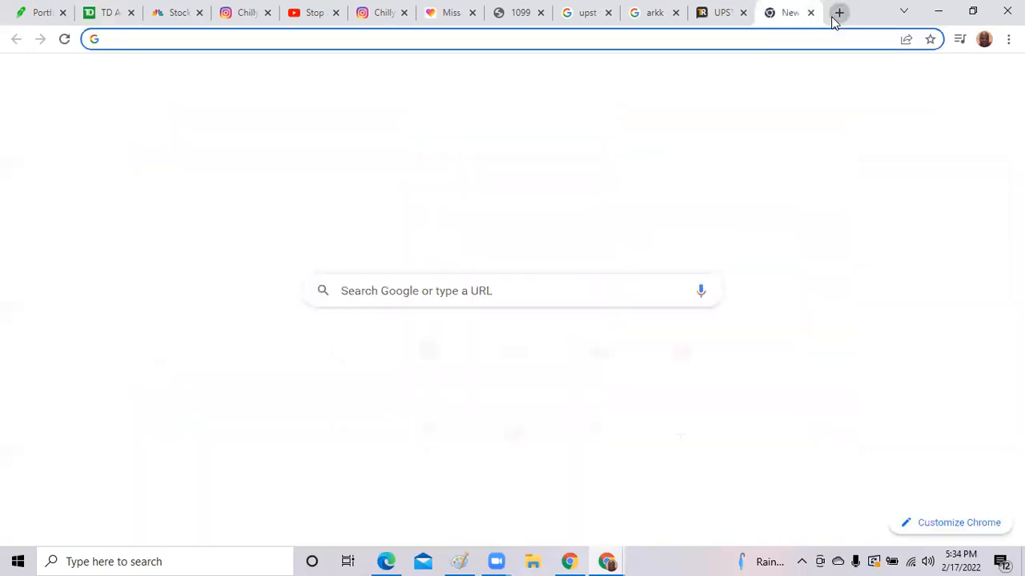
Search Google for okta stock, view the one-year chart (down 39.06%) and highlight the 52-week high and company name.
text(okta)
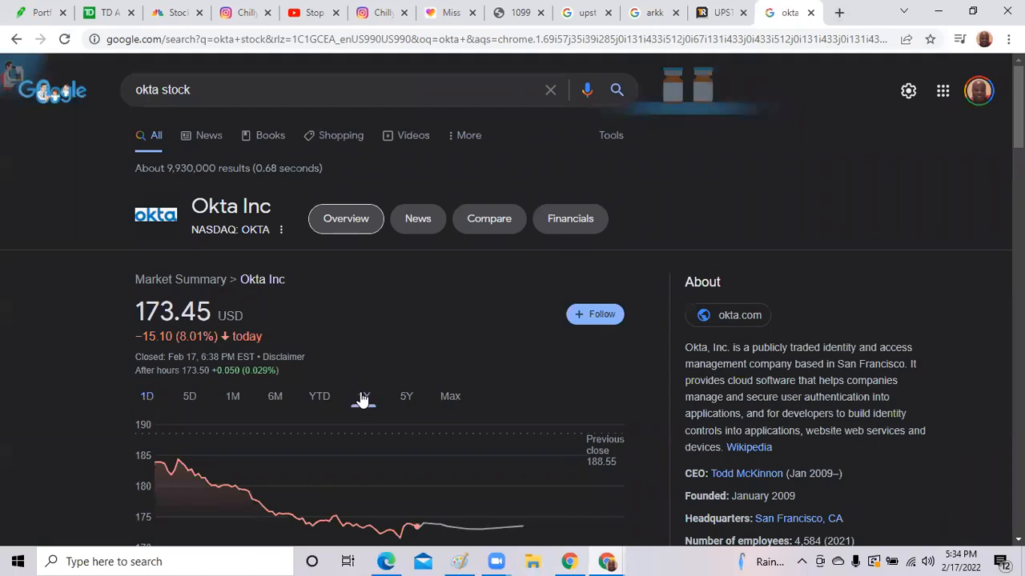
click(363, 395)
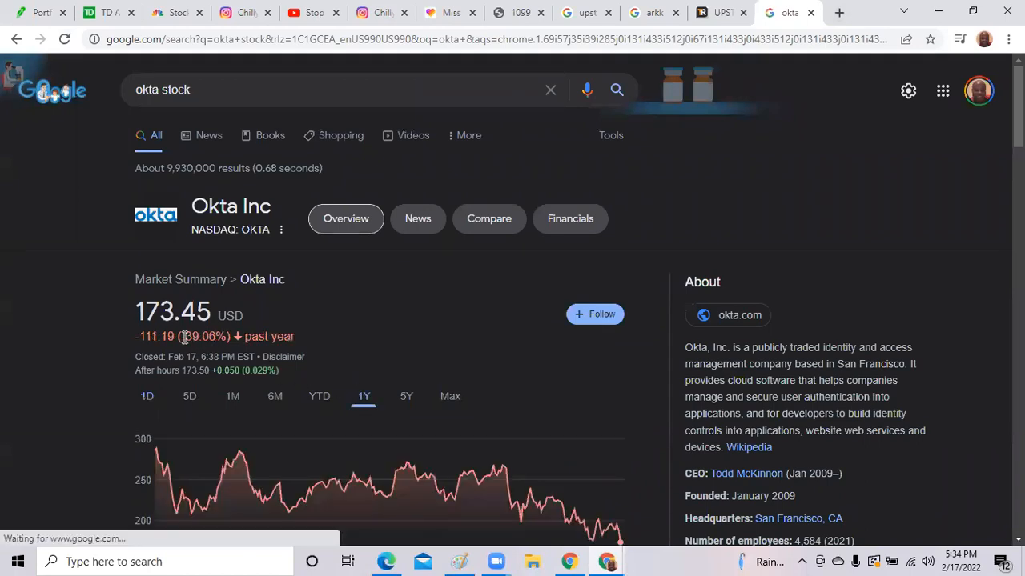
mouse_move(403, 336)
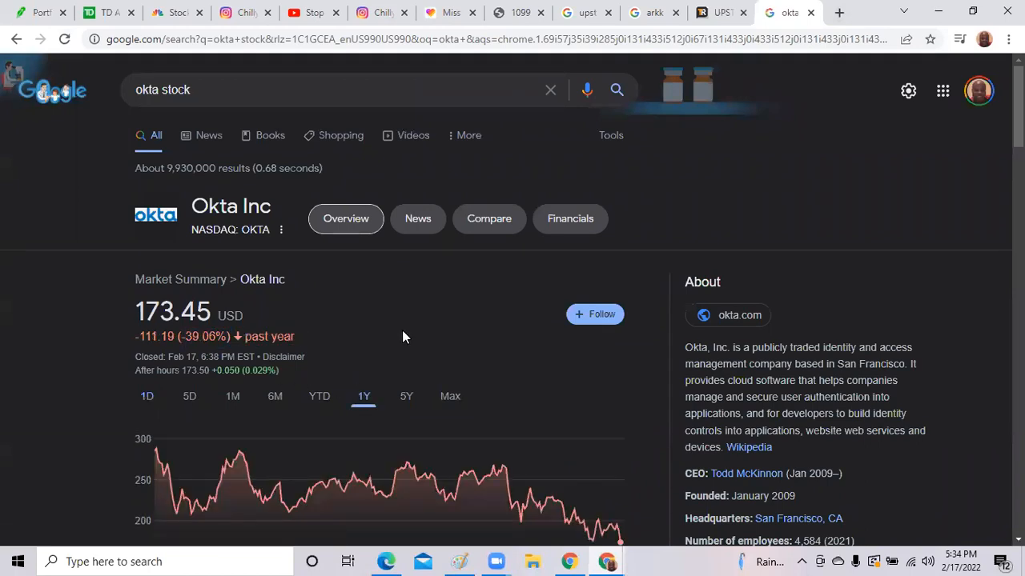
scroll(down, 3)
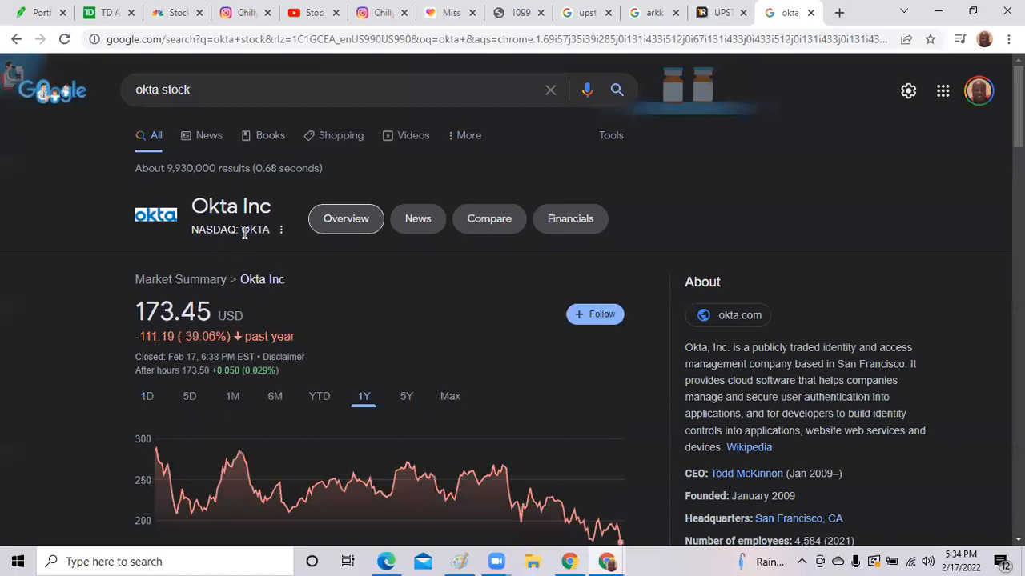
mouse_move(243, 246)
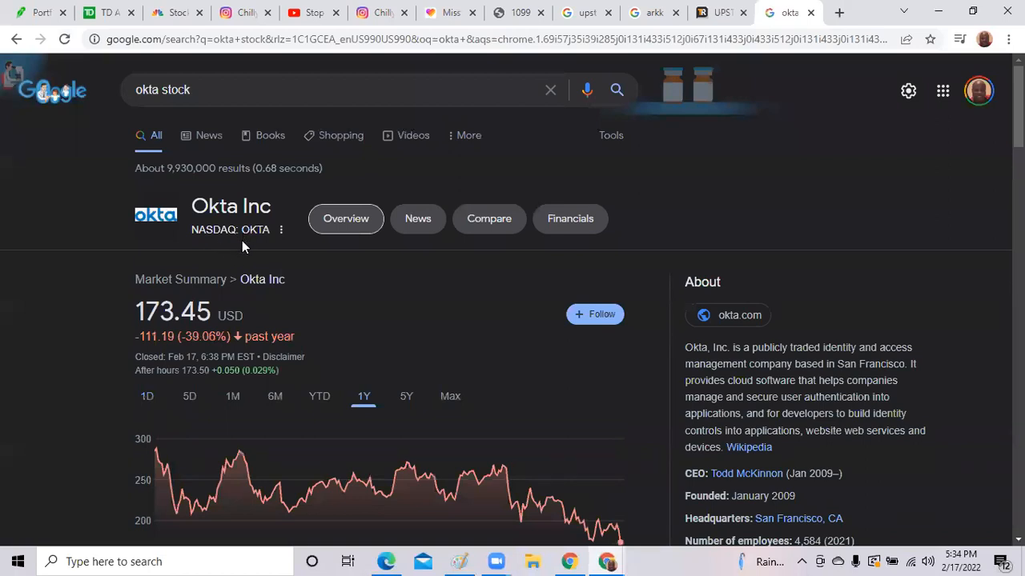
scroll(down, 3)
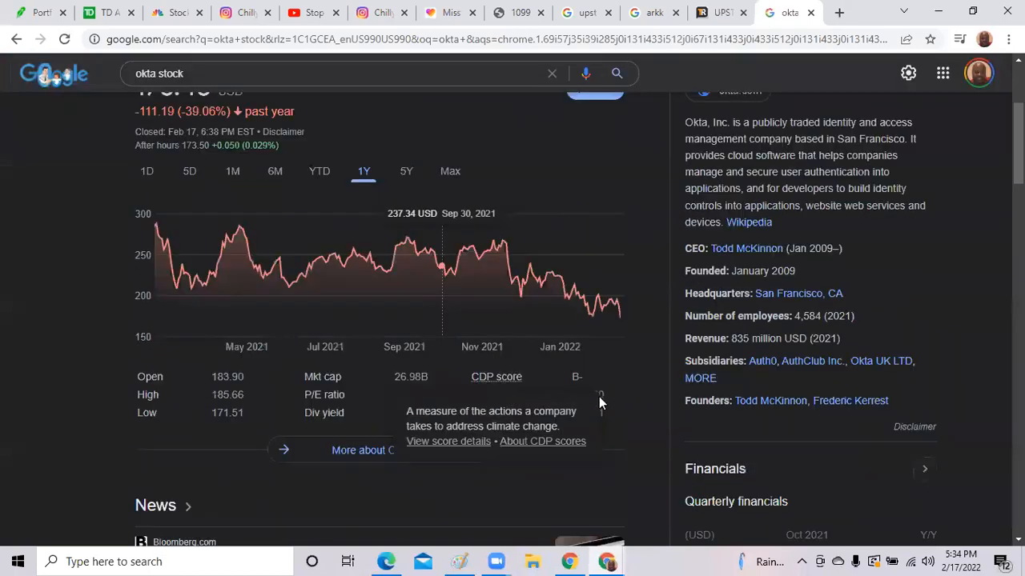
double_click(587, 394)
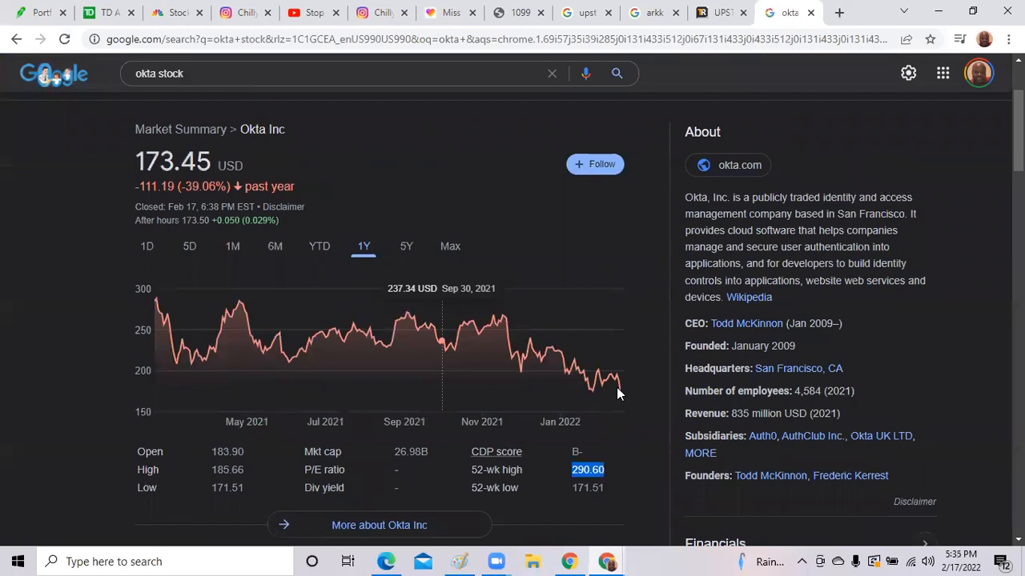
mouse_move(616, 311)
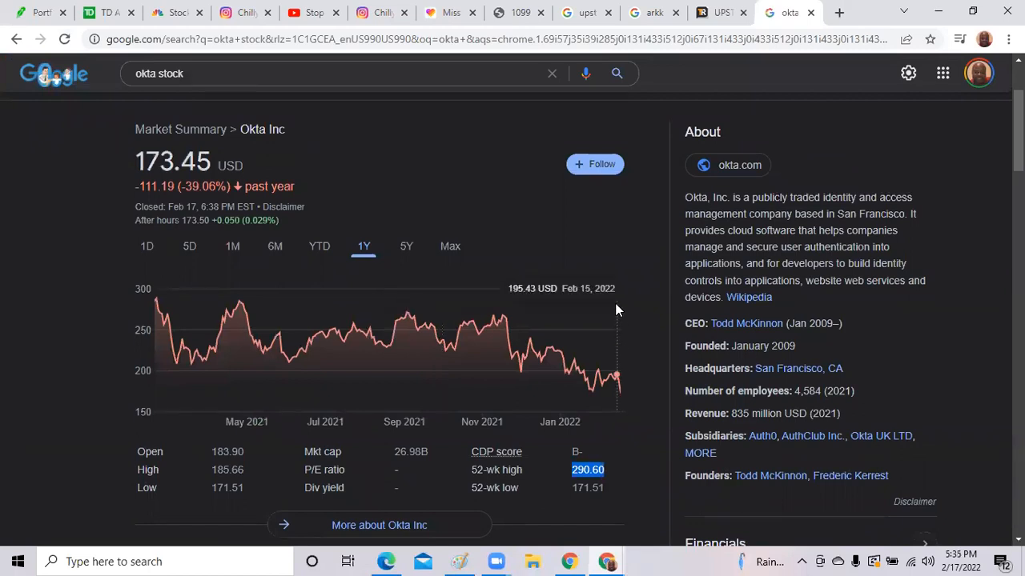
mouse_move(615, 271)
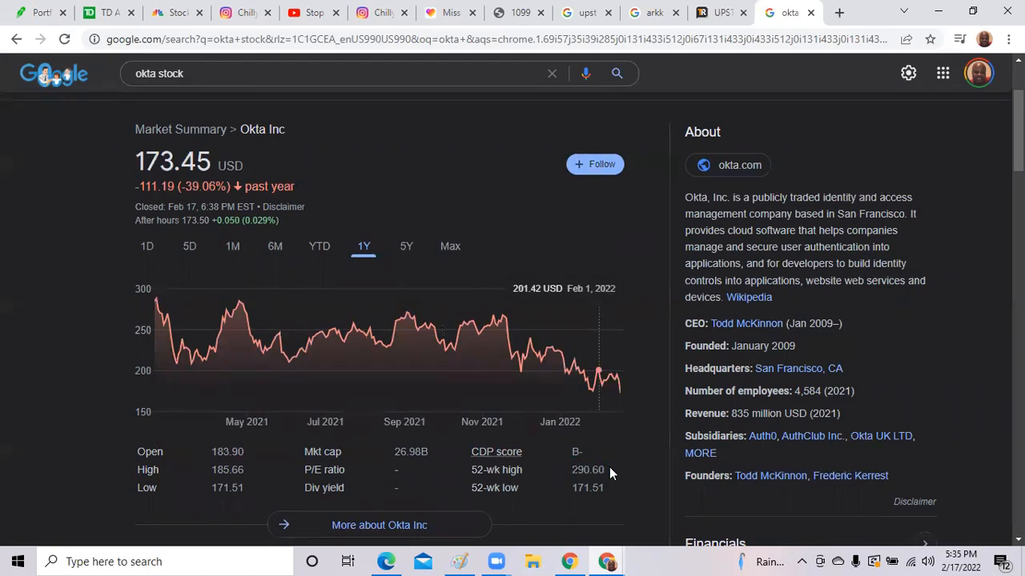
mouse_move(474, 229)
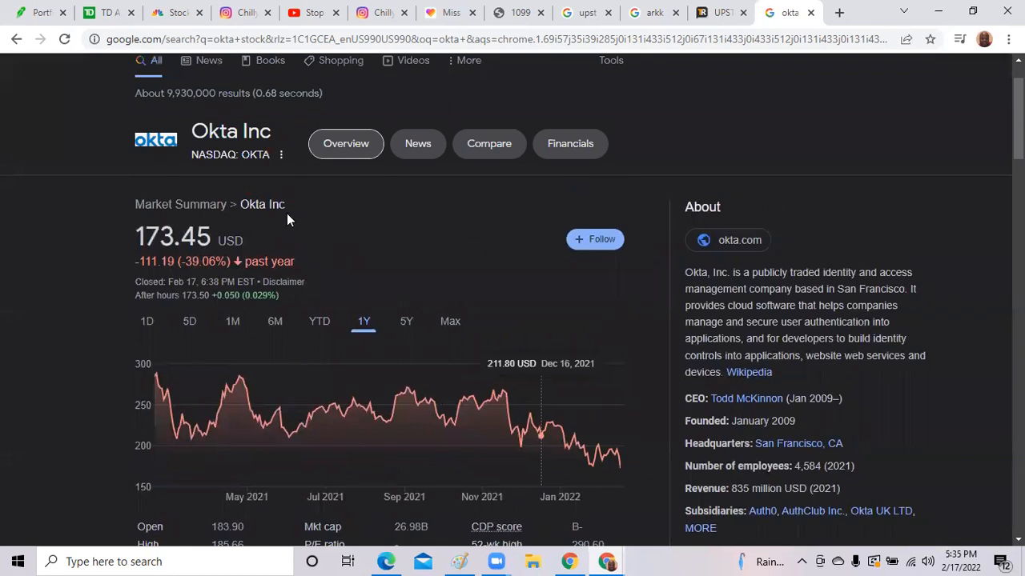
double_click(262, 205)
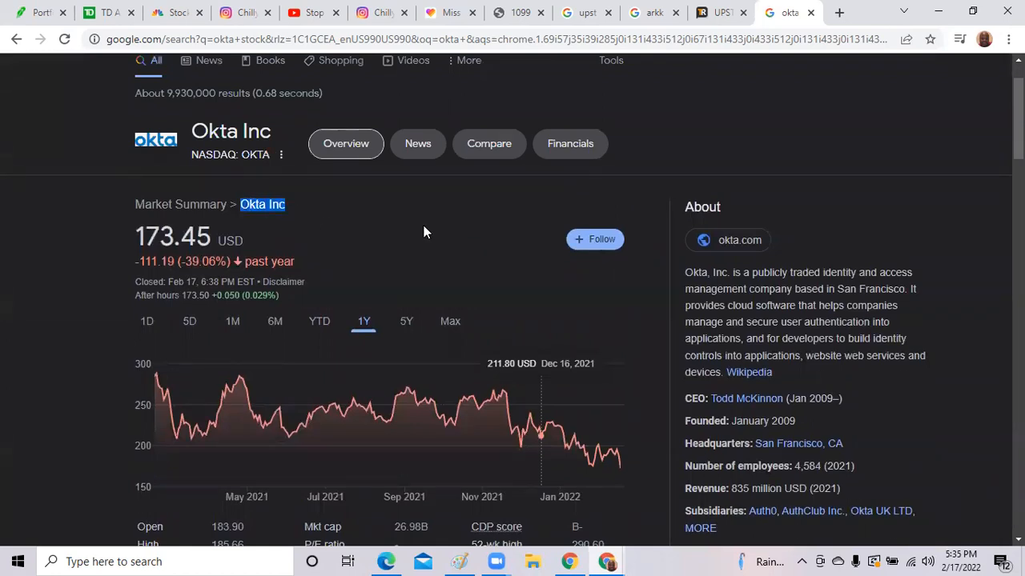
mouse_move(408, 234)
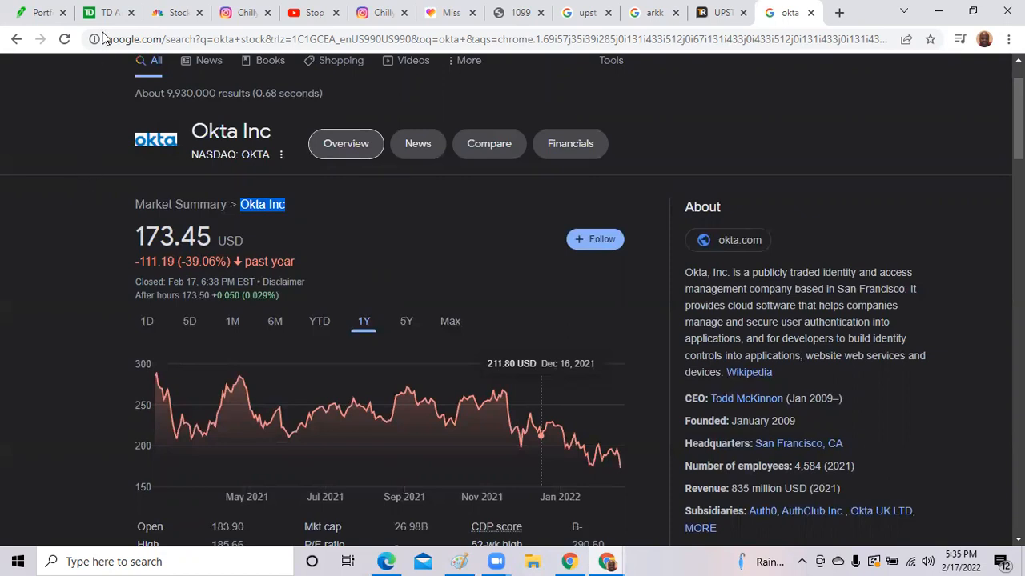
Back in TD Ameritrade, switch to the TotalReturnDay view and sort by dollar day gain, largest first.
click(108, 13)
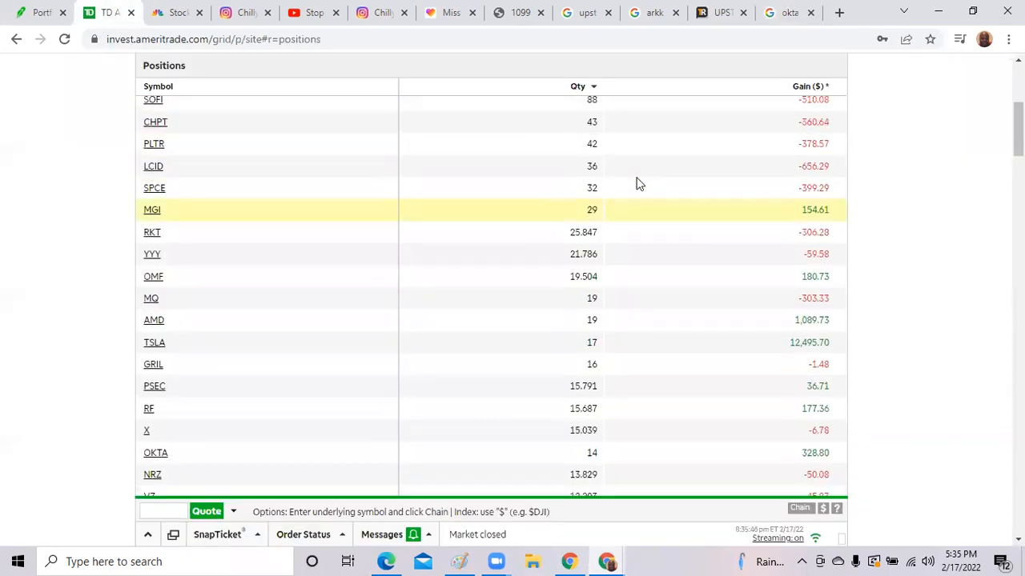
click(775, 130)
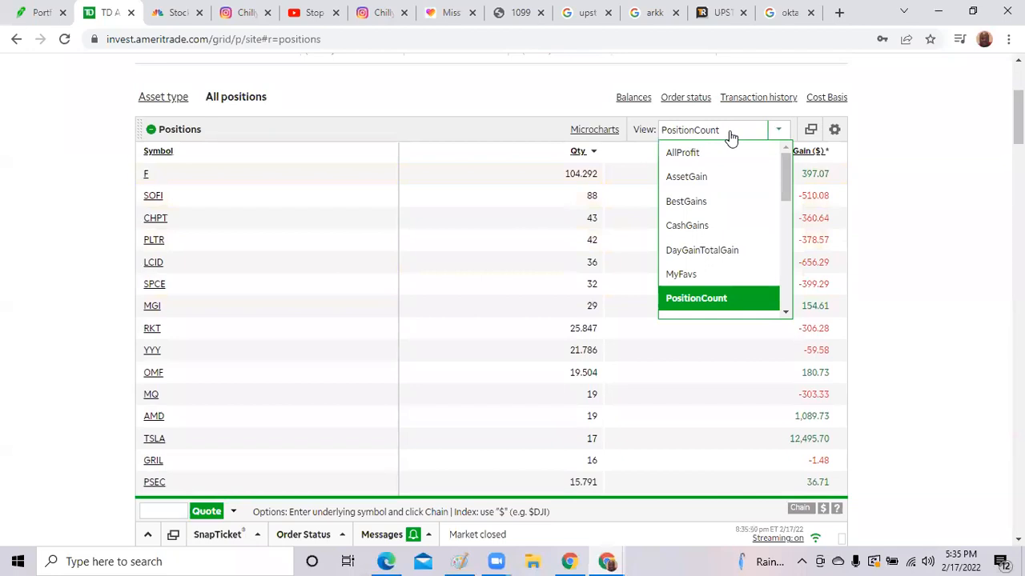
scroll(down, 3)
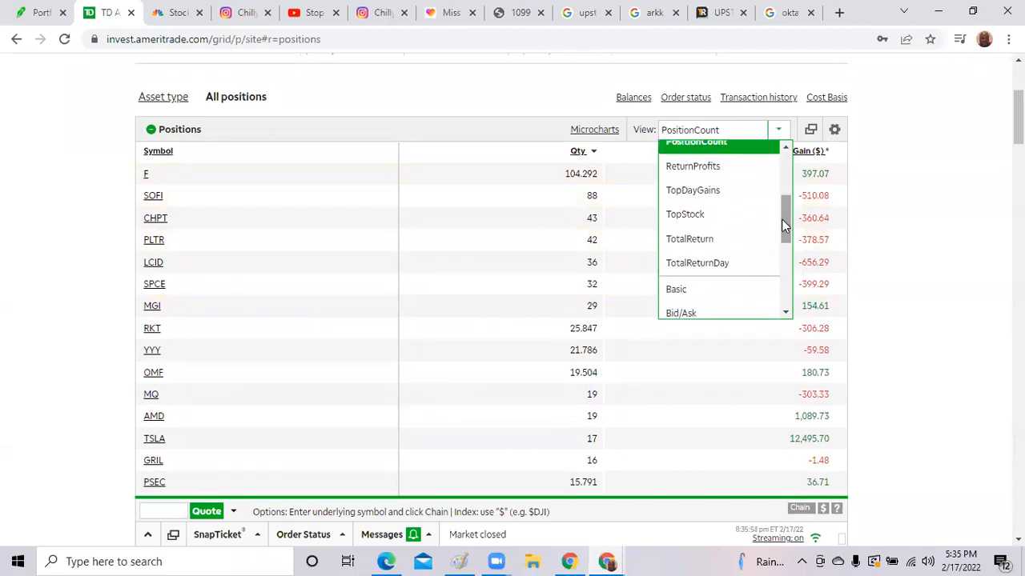
click(697, 263)
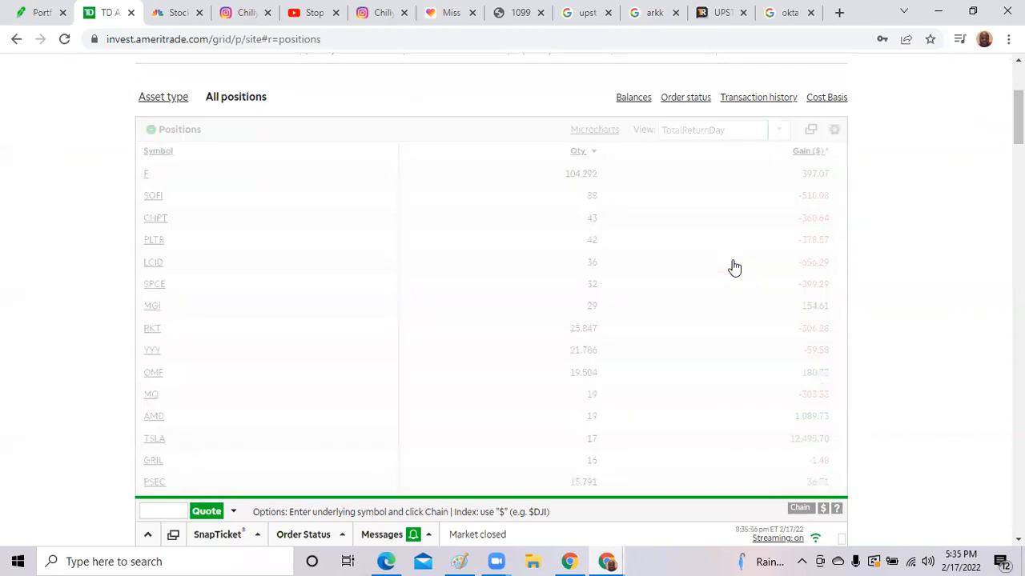
click(157, 151)
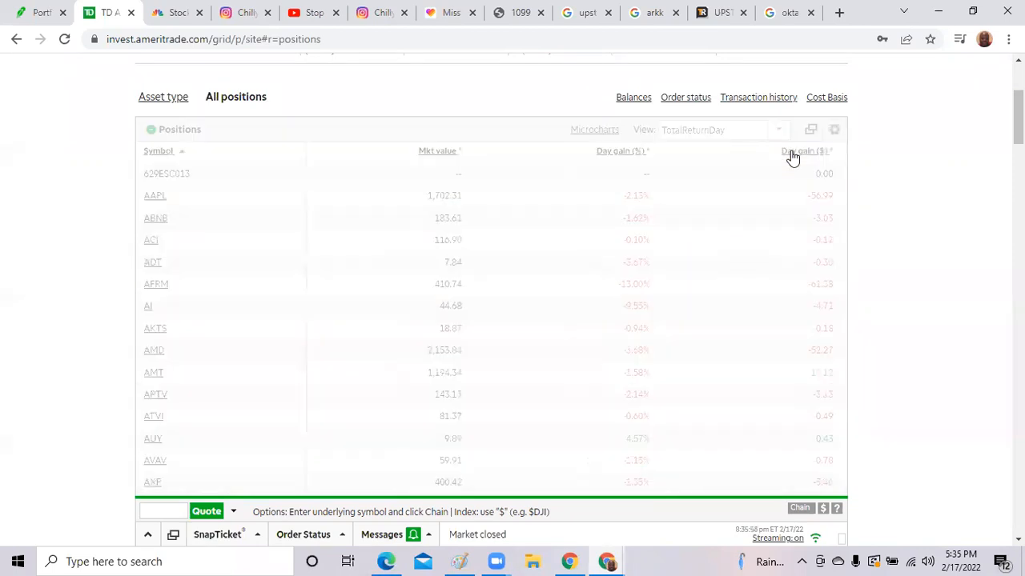
click(804, 151)
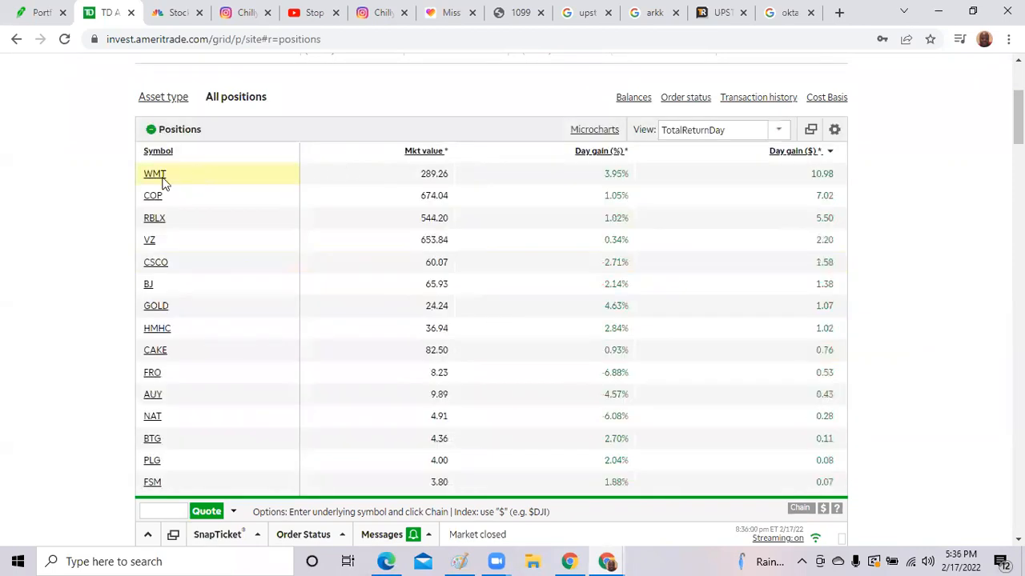
click(154, 173)
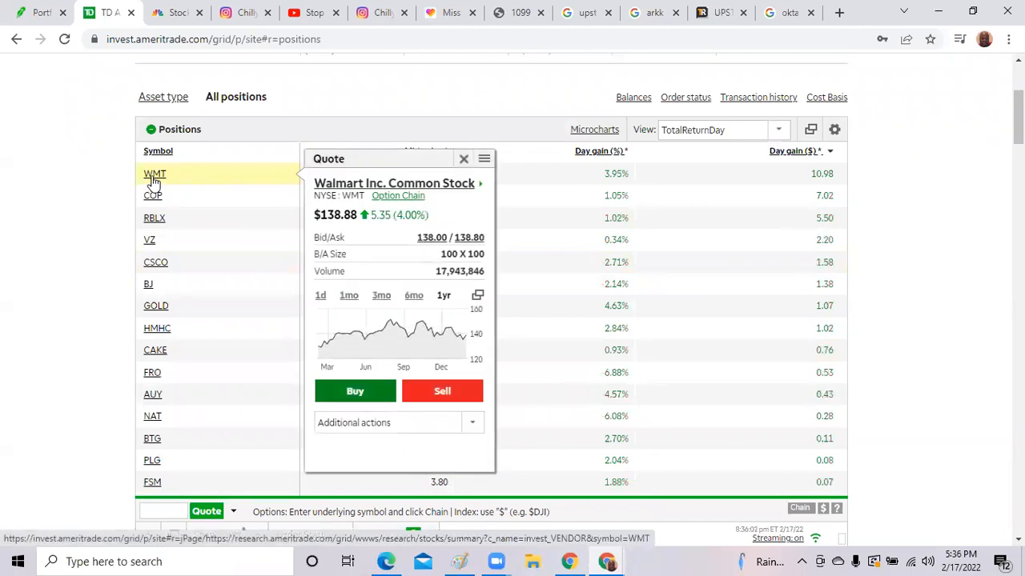
click(465, 158)
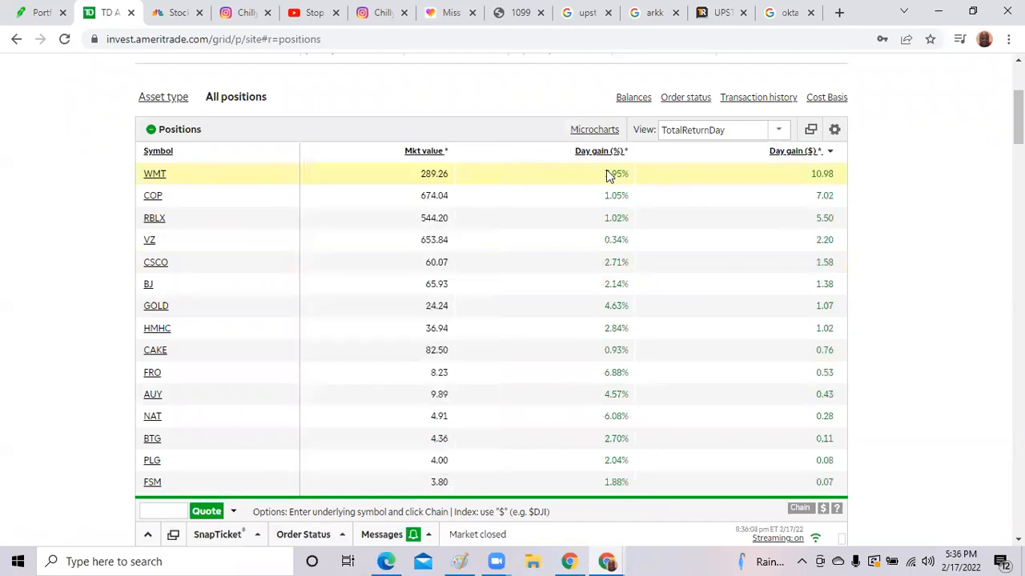
click(152, 195)
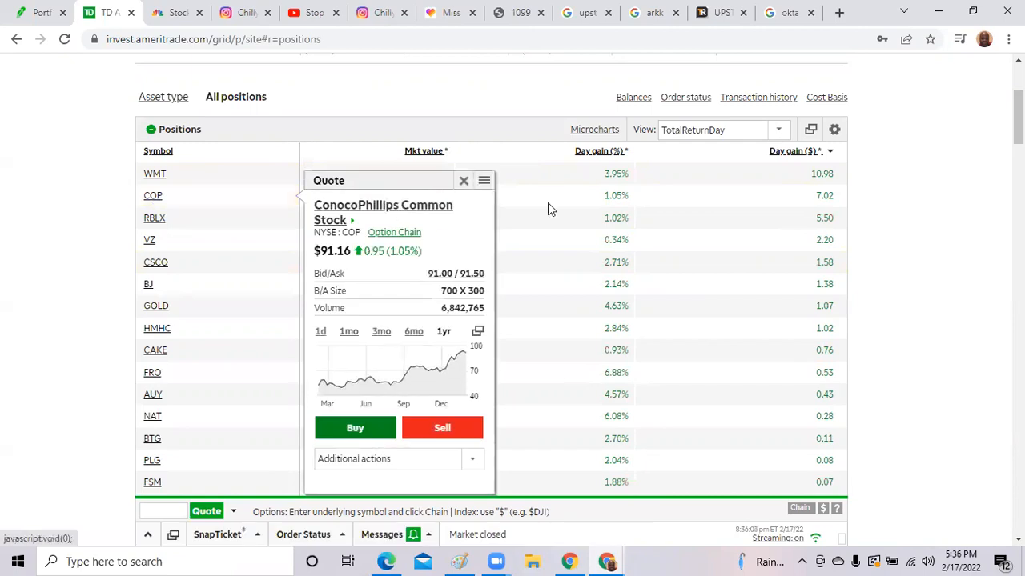
click(463, 180)
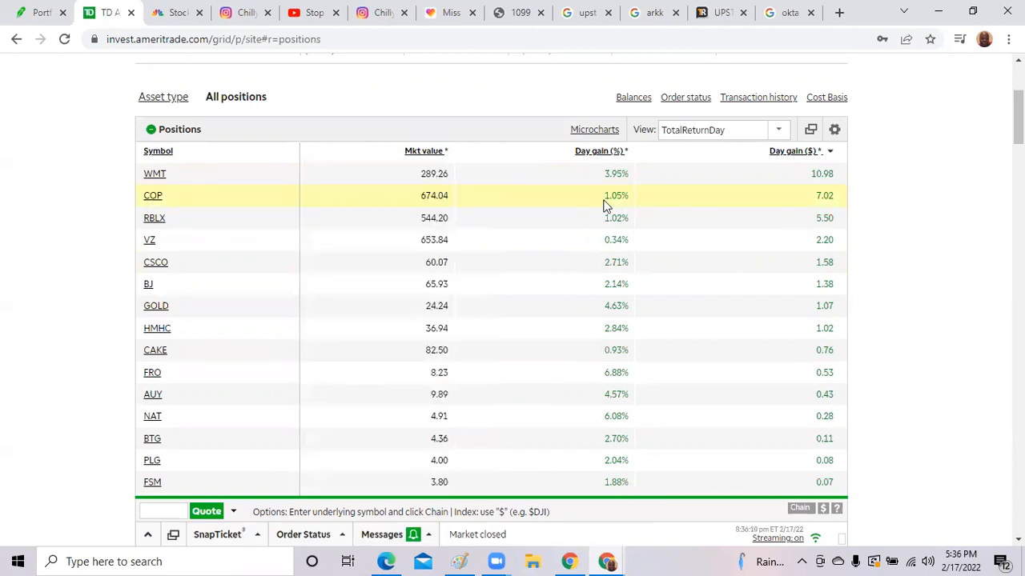
click(154, 218)
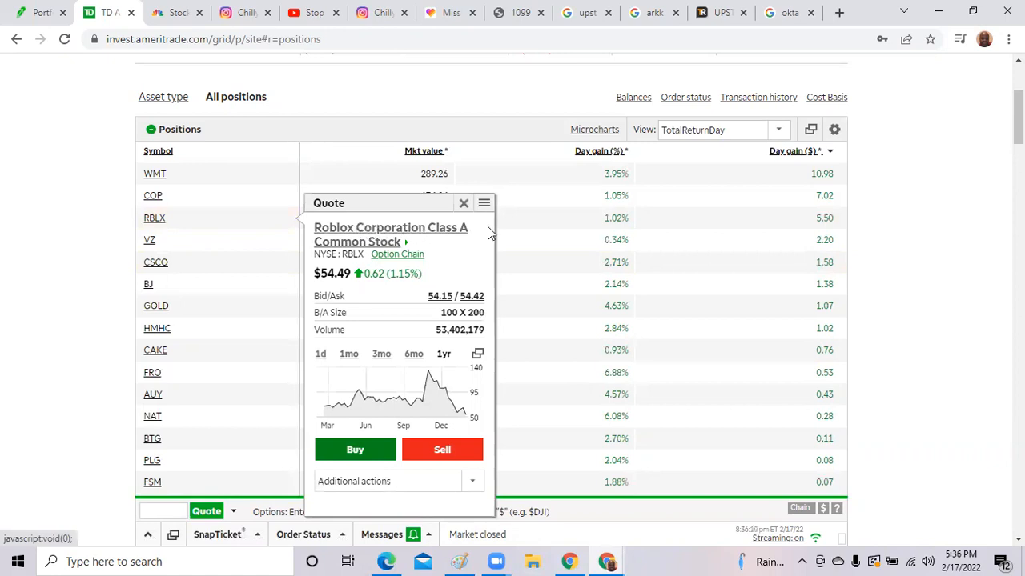
click(462, 202)
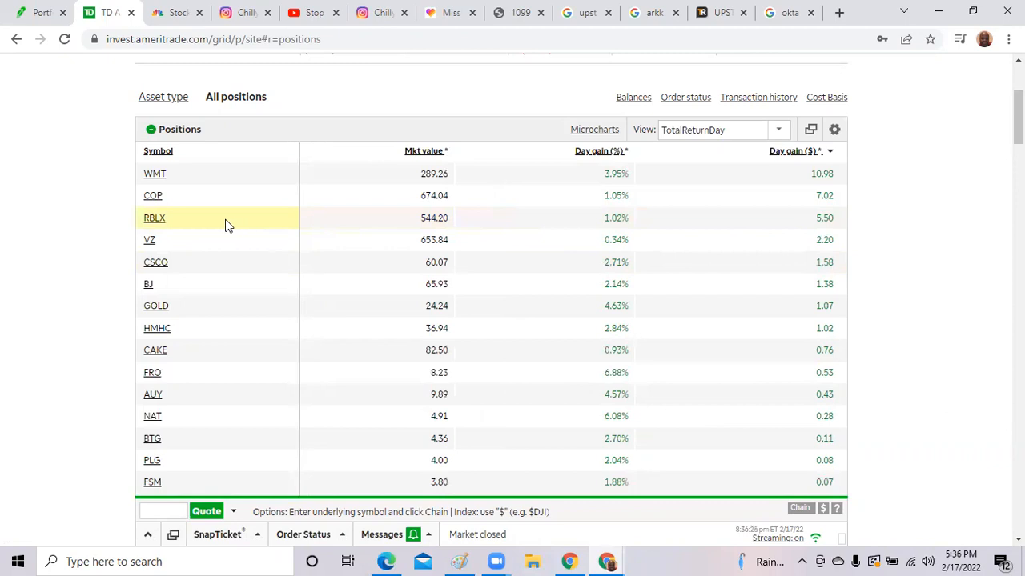
click(154, 218)
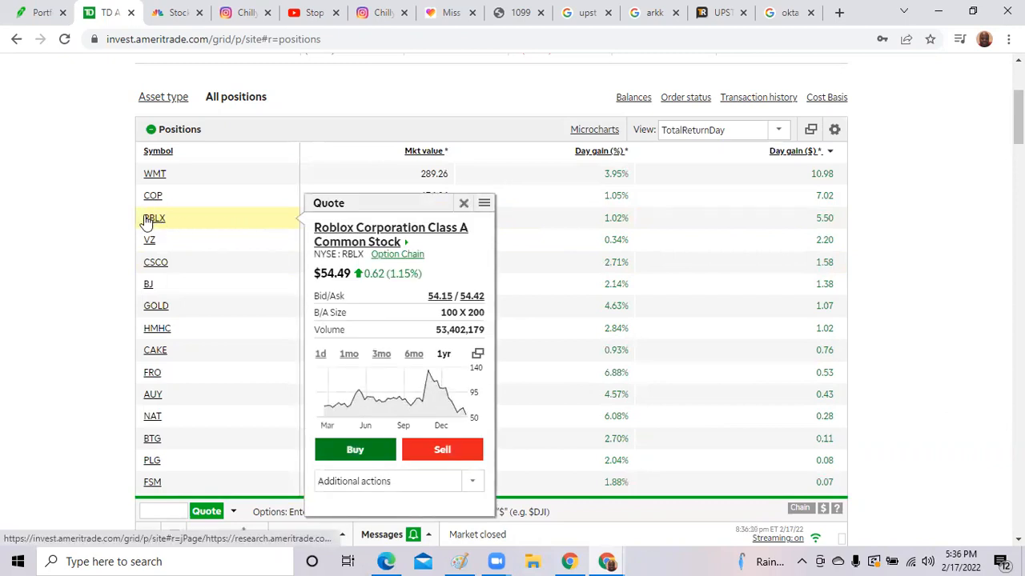
click(463, 202)
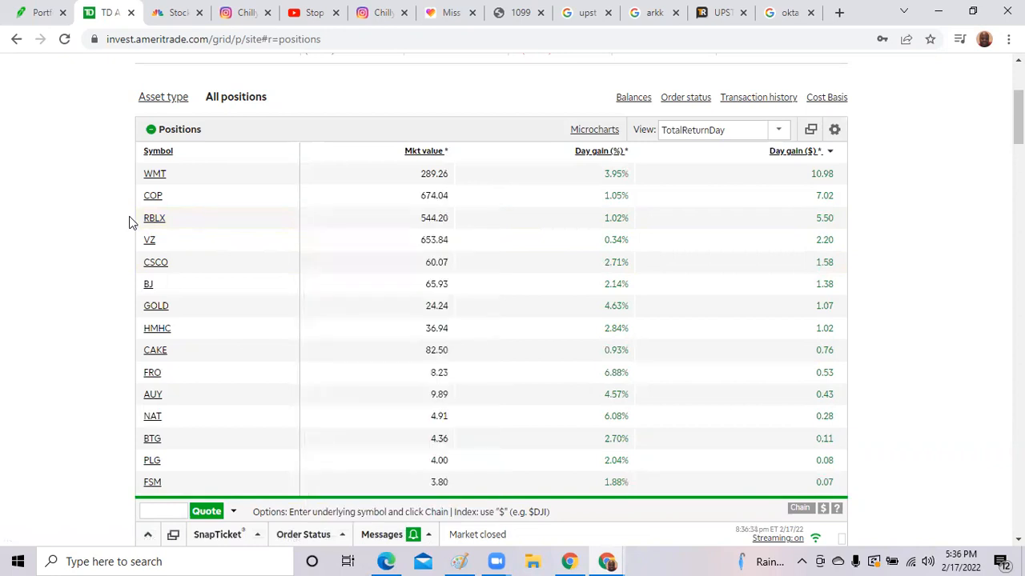
click(153, 218)
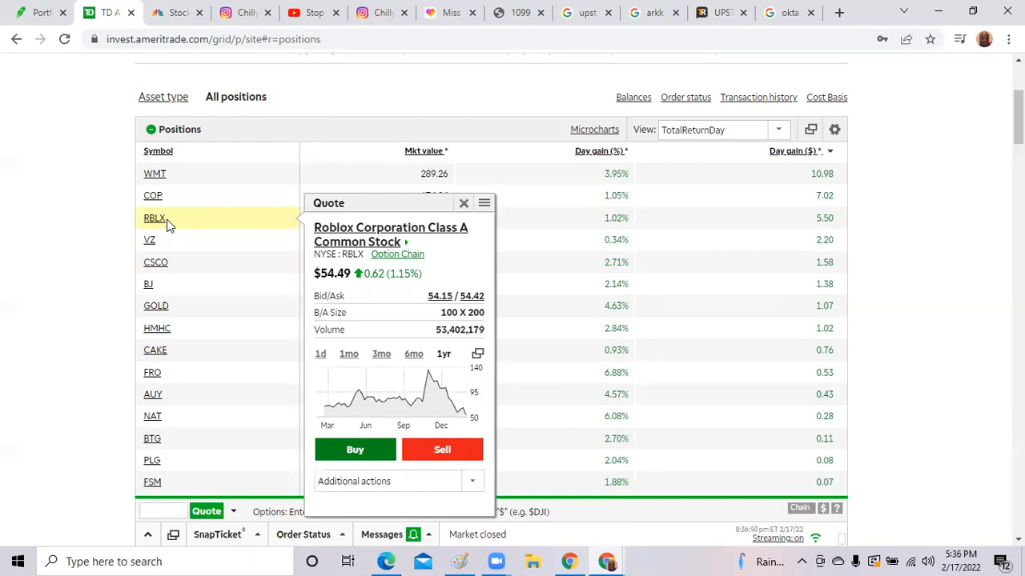
mouse_move(142, 224)
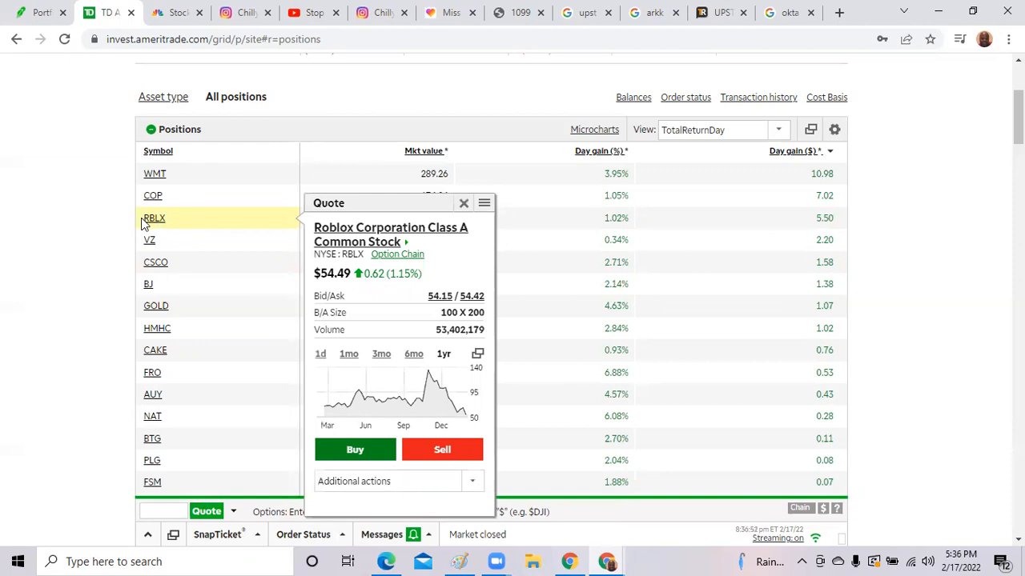
click(463, 201)
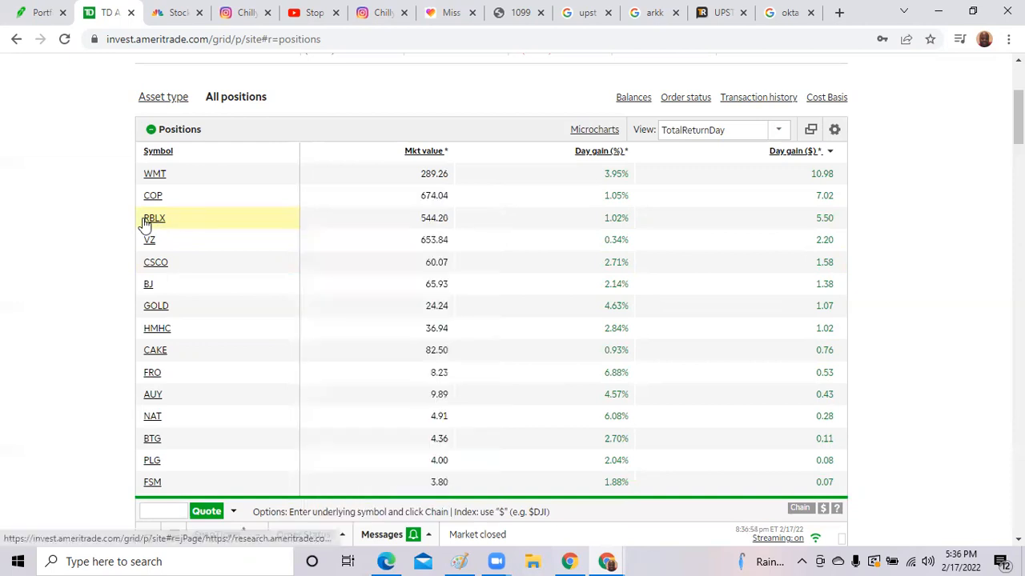
click(154, 218)
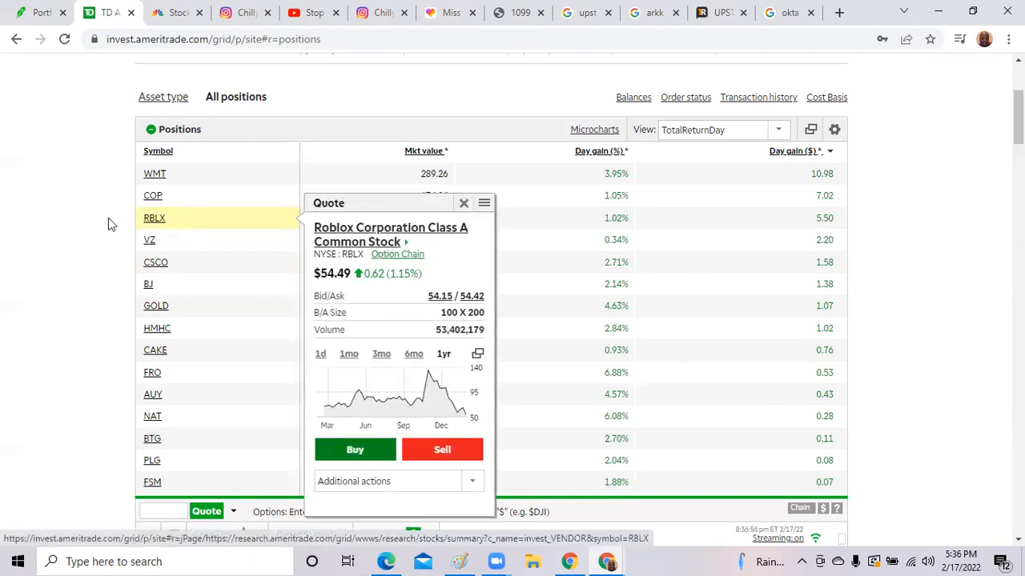
click(465, 201)
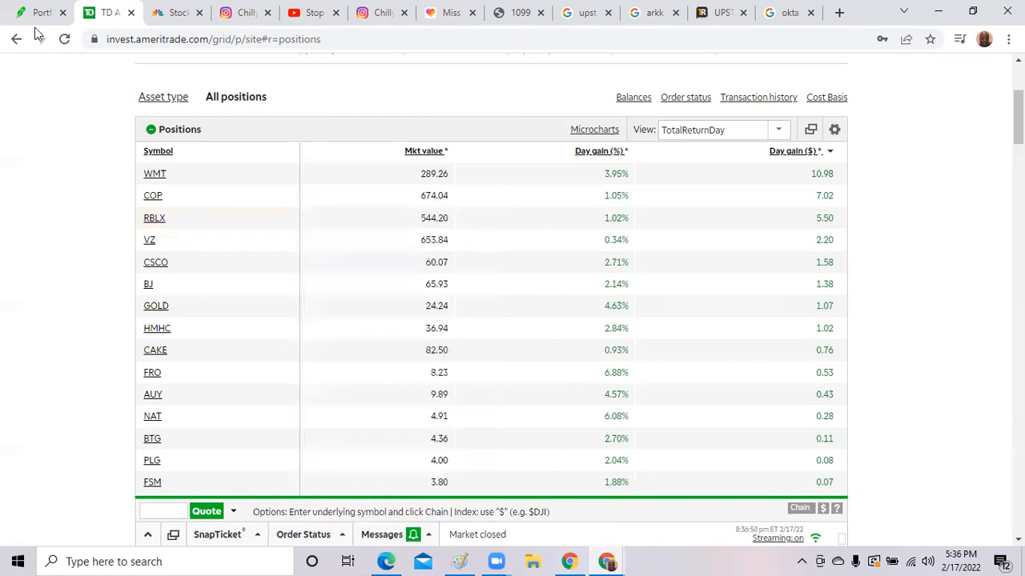
Switch to Robinhood and bring the $1,212.52 portfolio value chart into view.
click(40, 13)
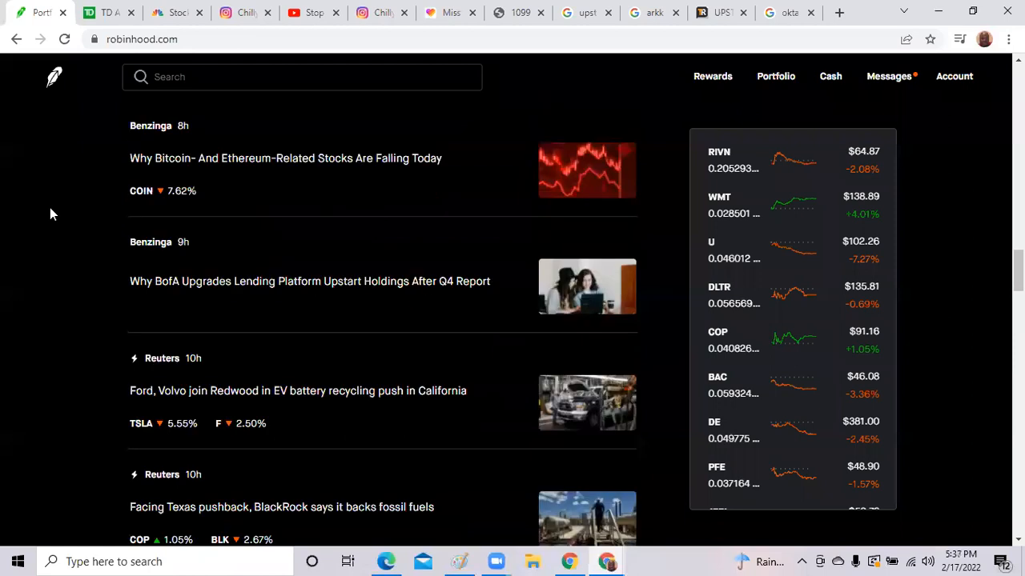
scroll(down, 3)
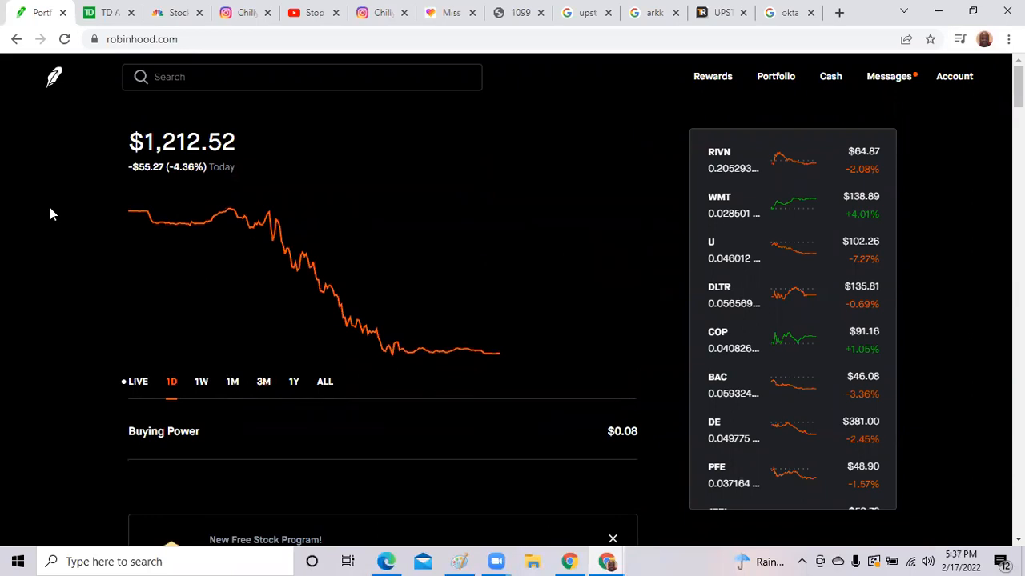
mouse_move(297, 19)
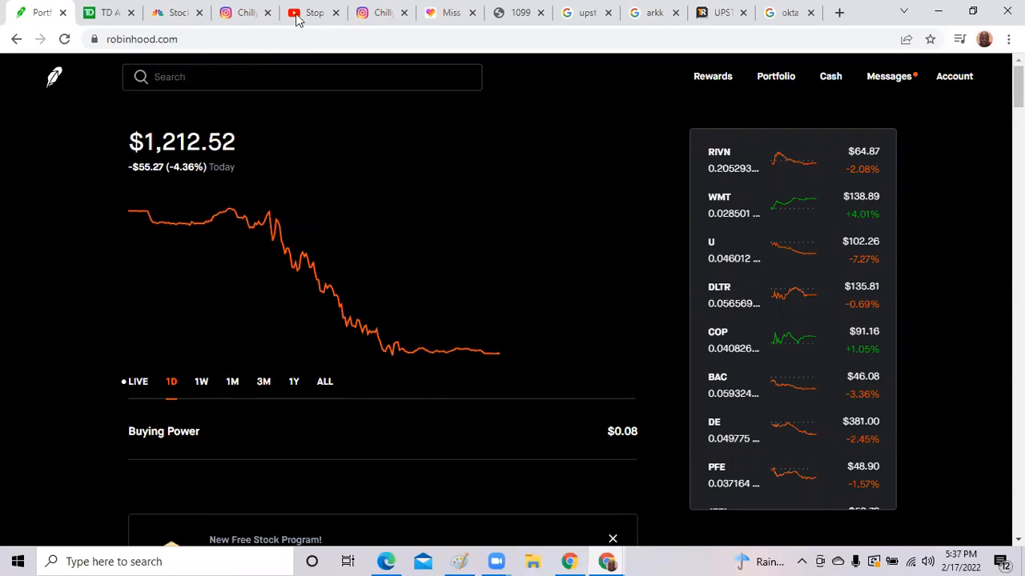
click(307, 12)
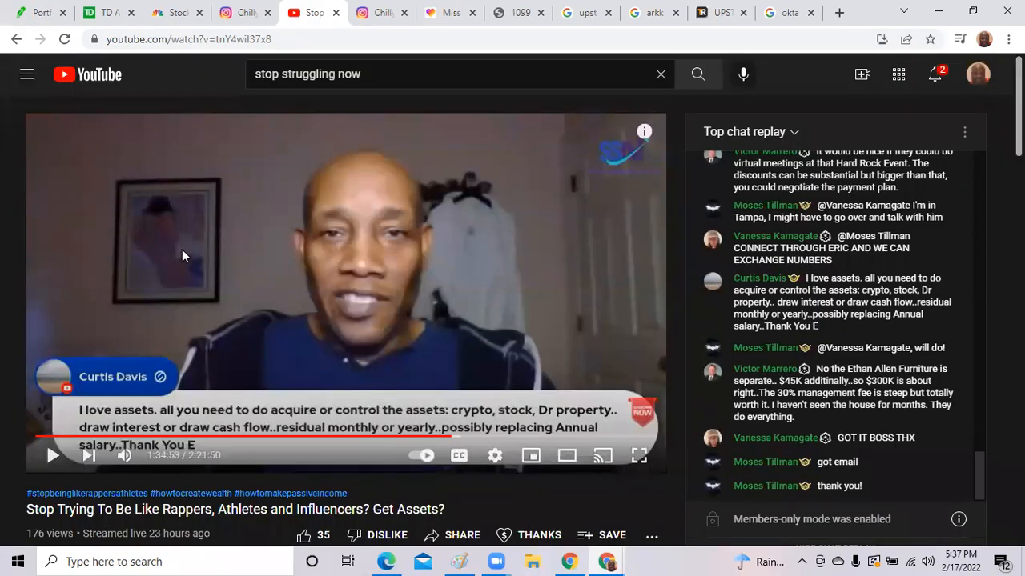
mouse_move(65, 371)
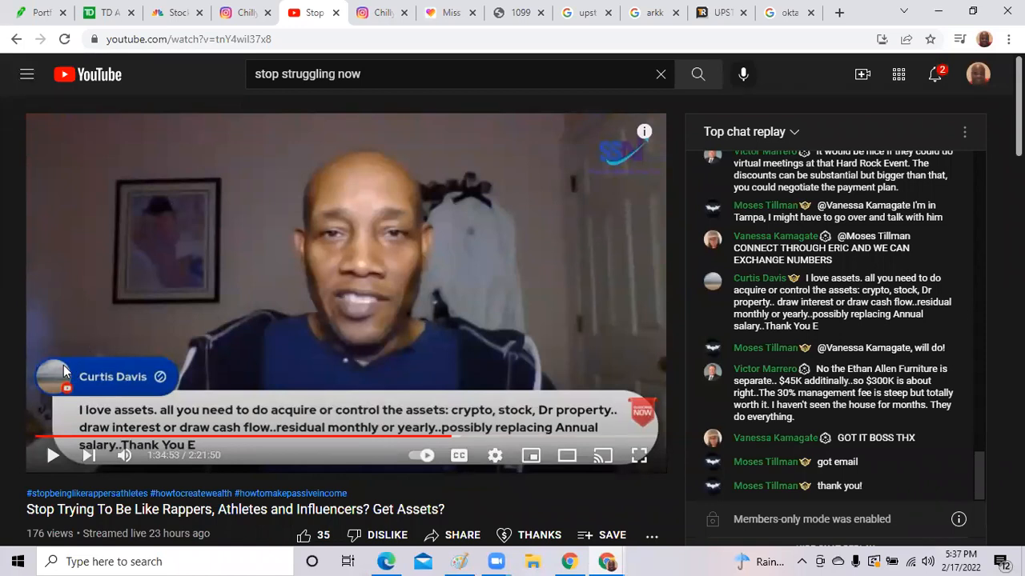
scroll(down, 3)
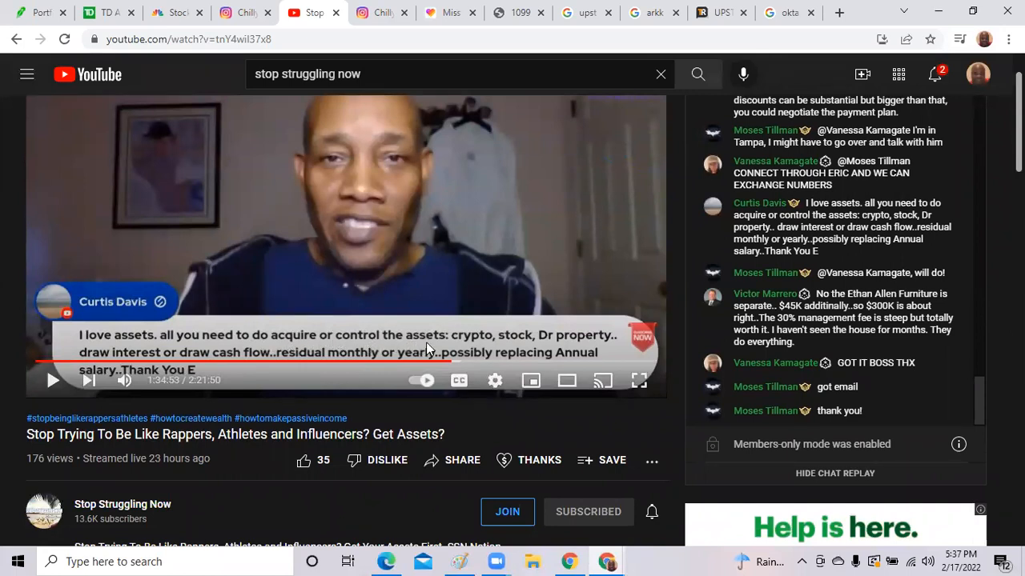
mouse_move(506, 350)
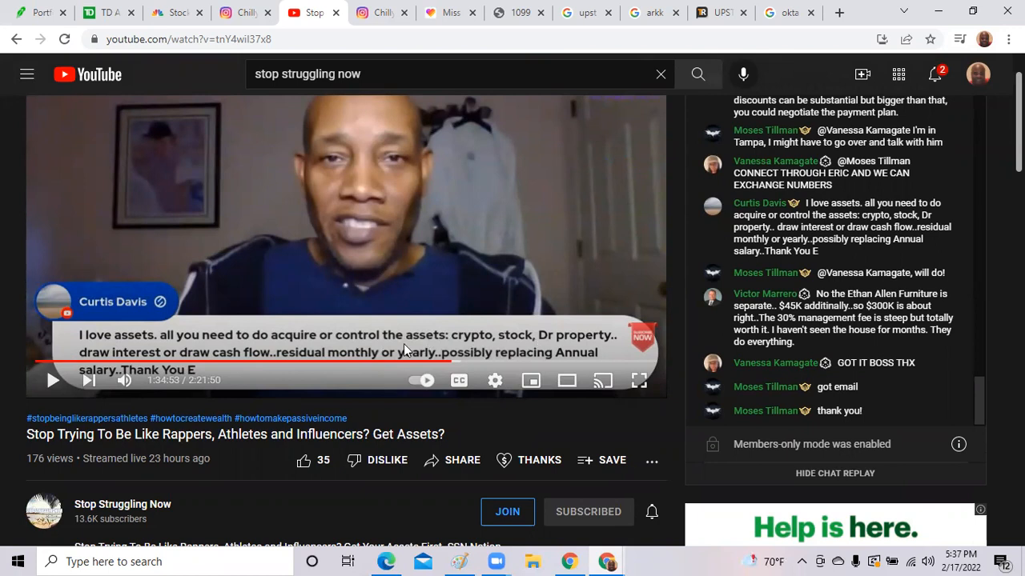
mouse_move(256, 362)
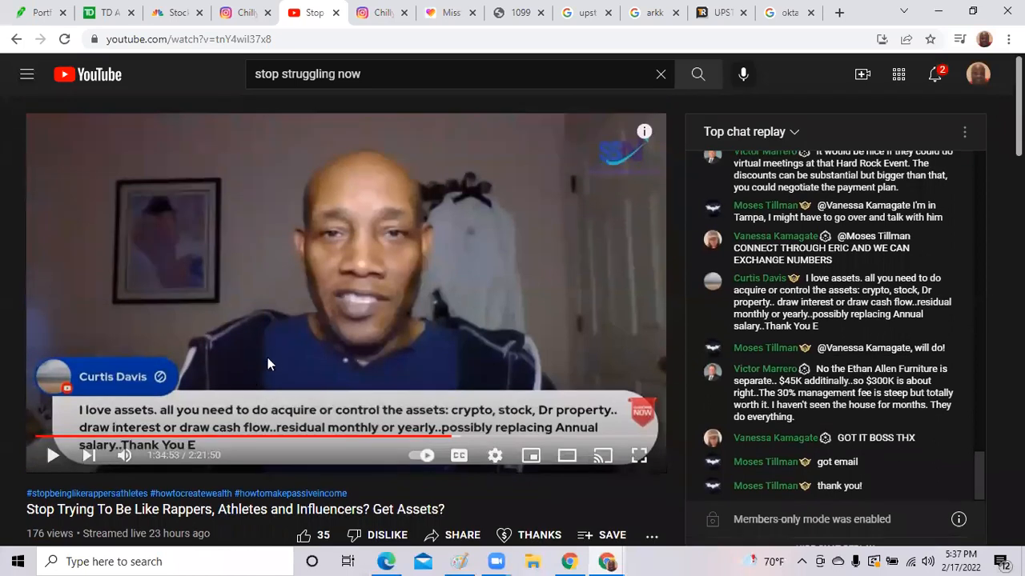
scroll(down, 3)
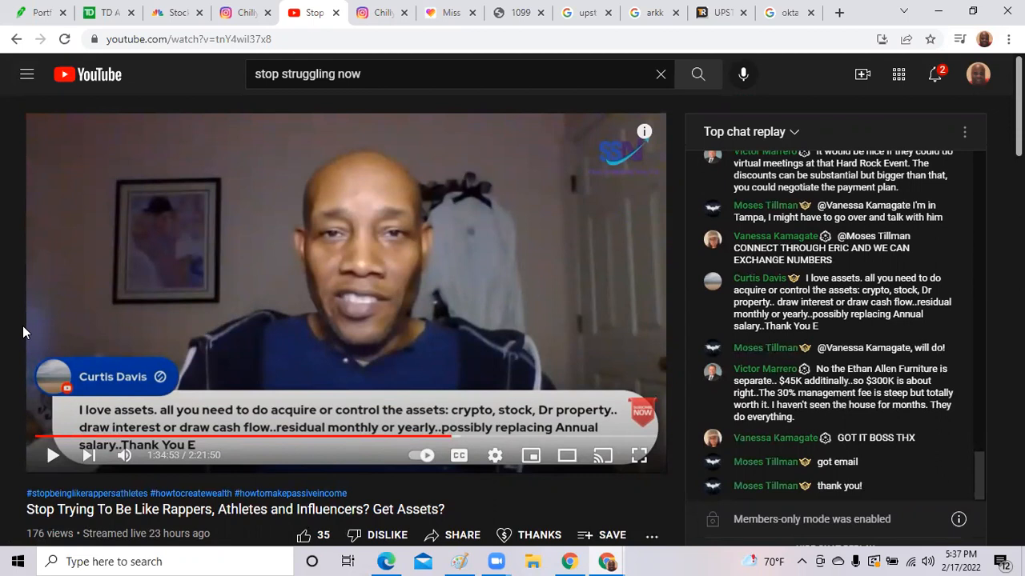
mouse_move(112, 335)
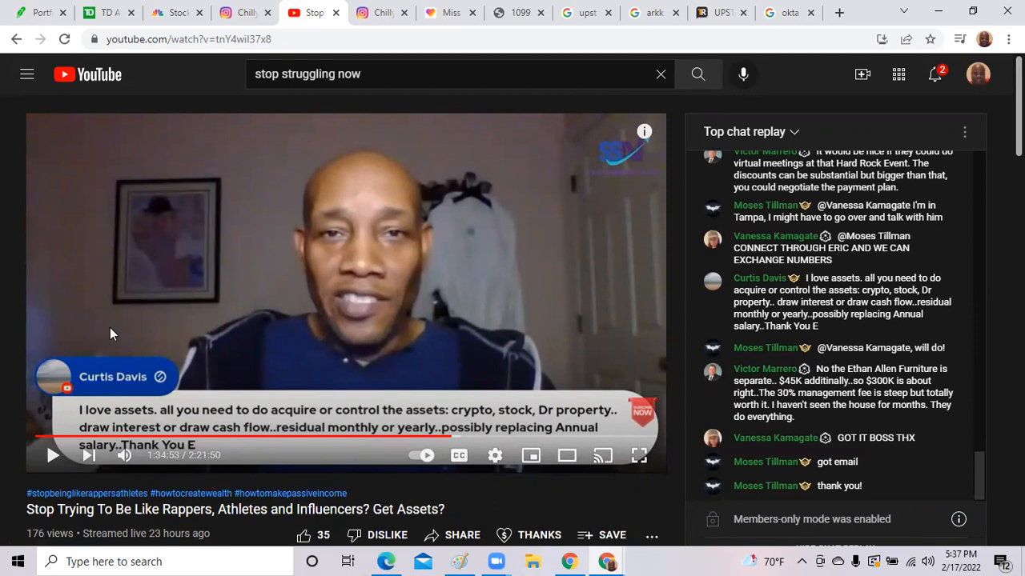
scroll(down, 3)
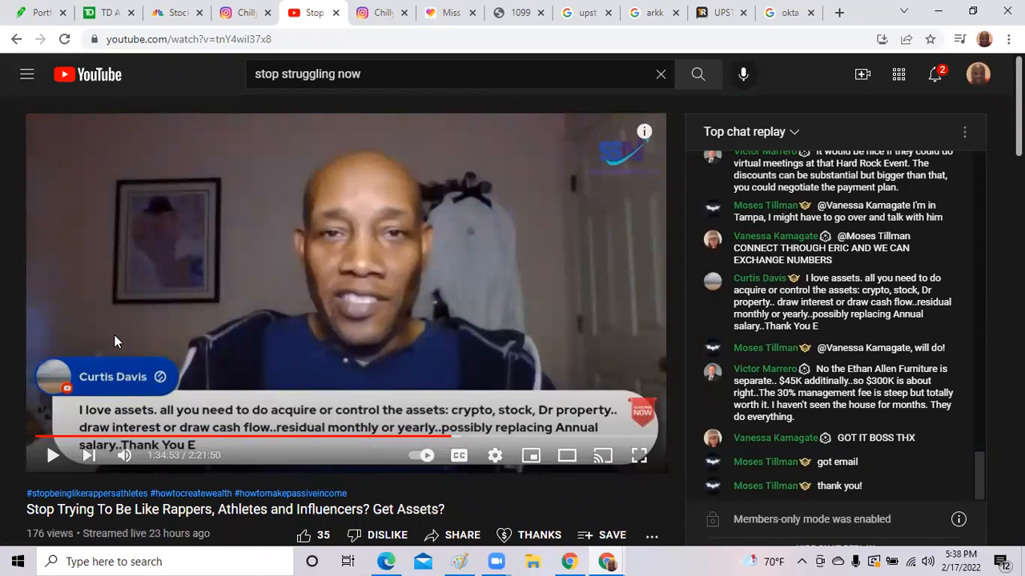
mouse_move(112, 320)
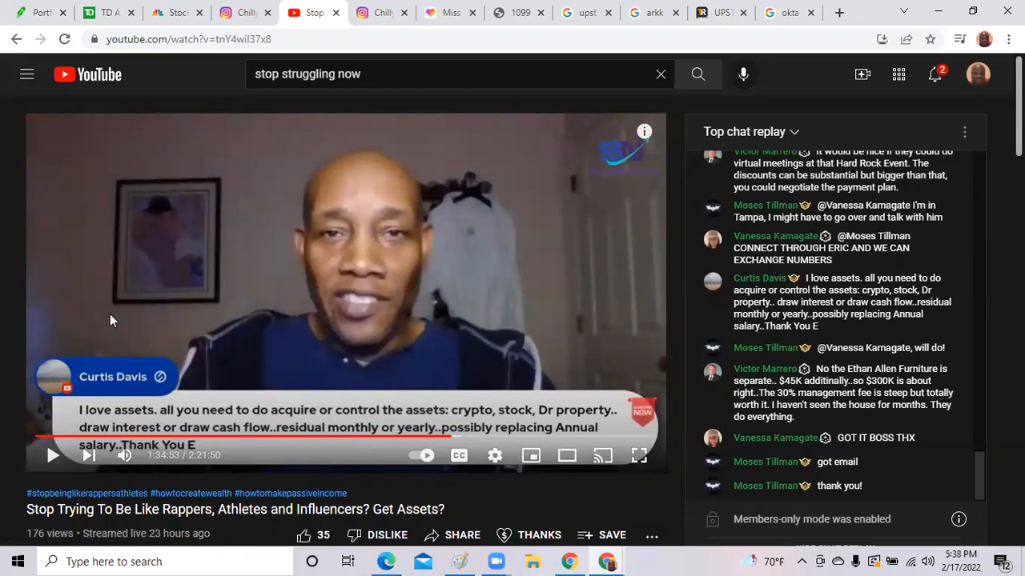
mouse_move(109, 259)
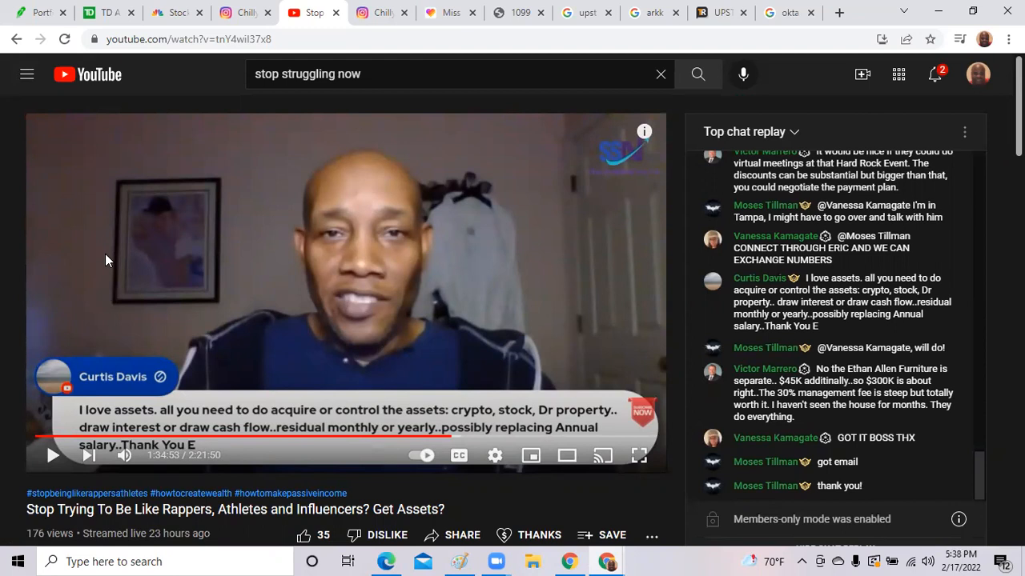
mouse_move(87, 256)
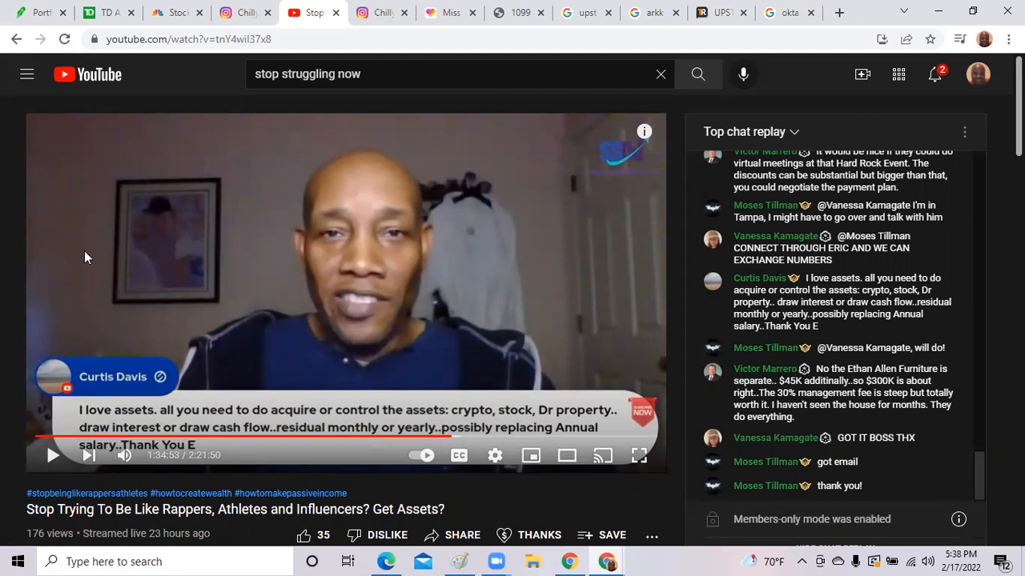
scroll(down, 3)
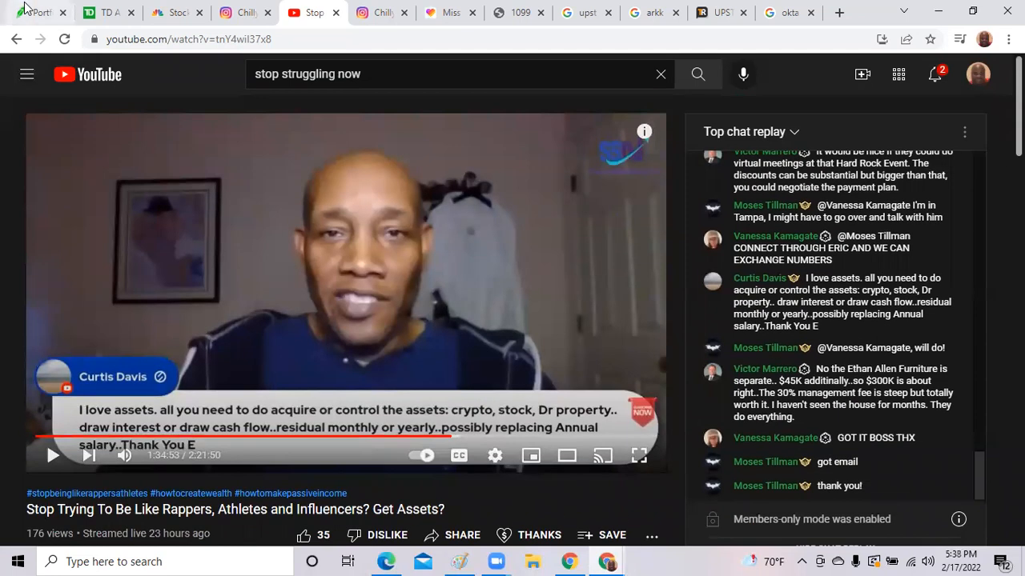
click(35, 13)
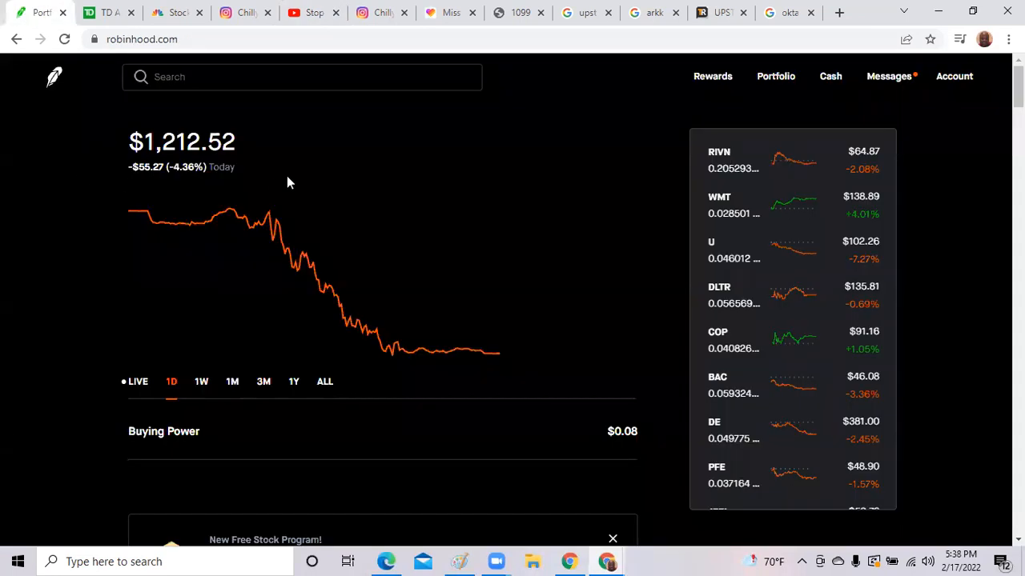